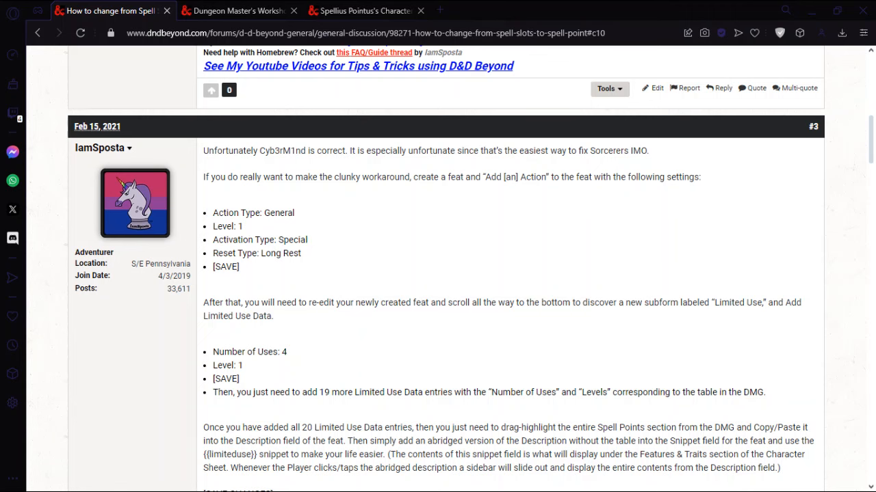
mouse_move(504, 238)
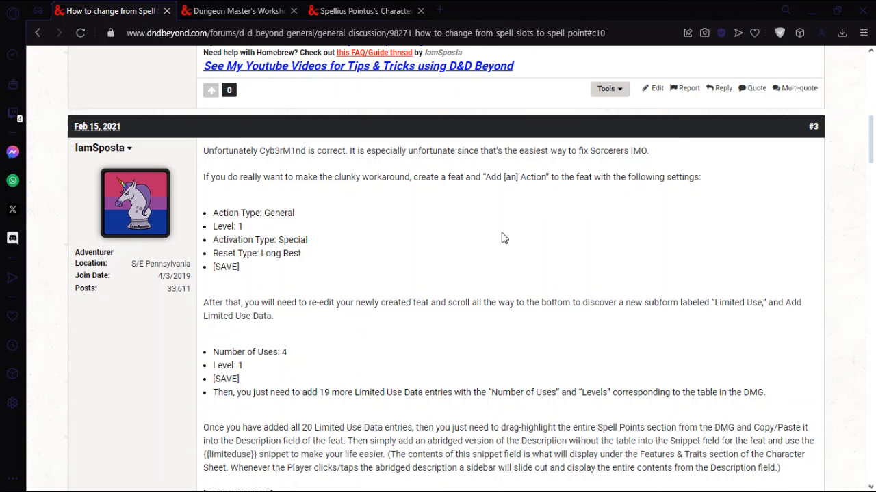
mouse_move(818, 238)
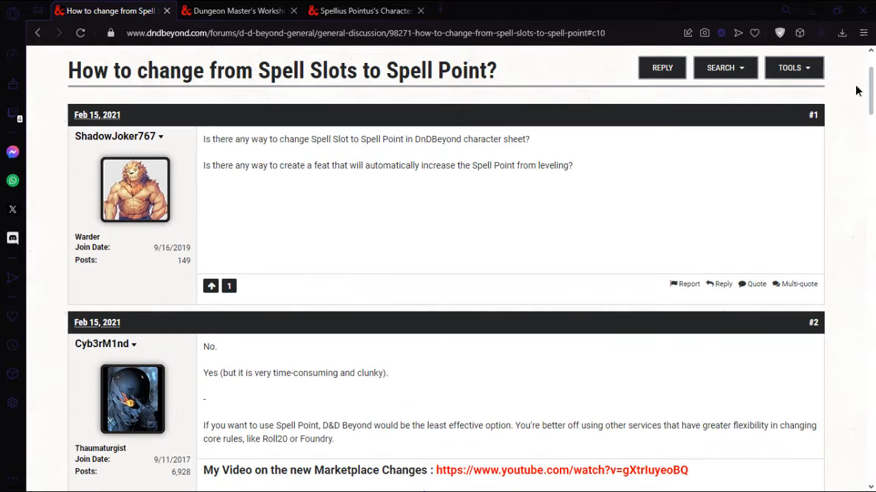
Browse the Workshop's Variant: Spell Points rules down to the Spell Points by Level table
scroll("down", 3)
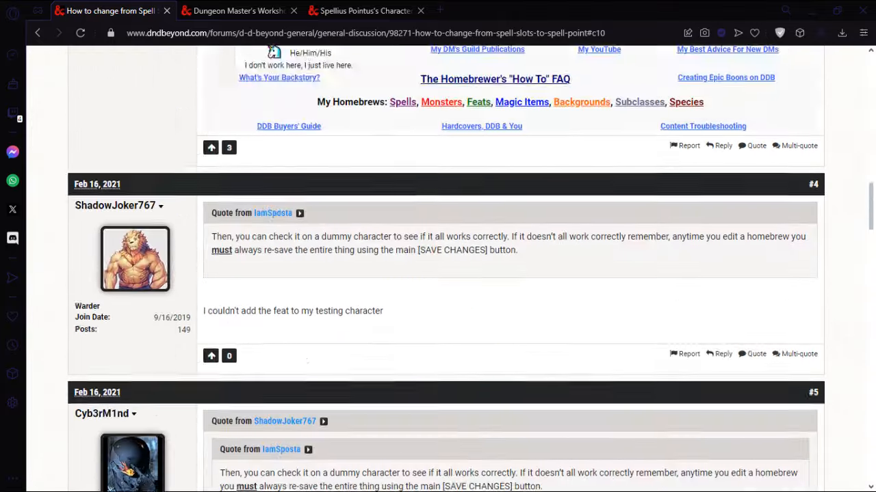
scroll("down", 3)
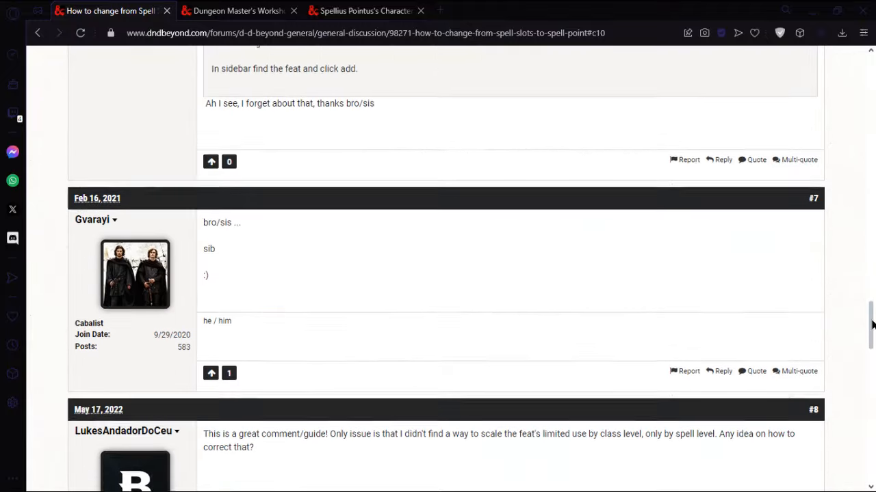
scroll("down", 3)
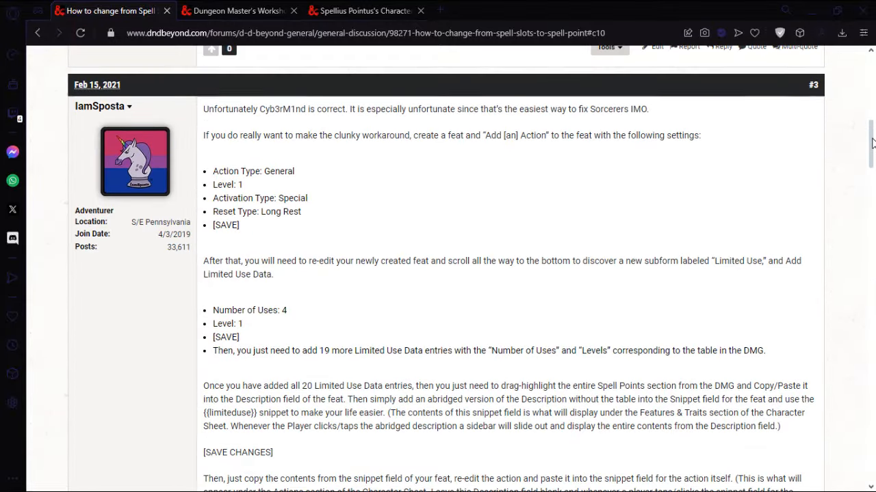
left_click(235, 11)
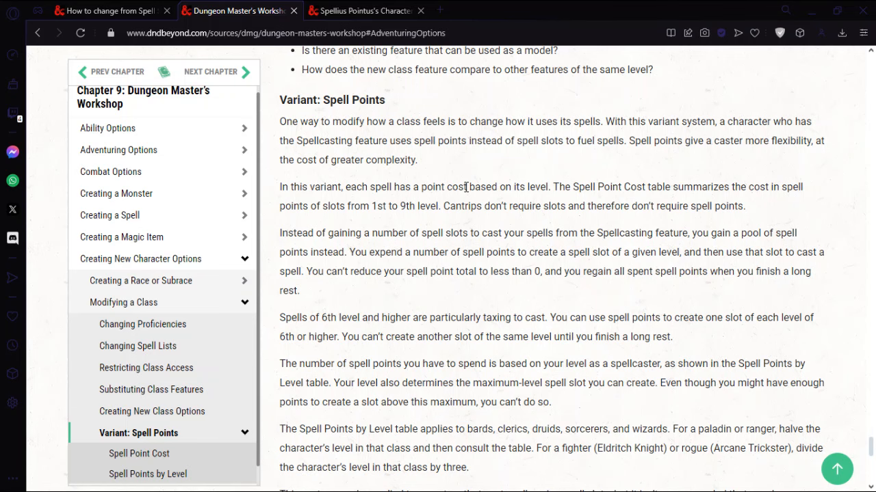
mouse_move(861, 203)
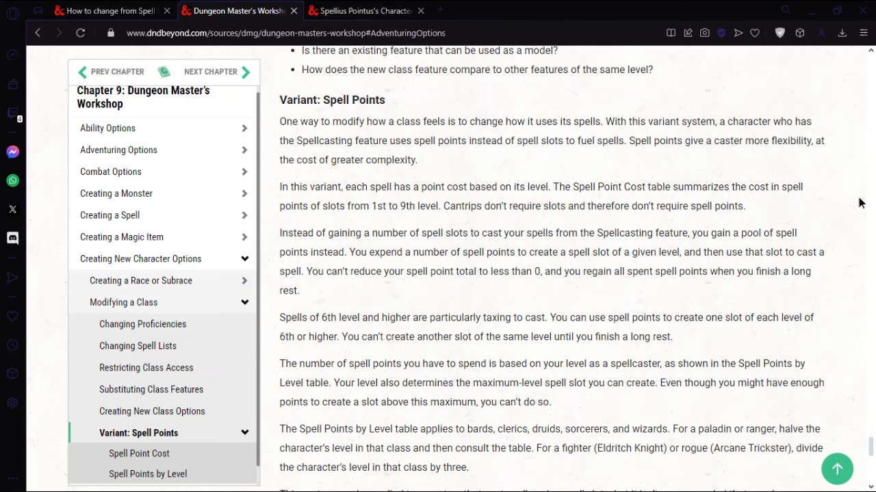
scroll("down", 3)
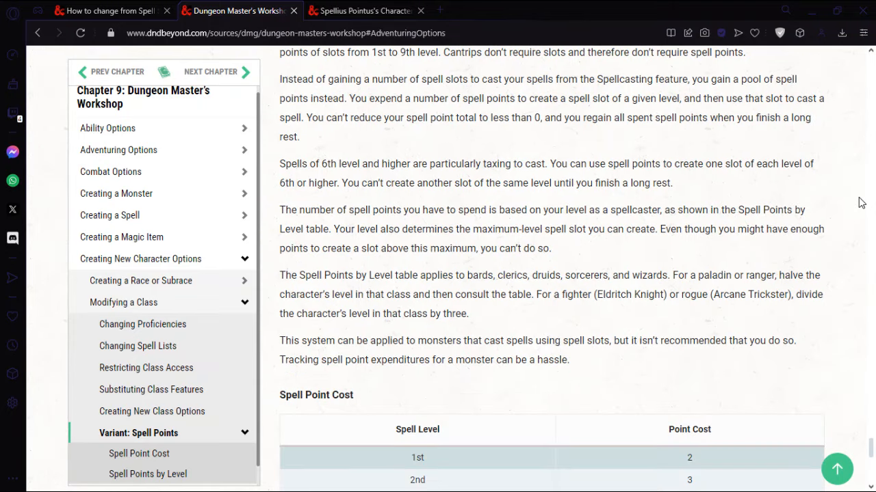
scroll("down", 3)
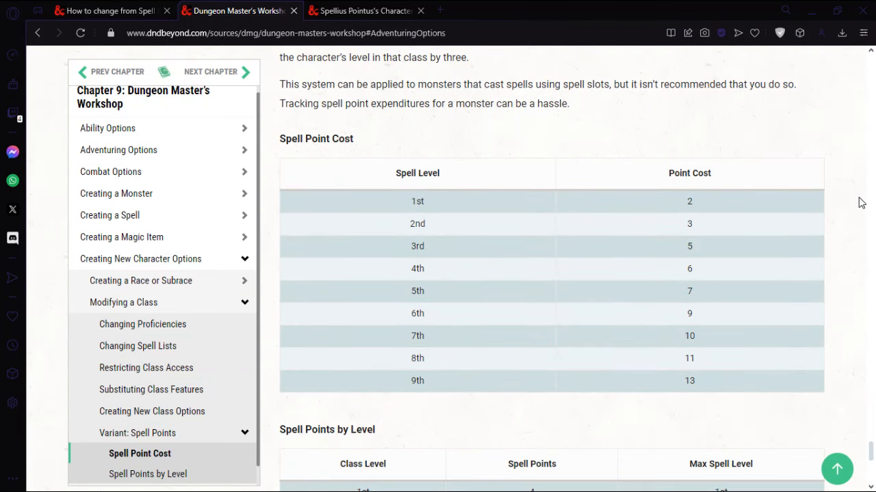
mouse_move(826, 252)
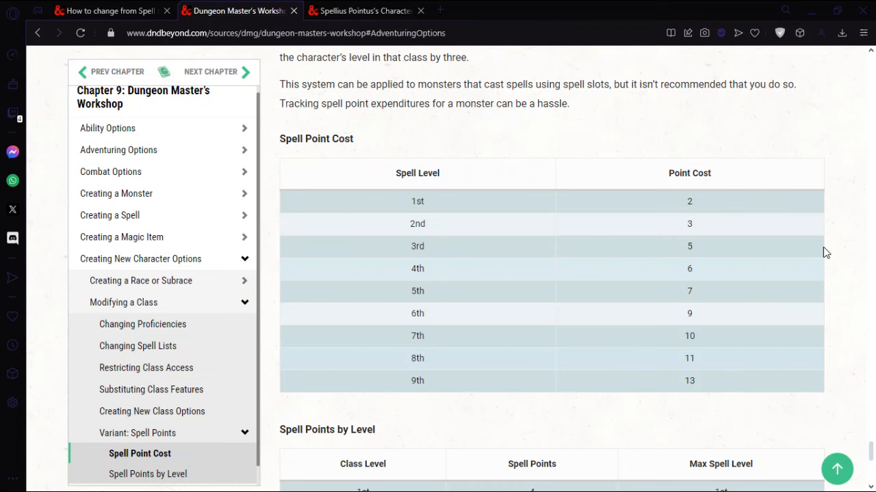
mouse_move(844, 244)
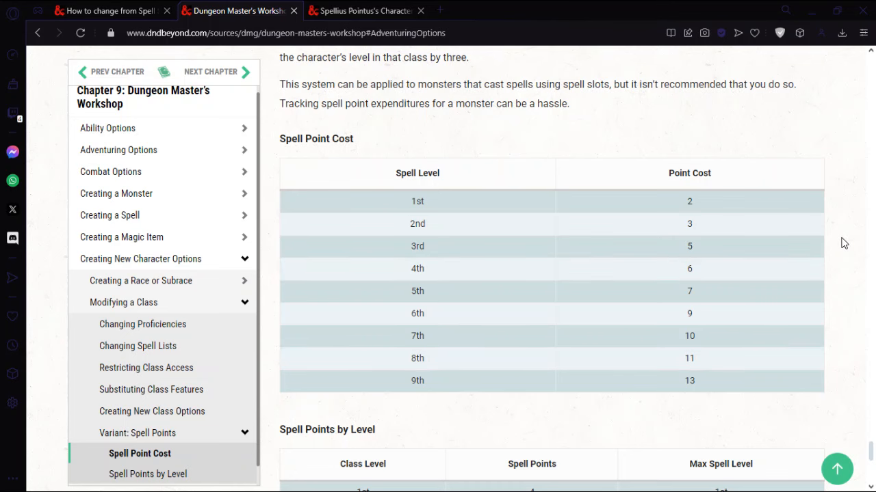
scroll("down", 3)
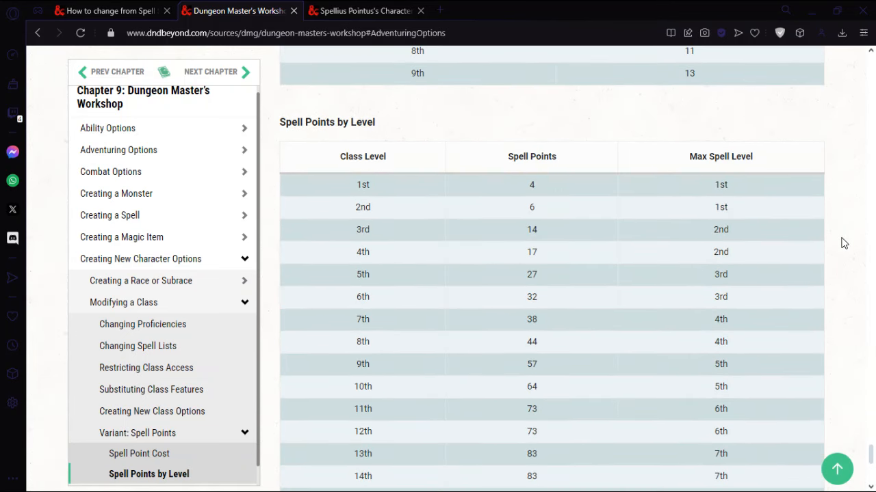
scroll("down", 3)
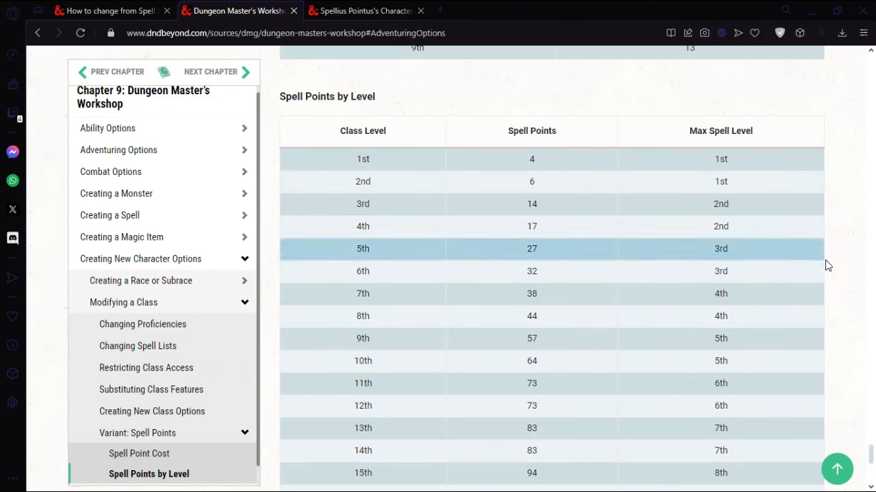
scroll("down", 3)
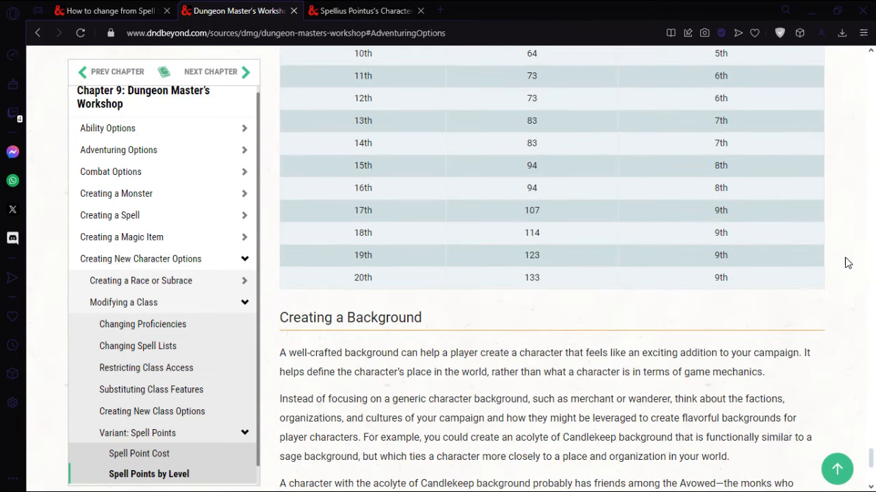
scroll("up", 3)
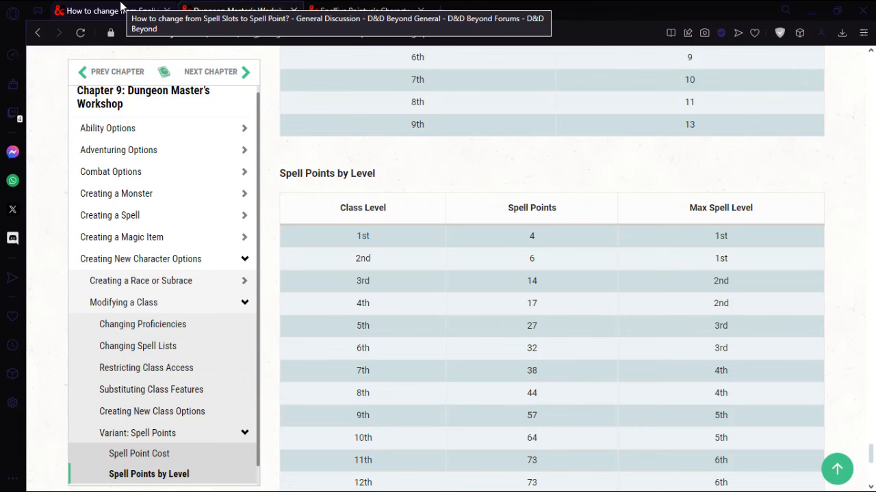
Reread forum post #3 describing the Limited Use feat workaround
left_click(109, 11)
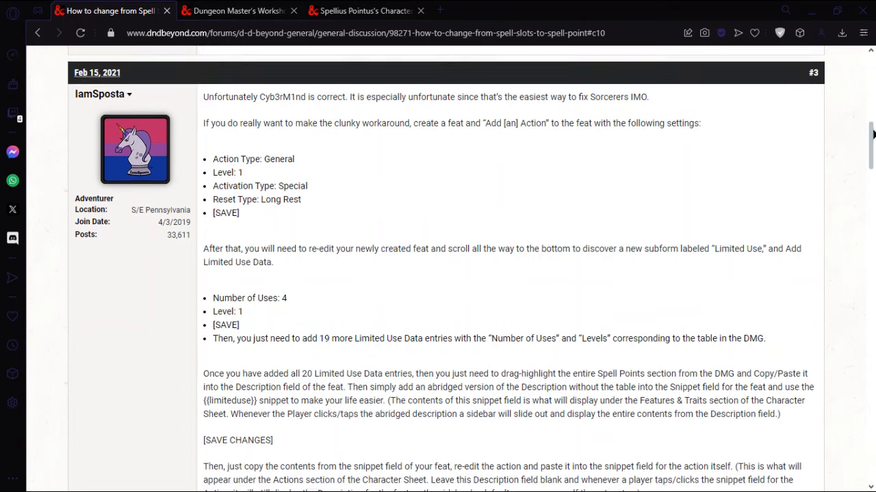
scroll("down", 3)
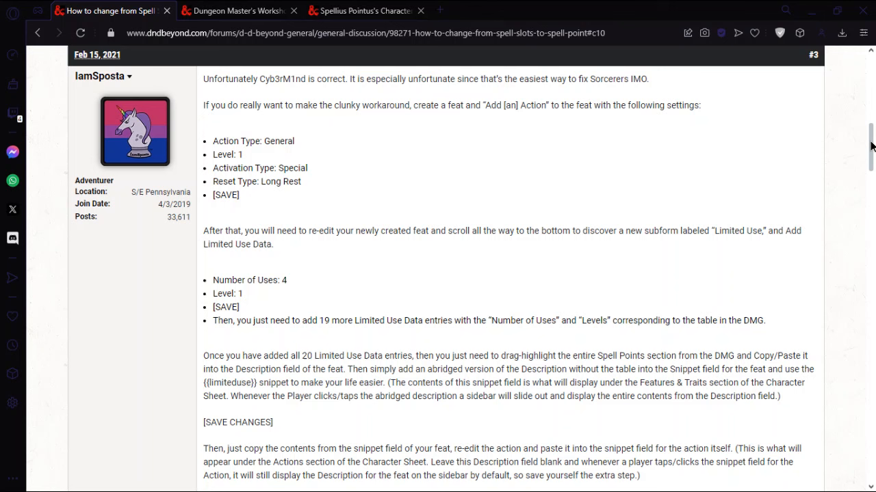
mouse_move(837, 232)
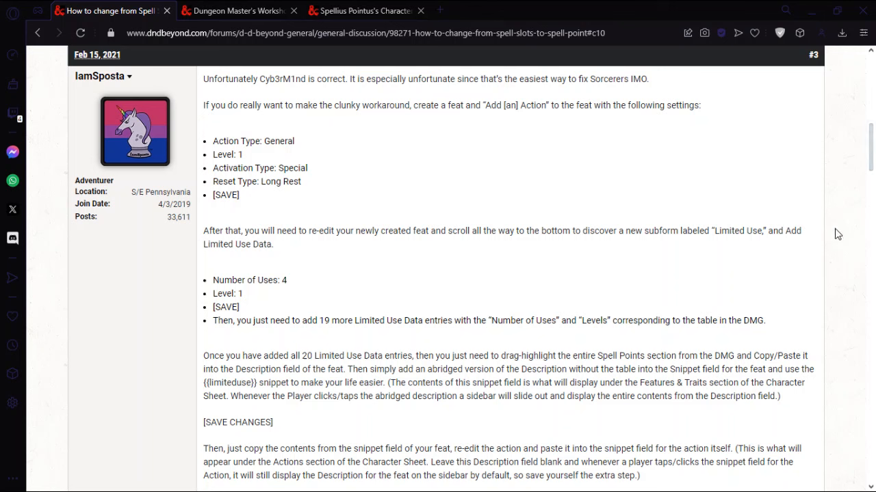
mouse_move(873, 140)
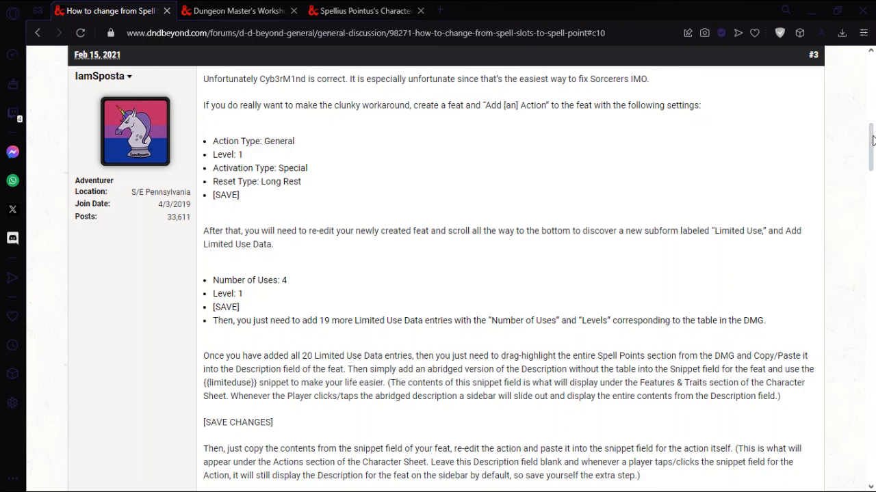
scroll("down", 3)
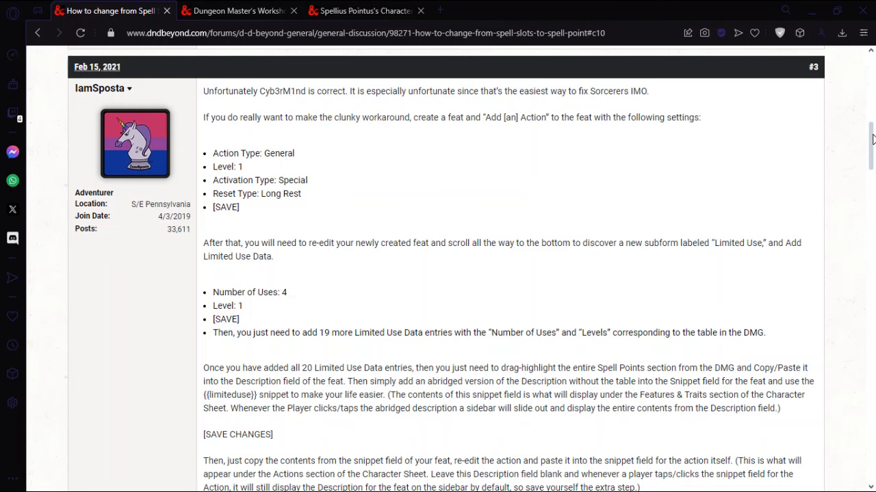
scroll("down", 3)
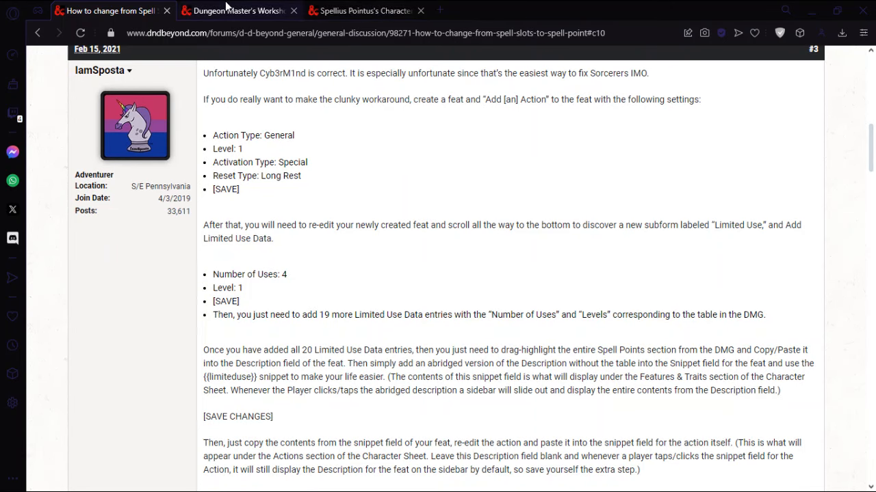
From the Spellius Pointus sheet's Collections, start Create Feat in a new tab
left_click(235, 11)
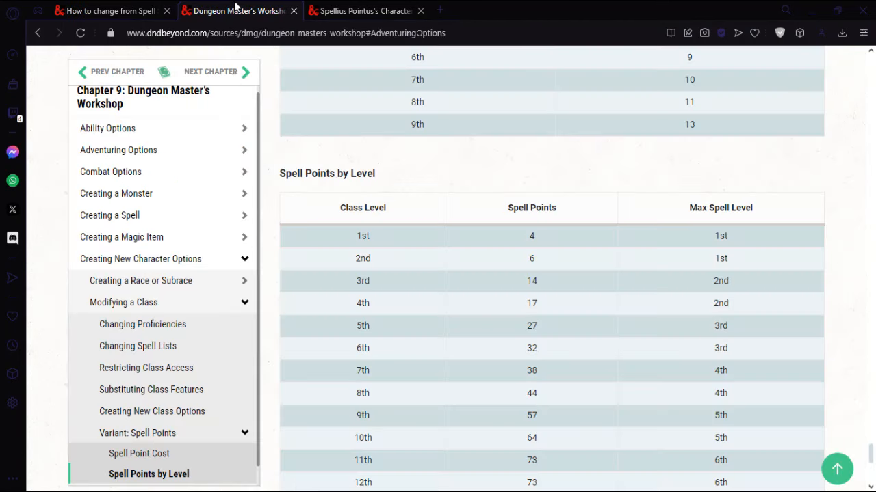
mouse_move(870, 156)
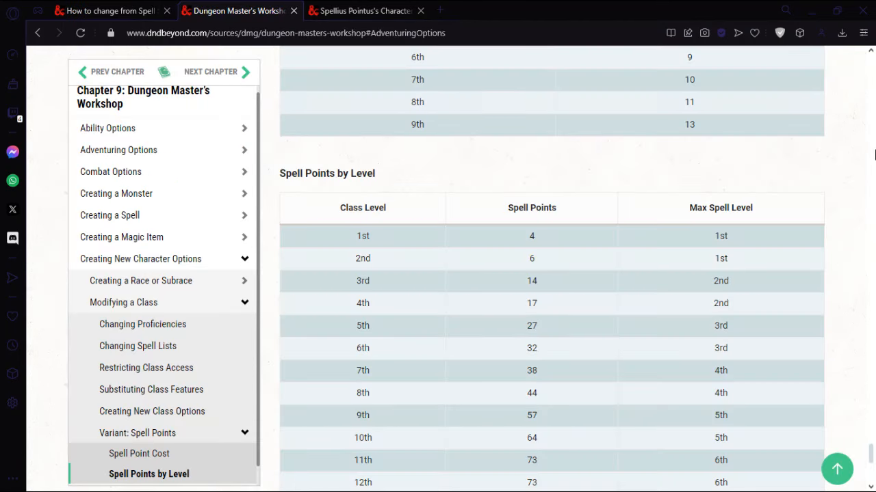
left_click(367, 11)
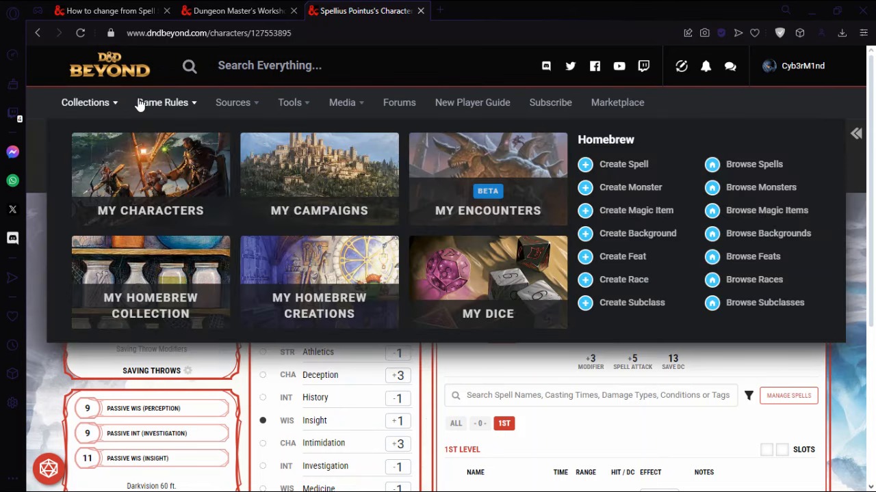
mouse_move(615, 264)
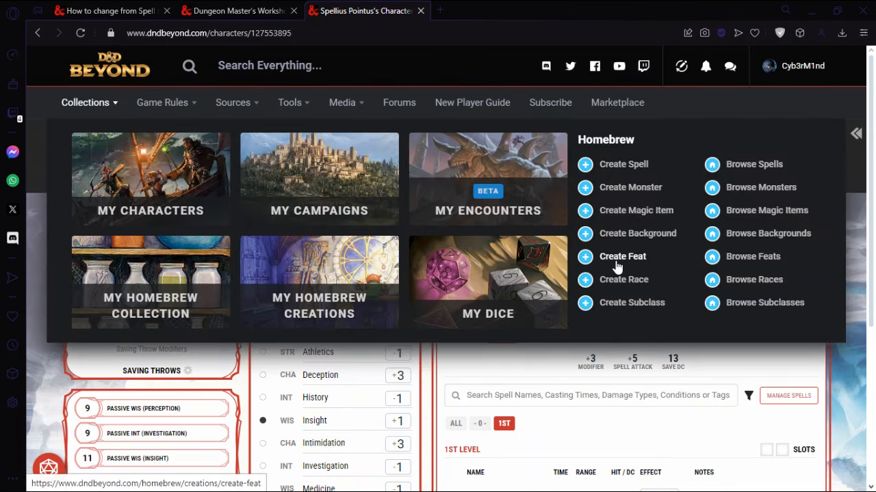
left_click(621, 256)
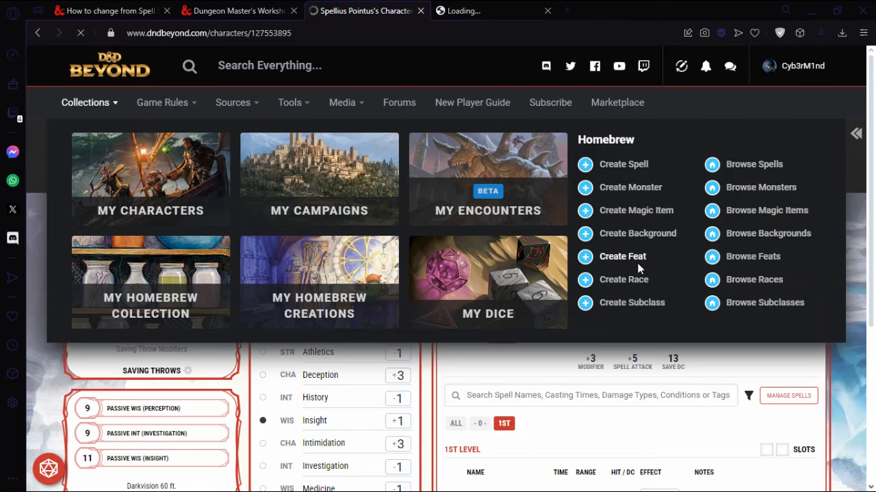
left_click(623, 256)
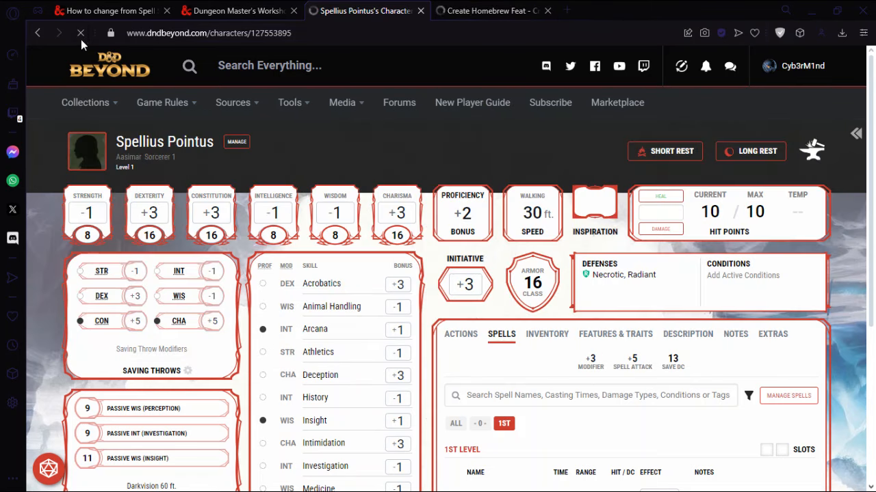
left_click(366, 11)
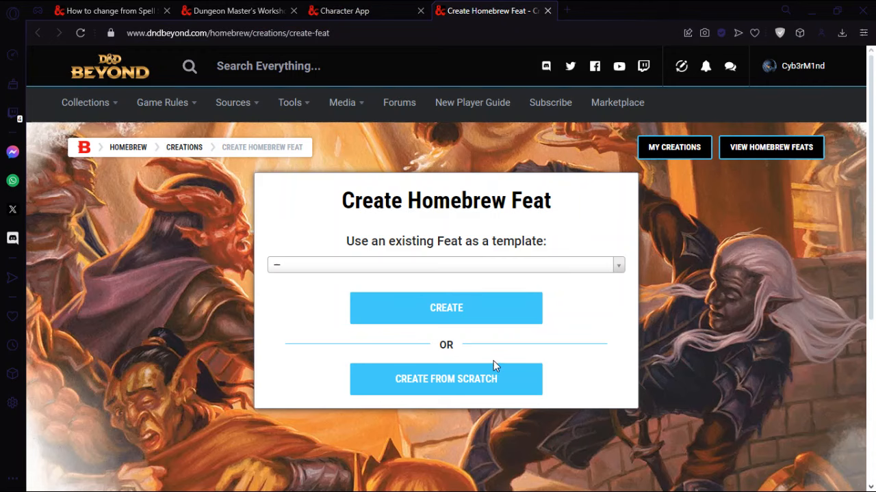
Start a feat from scratch named 'Spell Points', version 1, then recheck the Workshop rules
left_click(446, 379)
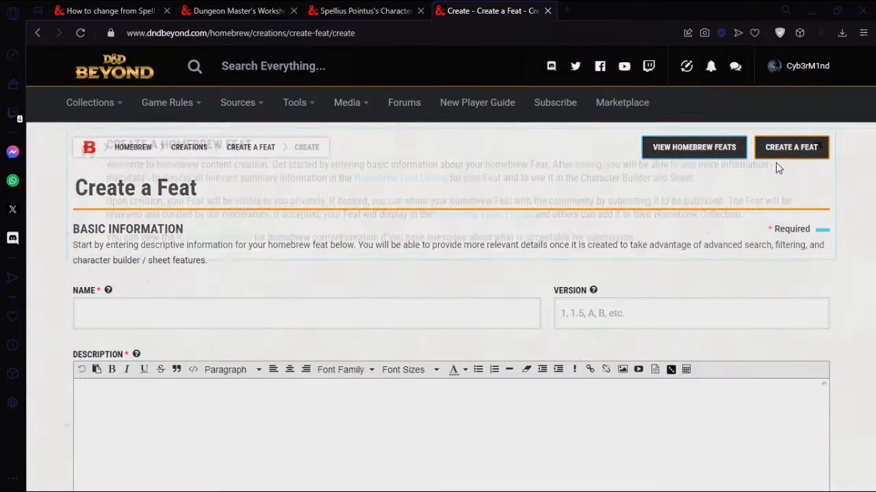
left_click(276, 312)
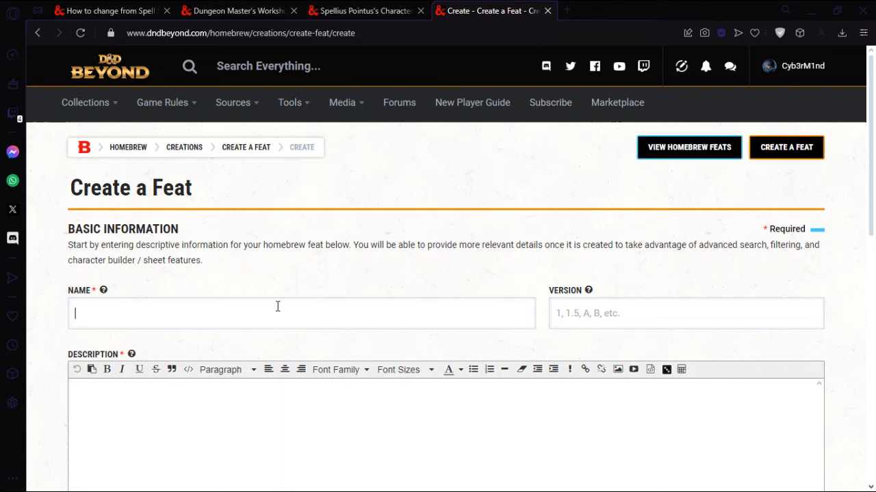
type("Spell Points")
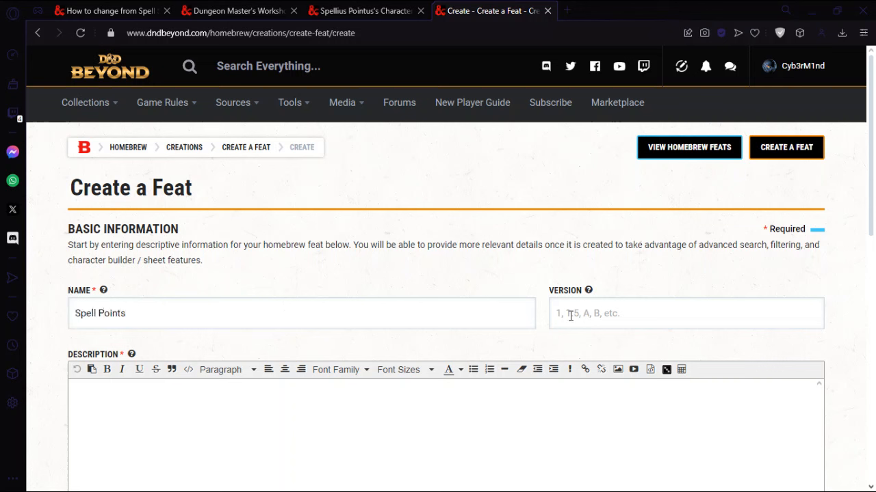
type("1")
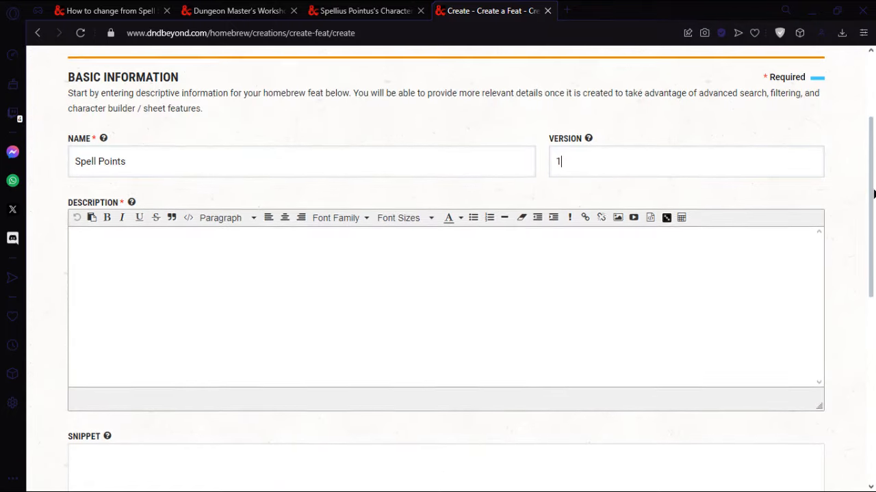
left_click(236, 11)
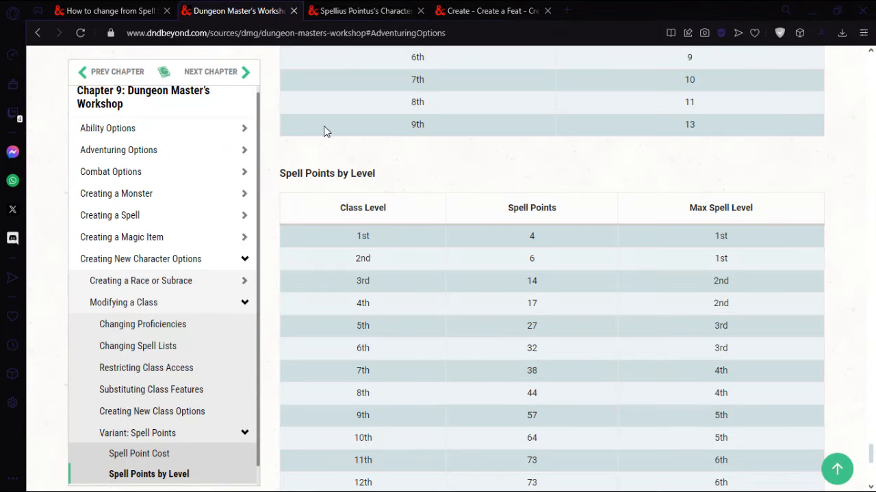
mouse_move(513, 163)
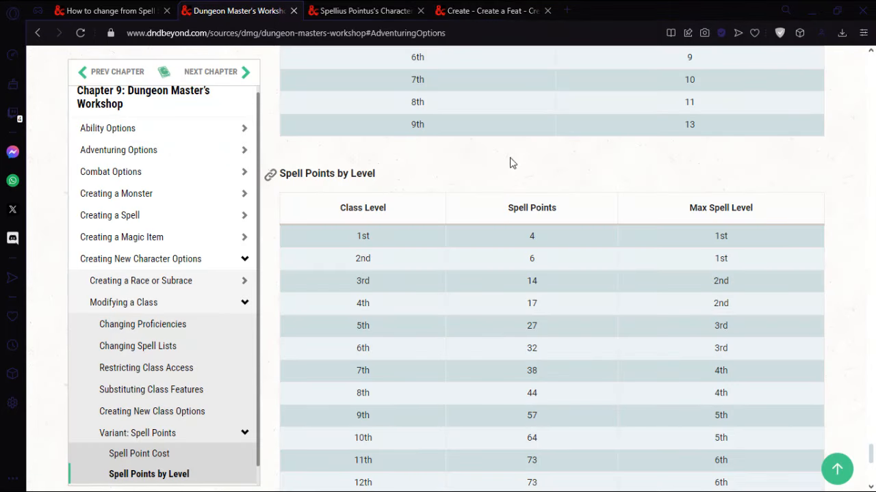
mouse_move(865, 153)
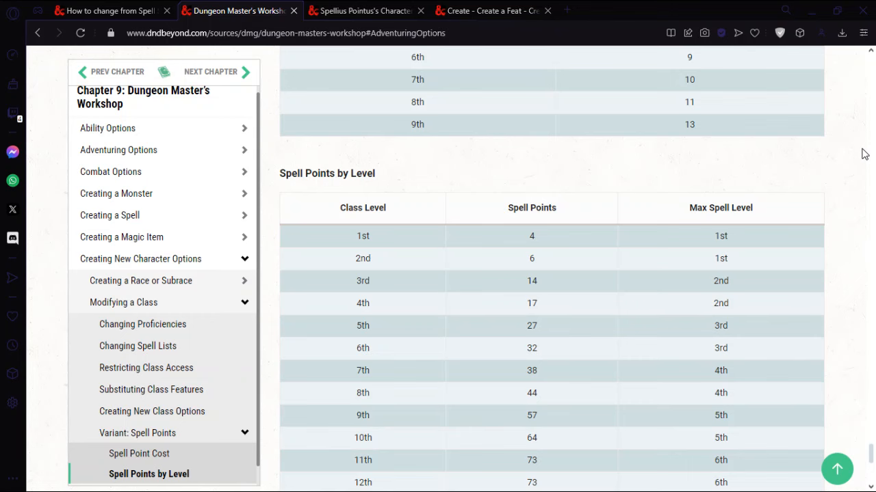
Copy the Variant: Spell Points rules with the Spell Point Cost table into Description
scroll("down", 3)
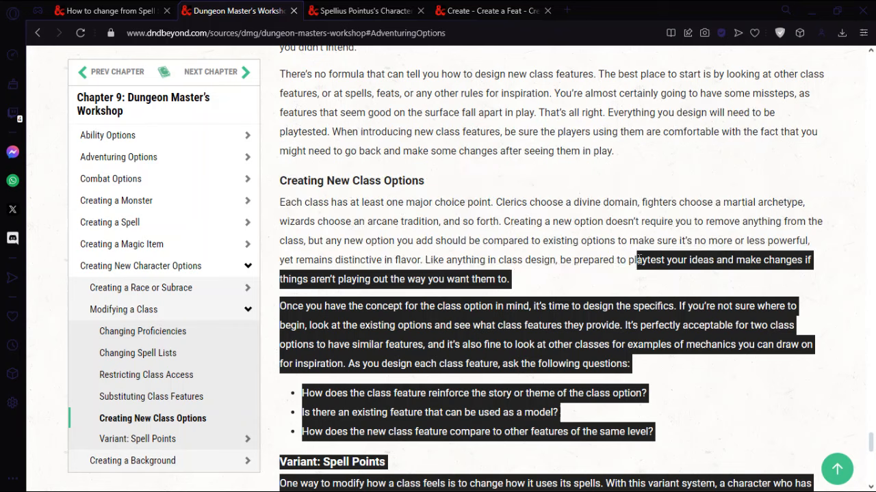
scroll("down", 3)
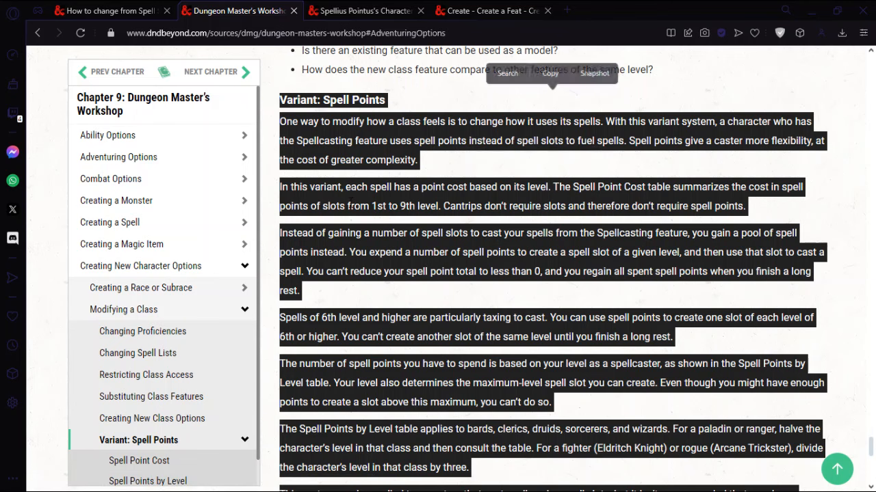
left_click(493, 11)
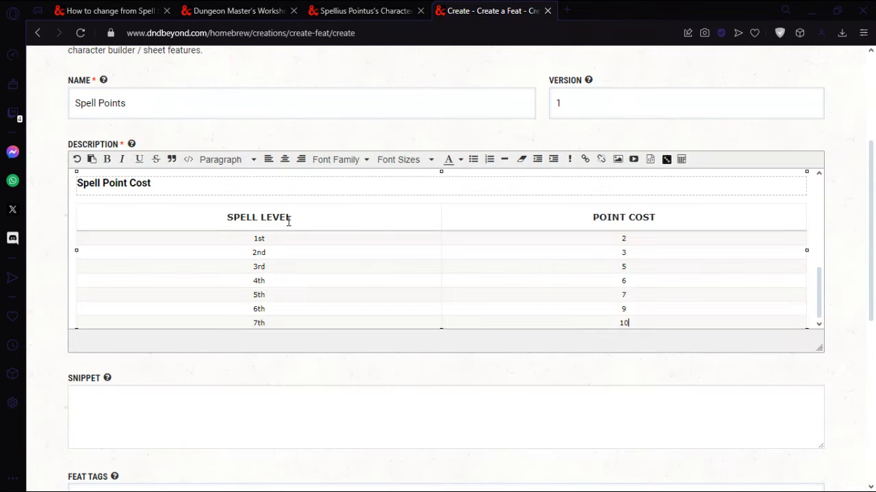
Fill Snippet with the rules excerpt from spell point totals through the monster note
scroll("down", 3)
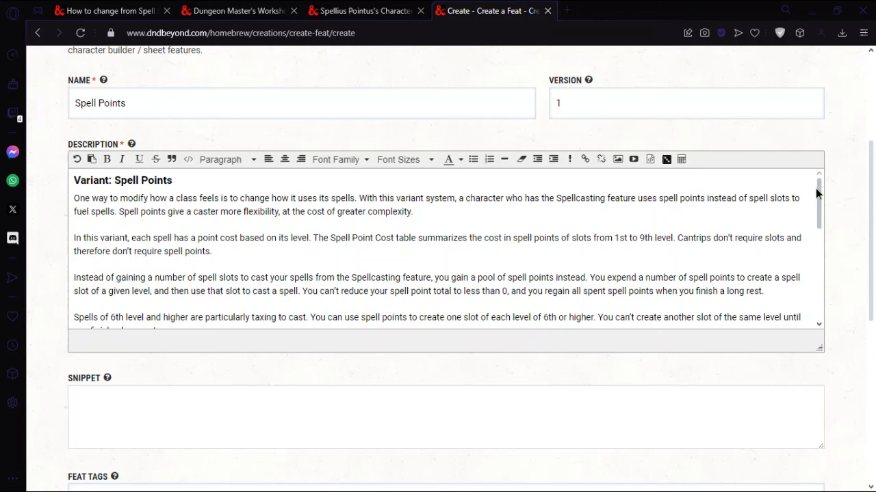
scroll("down", 3)
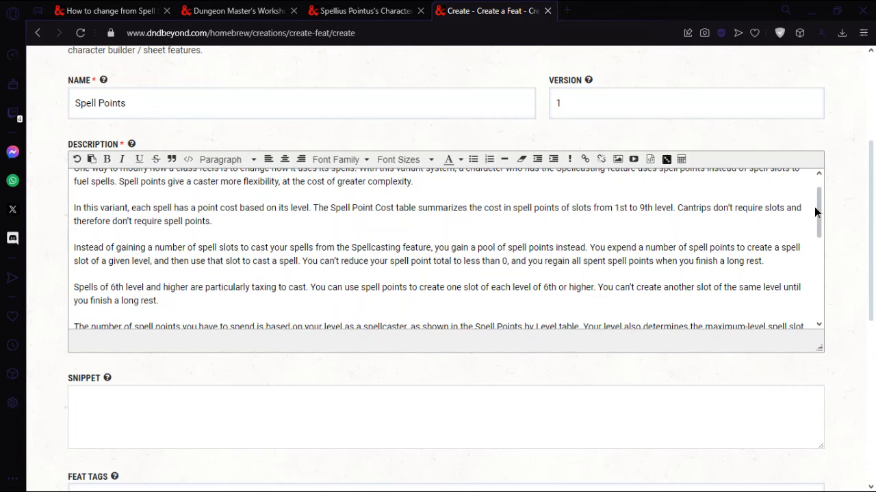
scroll("down", 3)
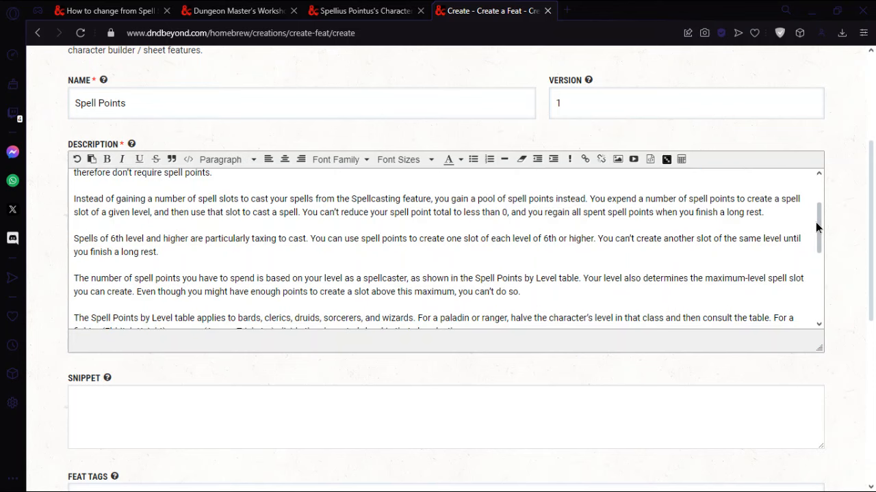
scroll("down", 3)
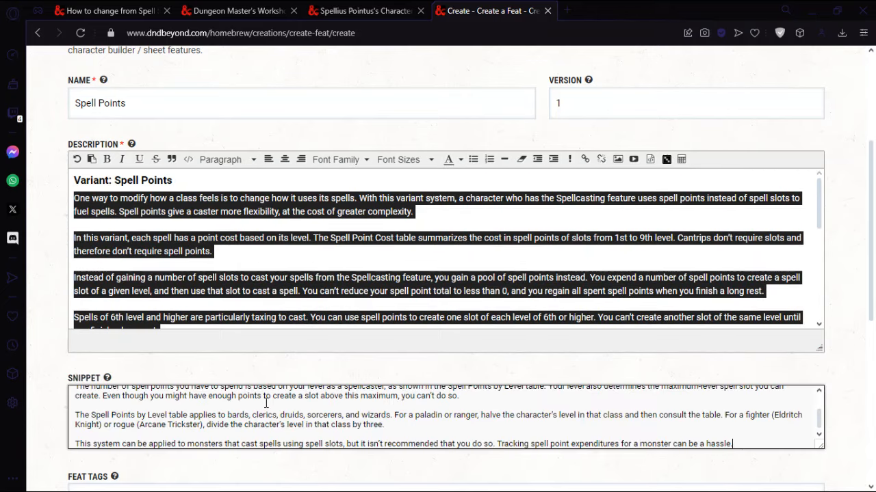
scroll("down", 3)
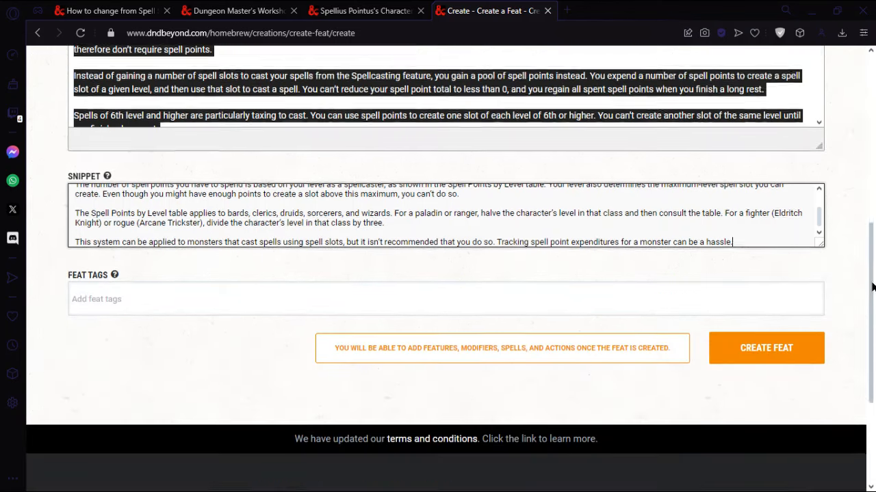
scroll("down", 3)
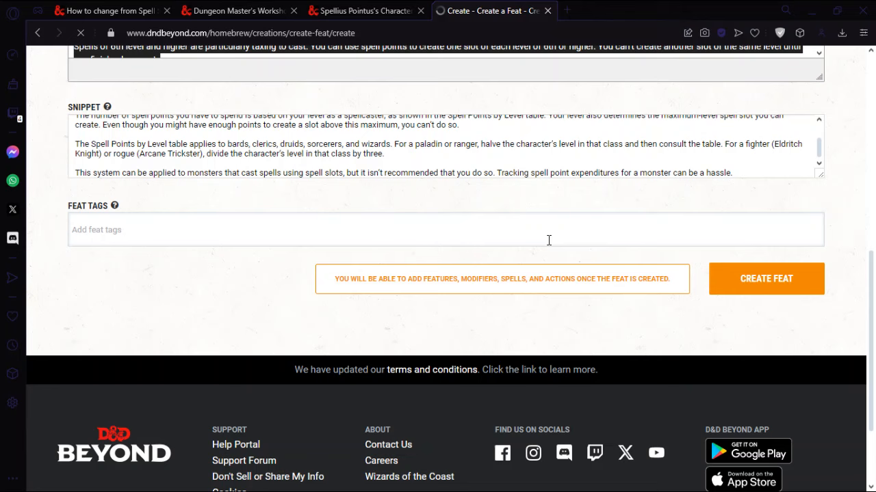
Create the feat, dismiss the Feat Created notice and recheck the forum workaround
left_click(766, 279)
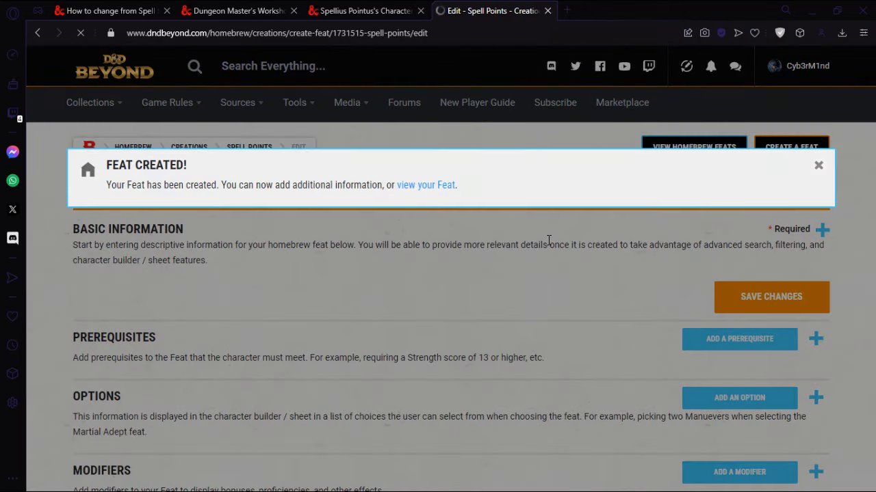
left_click(818, 166)
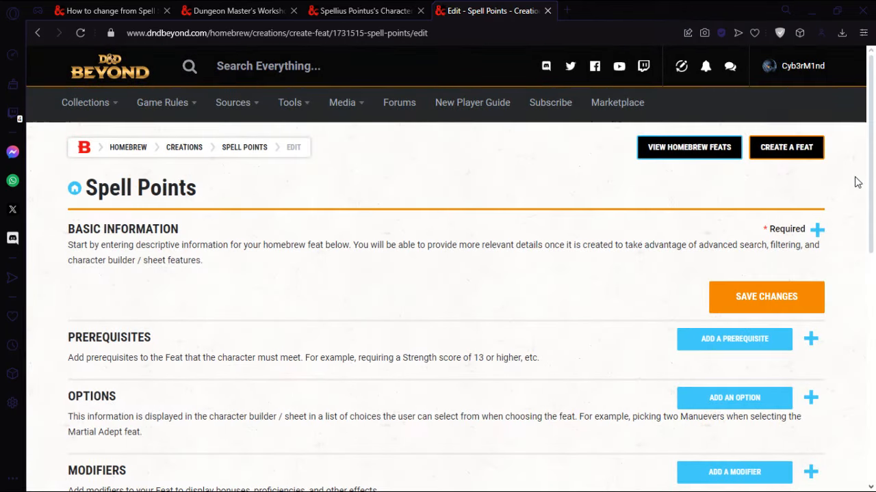
scroll("down", 3)
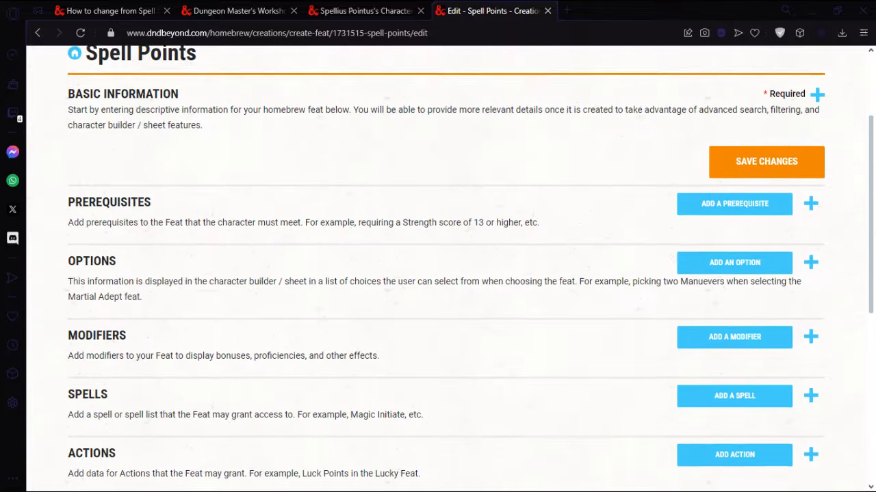
scroll("down", 3)
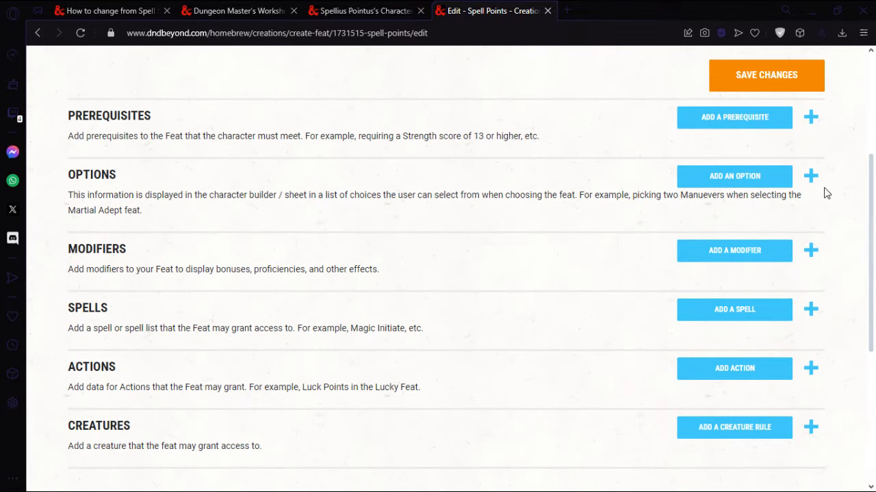
left_click(109, 11)
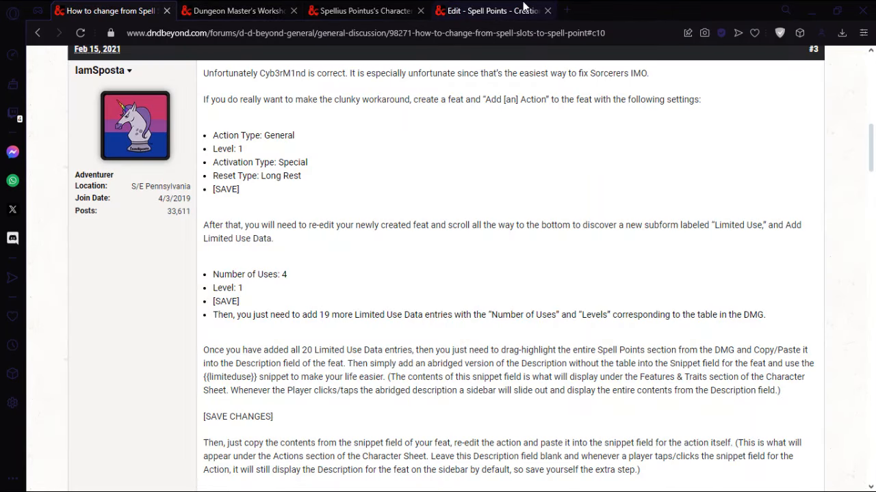
mouse_move(492, 11)
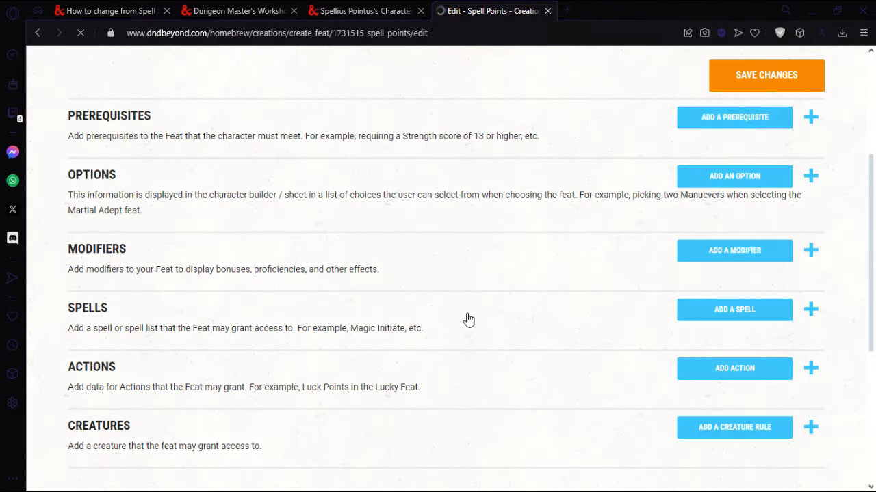
Add a General action named 'Spell Points' and review the forum's recommended settings
left_click(733, 368)
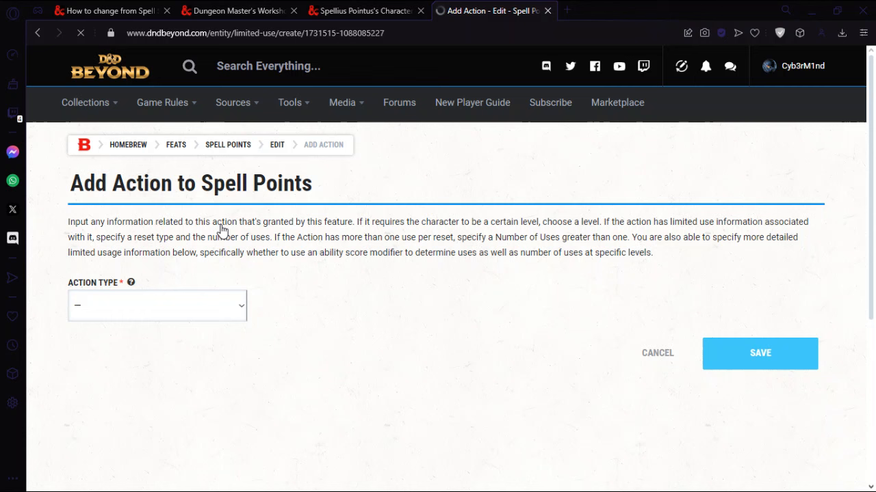
left_click(156, 306)
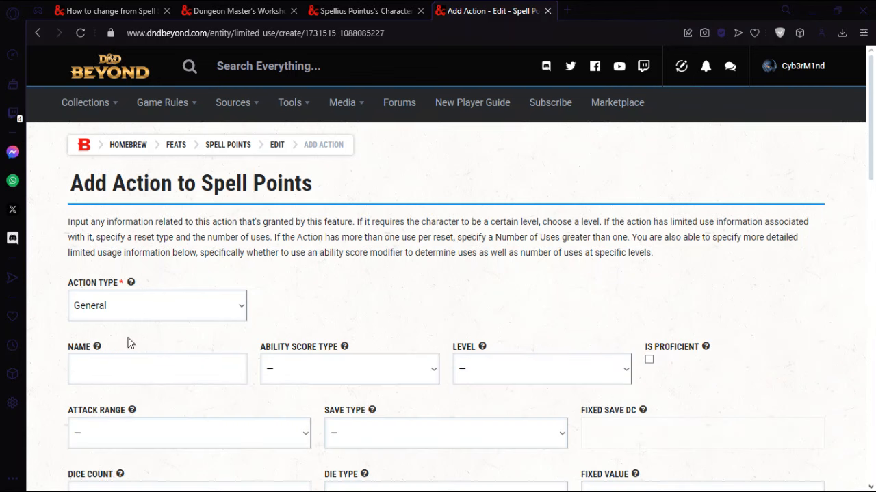
left_click(156, 370)
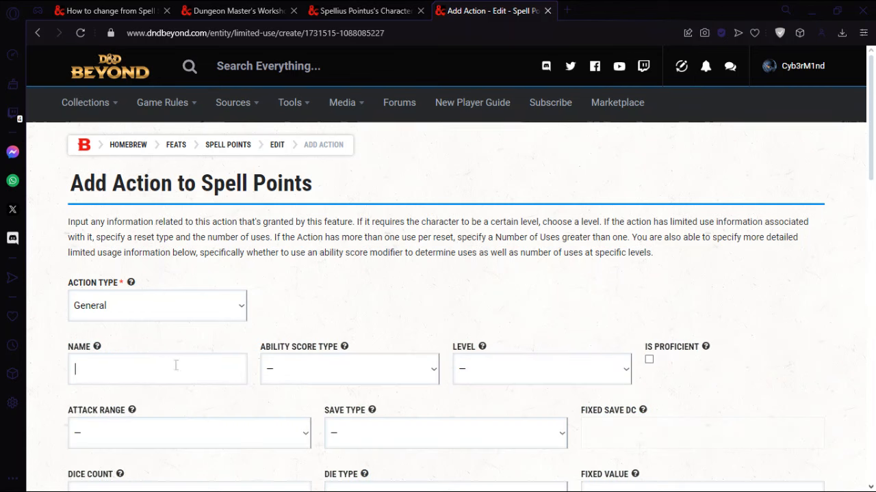
type("Spell Points")
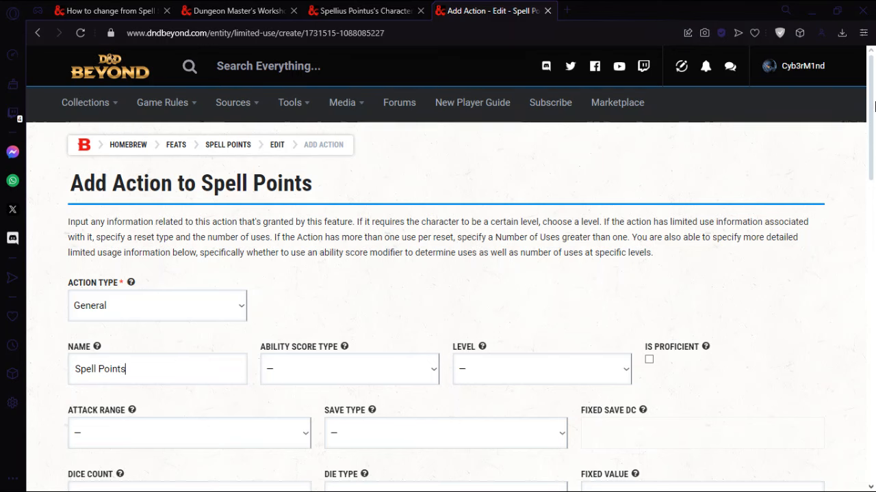
scroll("down", 3)
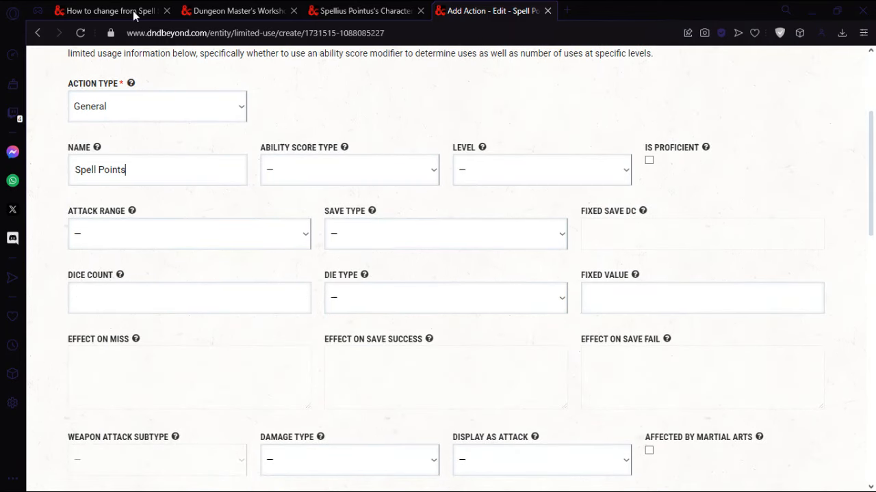
left_click(103, 11)
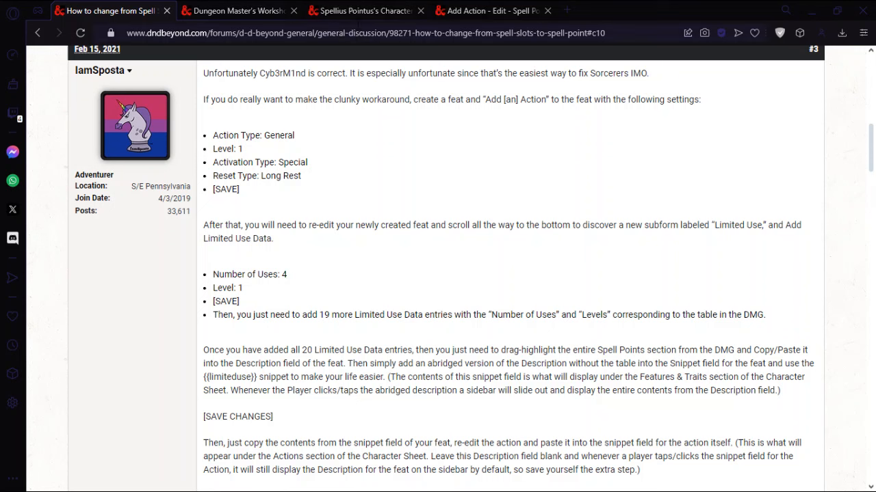
mouse_move(485, 11)
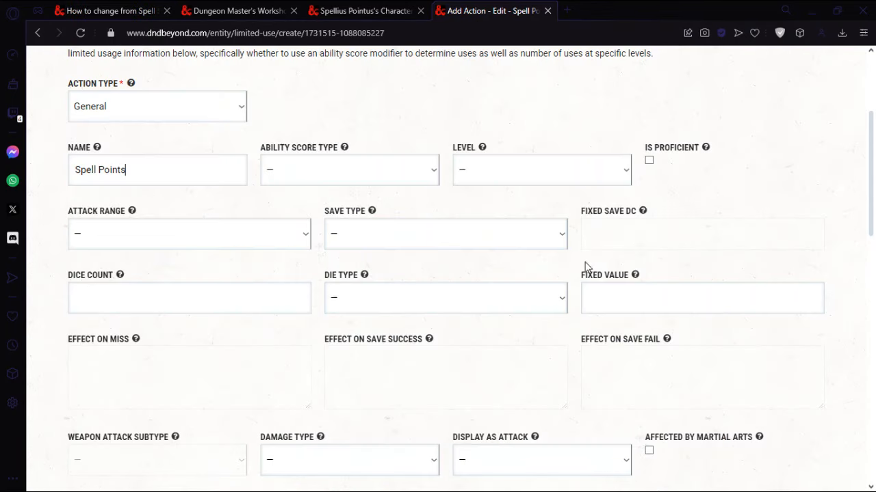
Set Activation Type to Special and Reset Type to Long Rest
scroll("down", 3)
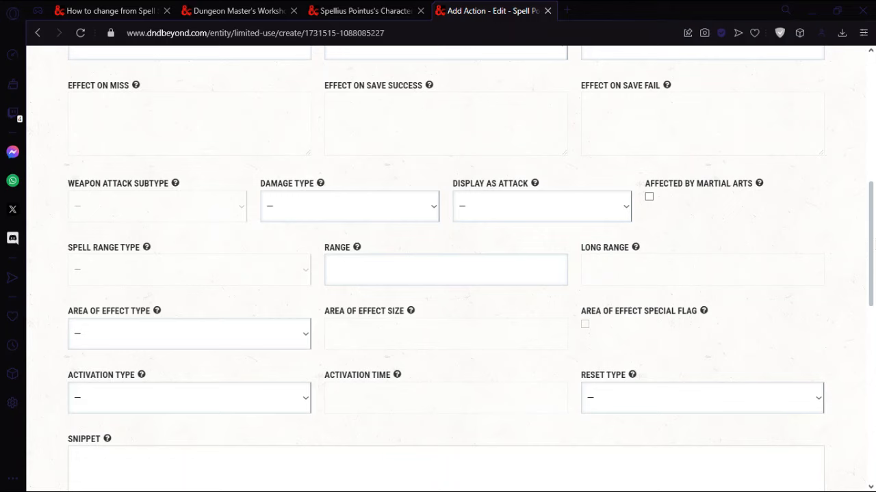
scroll("down", 3)
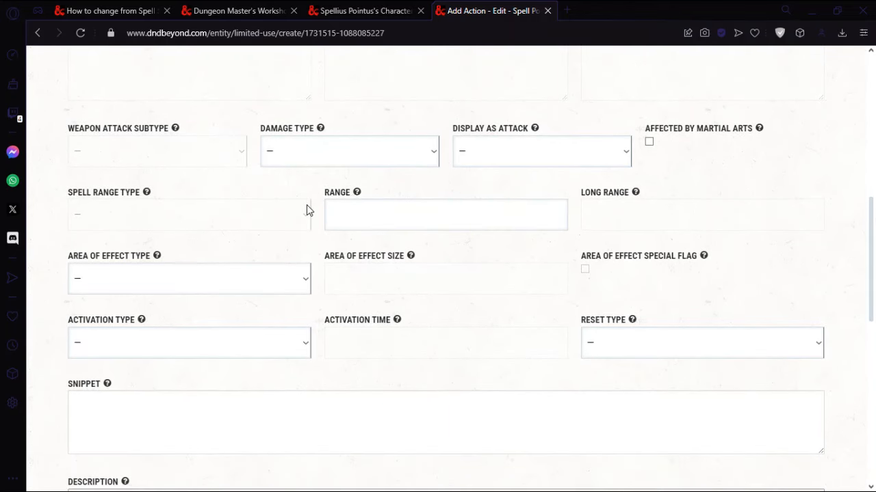
left_click(189, 342)
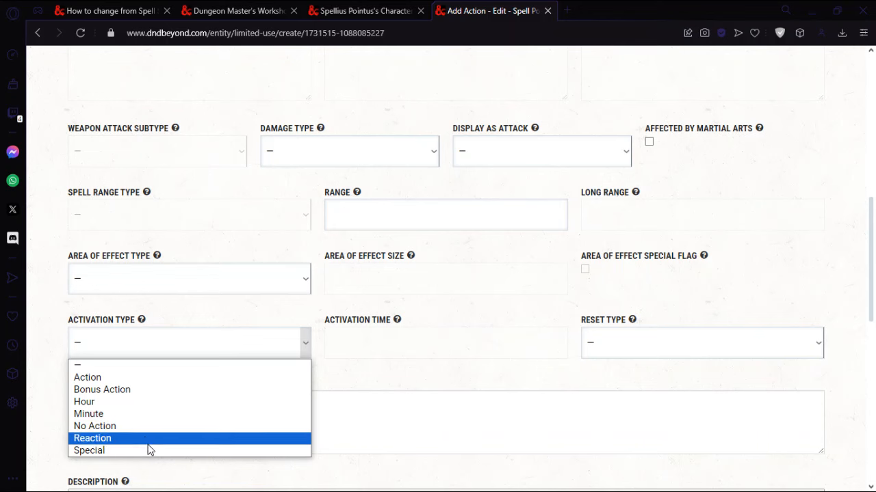
left_click(87, 450)
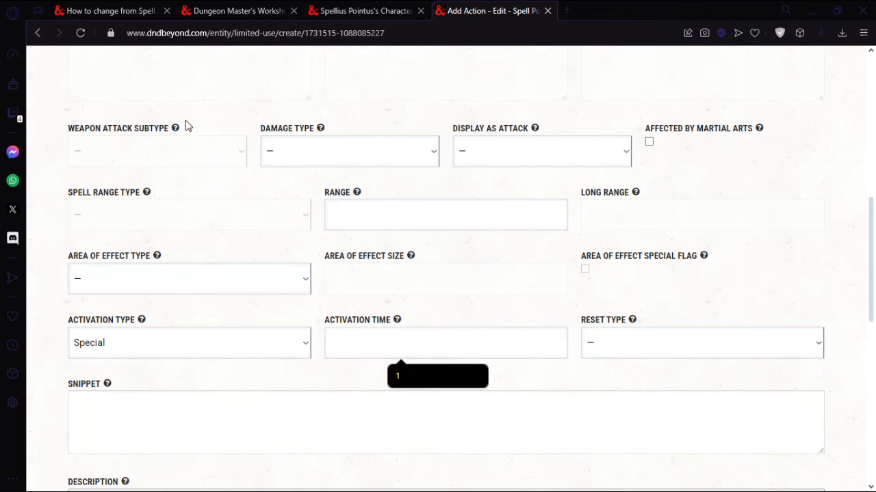
left_click(109, 11)
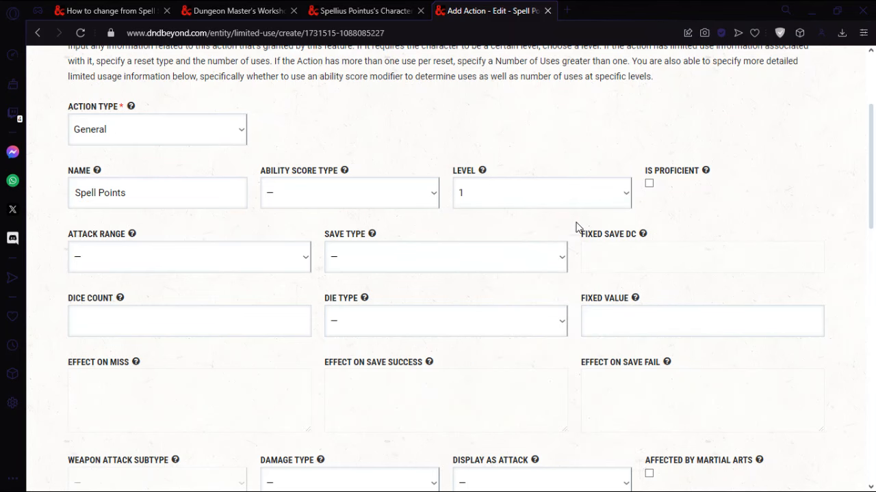
scroll("down", 3)
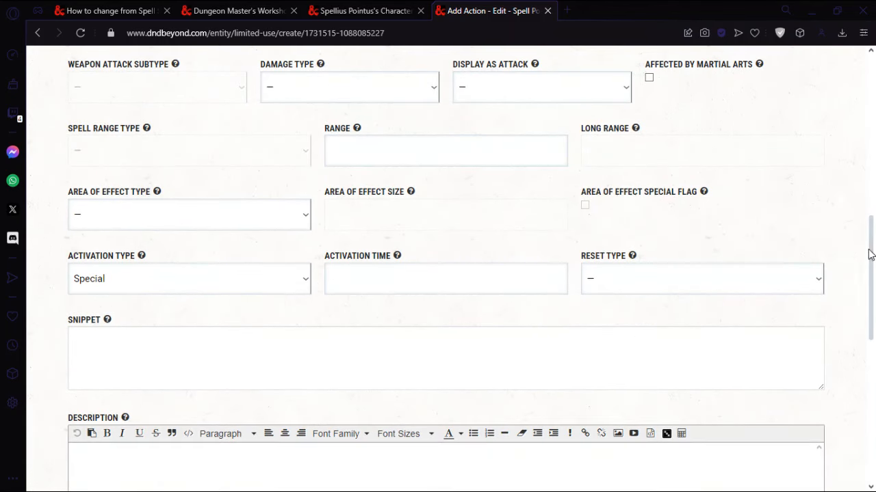
left_click(109, 11)
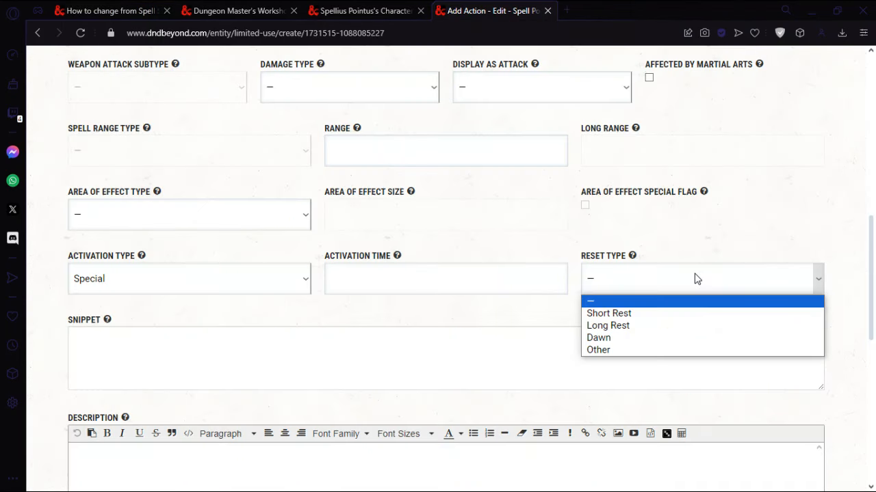
left_click(607, 325)
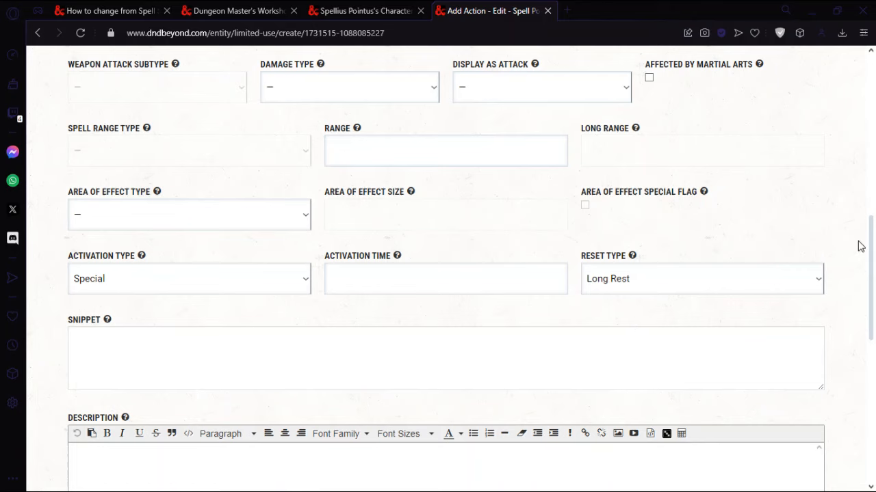
scroll("down", 3)
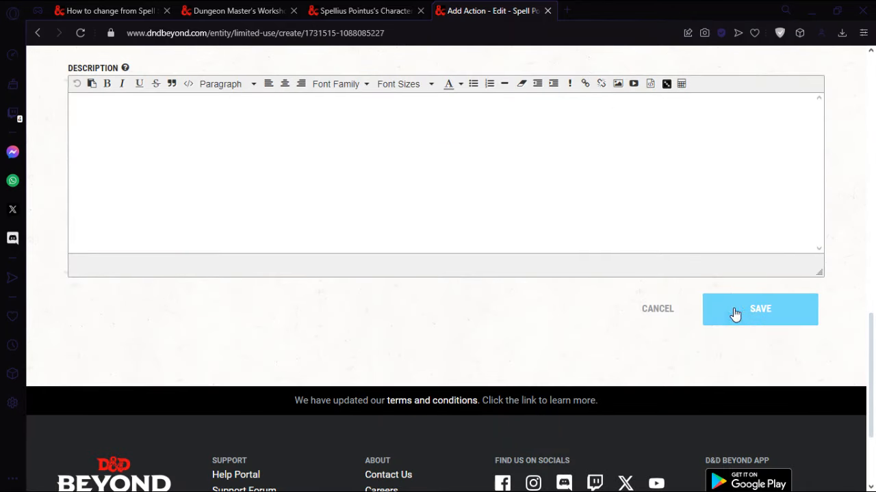
Save the action and add Limited Use data of 4 uses at level 1
left_click(760, 309)
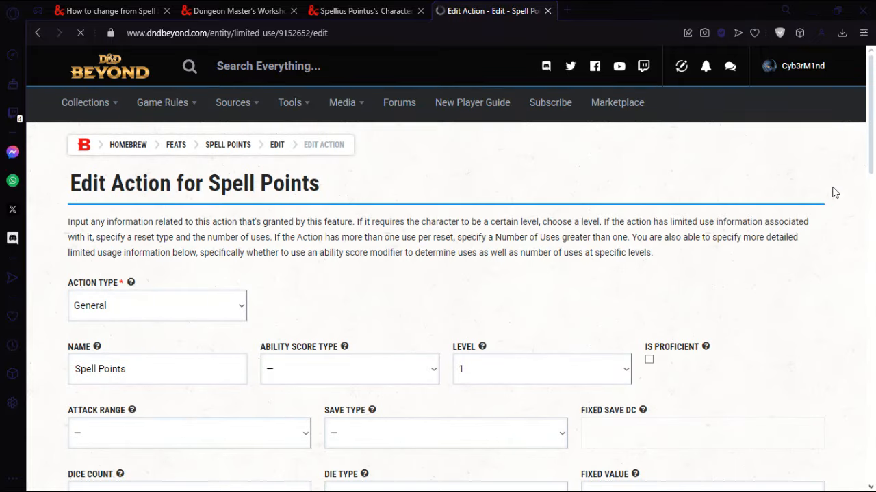
scroll("down", 3)
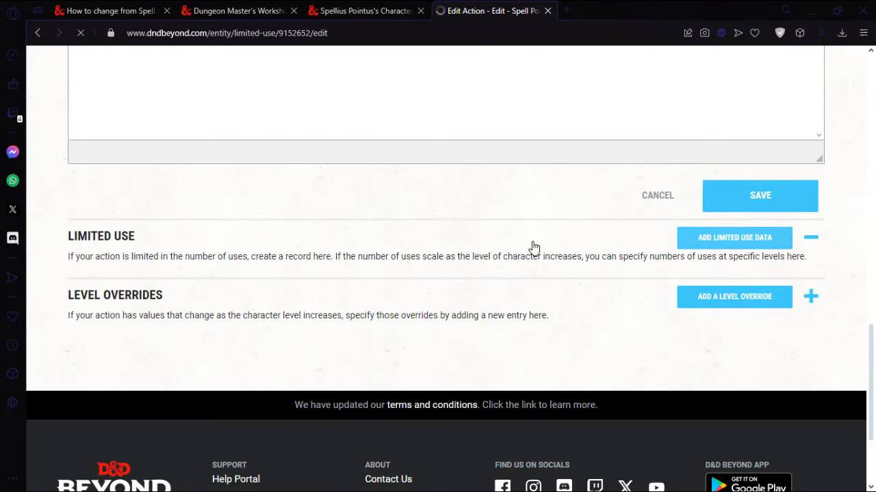
left_click(734, 238)
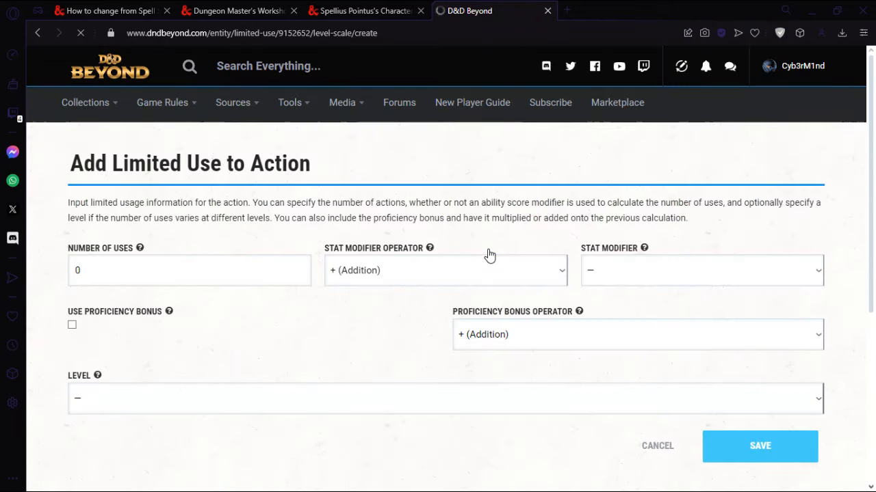
left_click(109, 11)
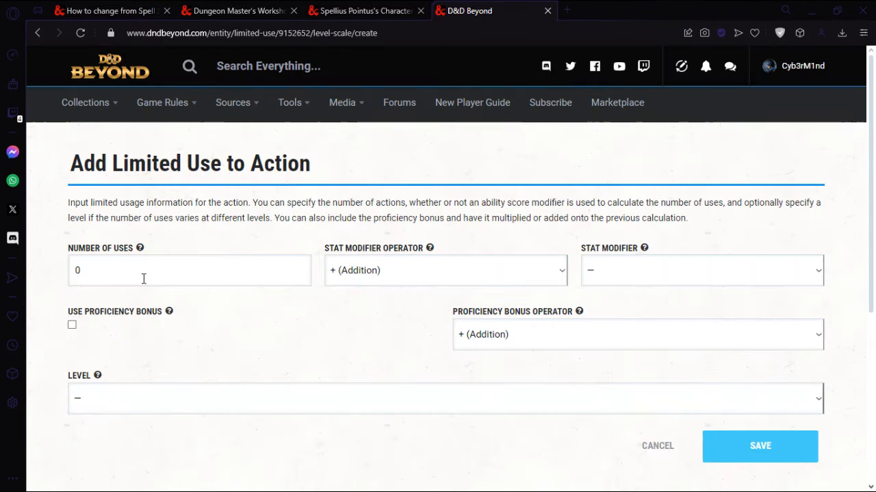
type("4")
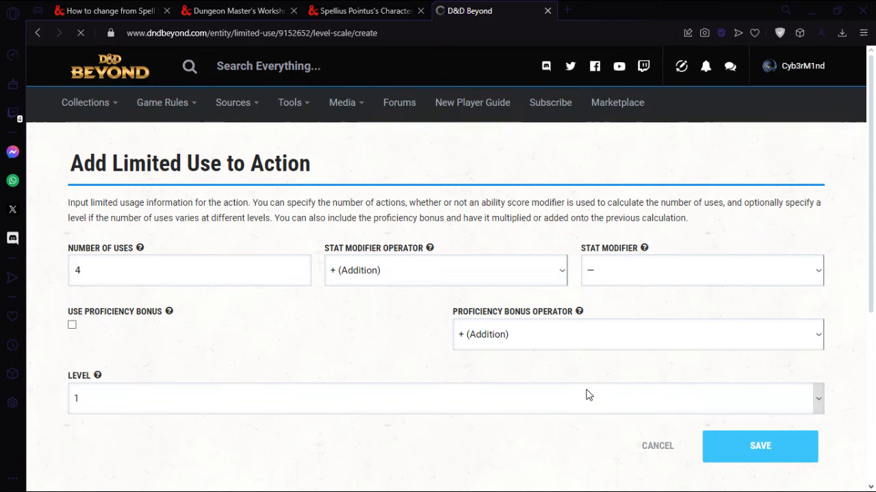
left_click(759, 446)
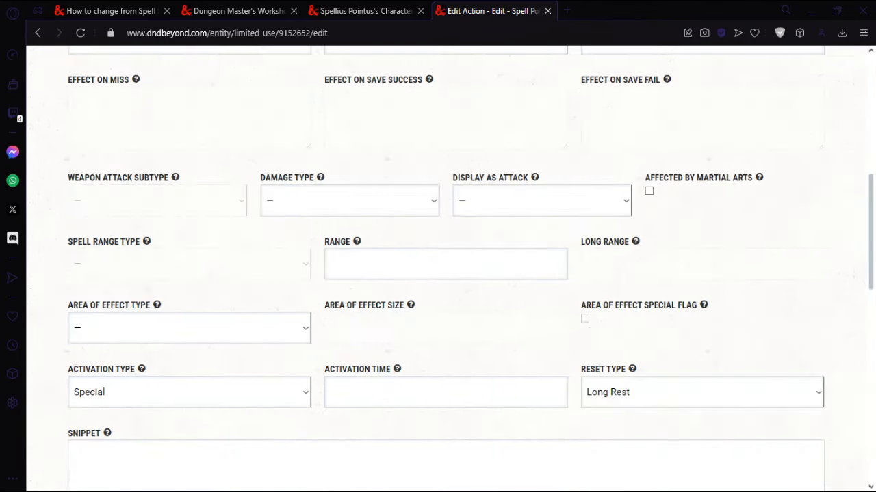
Consult the DMG Spell Points by Level table and the forum workaround before adding entries
scroll("down", 3)
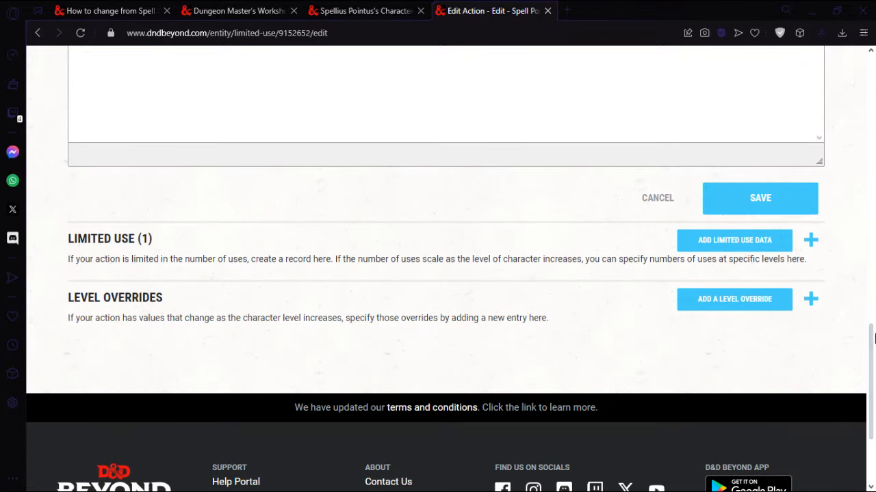
left_click(235, 11)
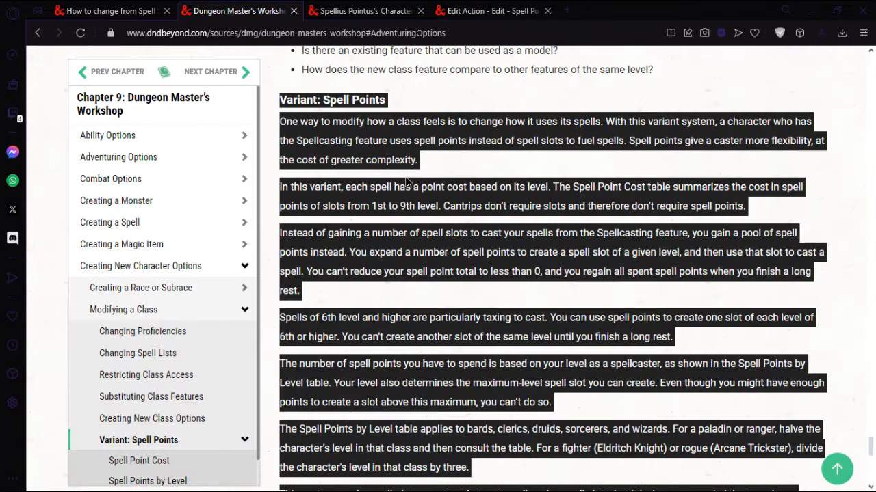
scroll("down", 3)
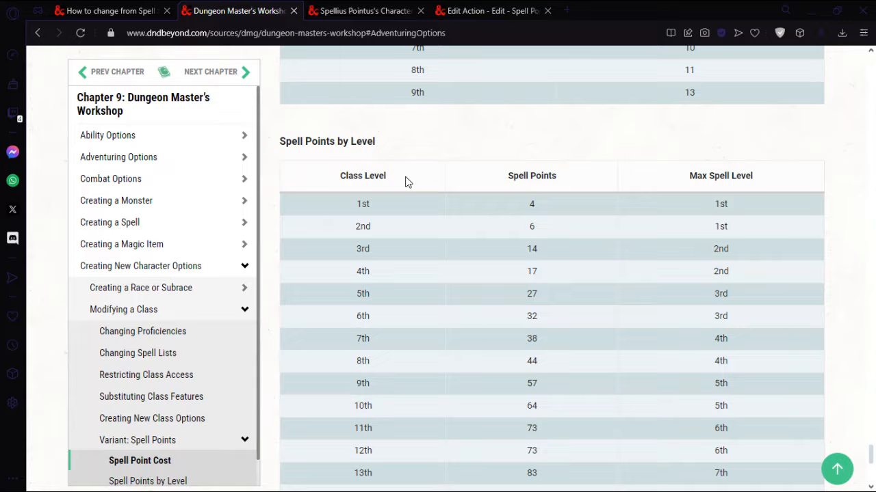
scroll("down", 3)
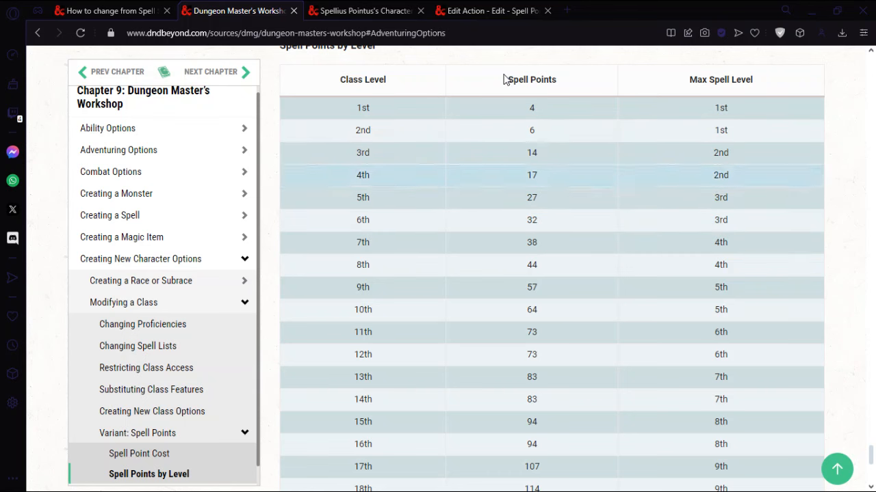
left_click(493, 10)
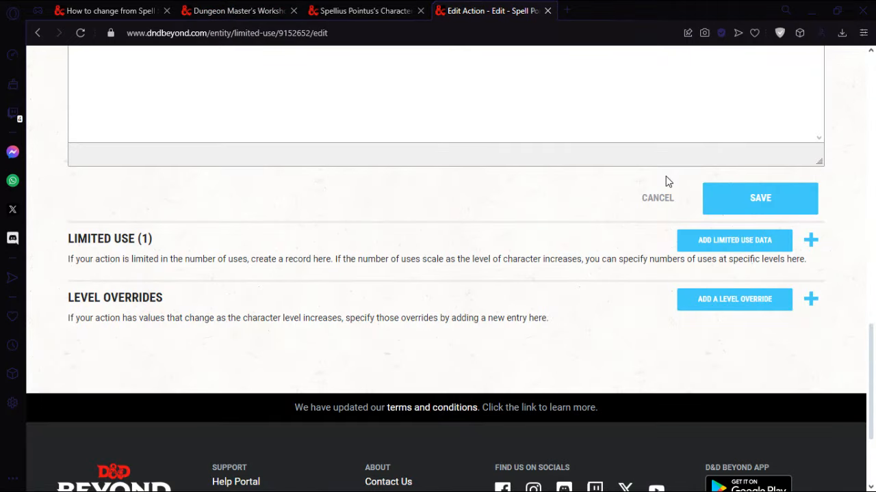
mouse_move(733, 241)
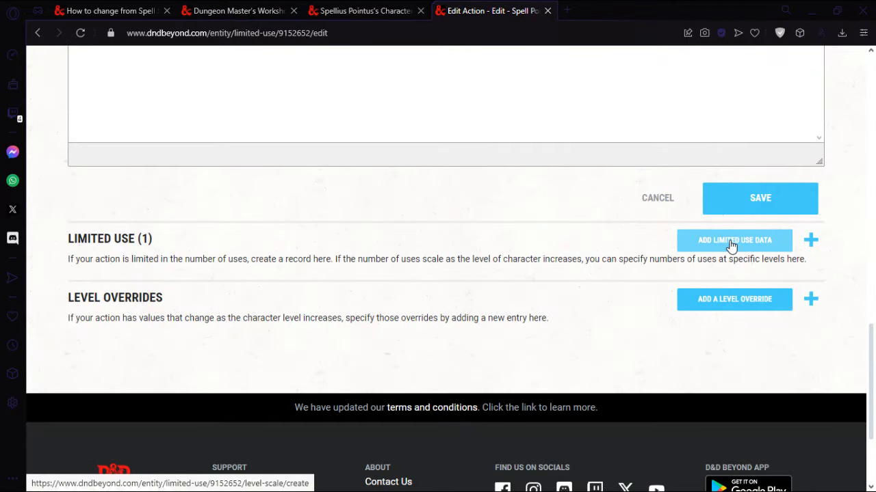
mouse_move(394, 221)
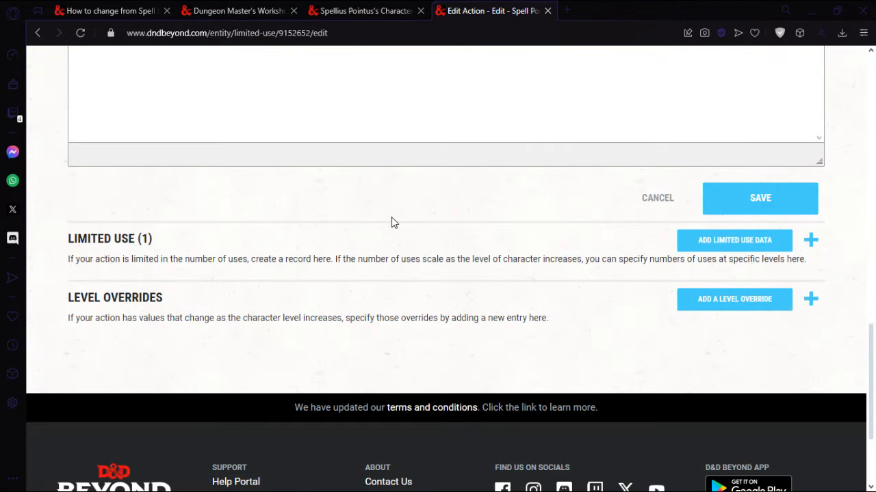
left_click(109, 10)
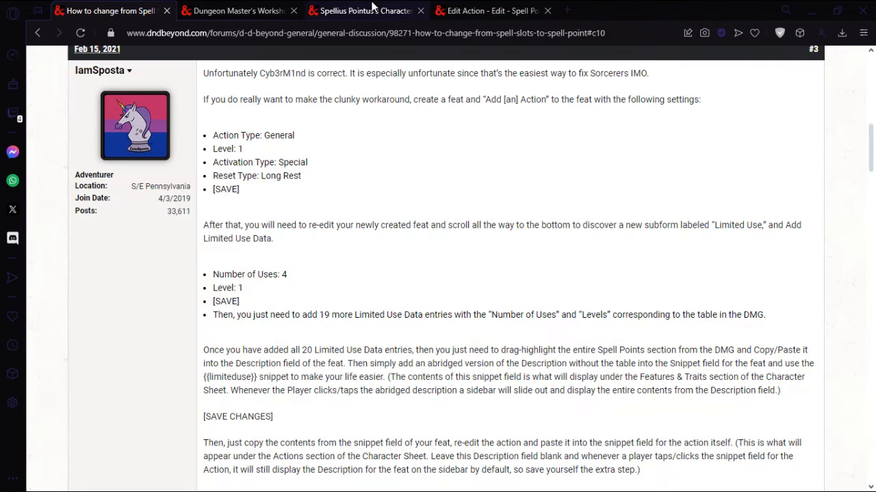
left_click(490, 11)
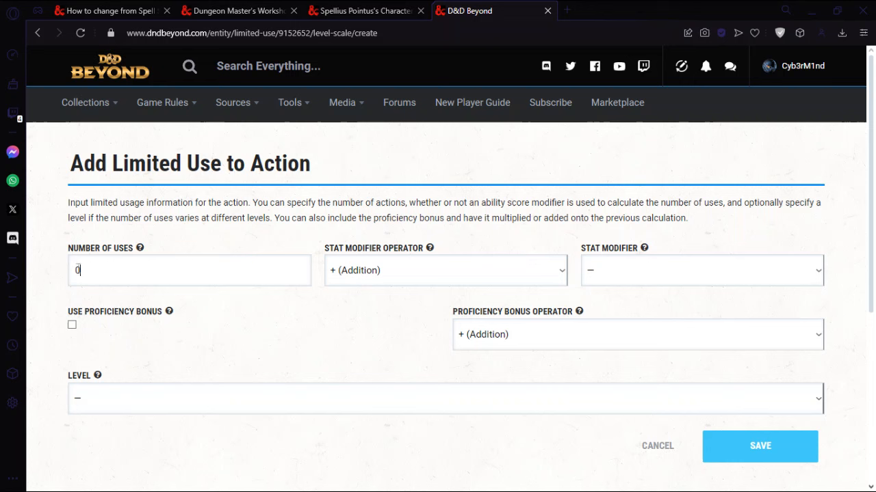
Add a limited-use entry of 6 uses at level 2 to the Spell Points action
type("6")
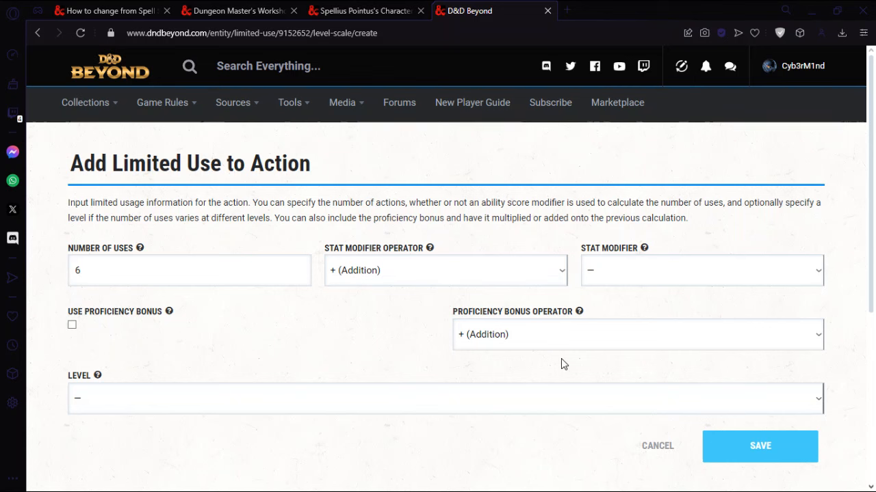
left_click(446, 398)
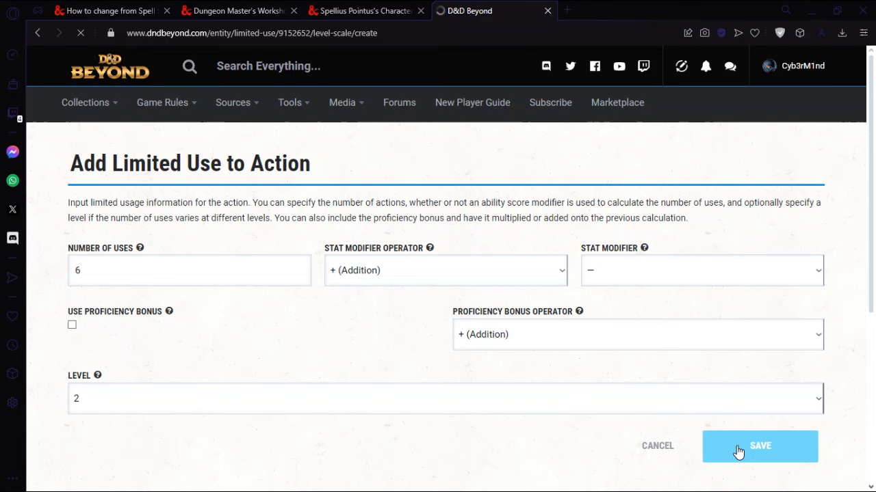
left_click(759, 446)
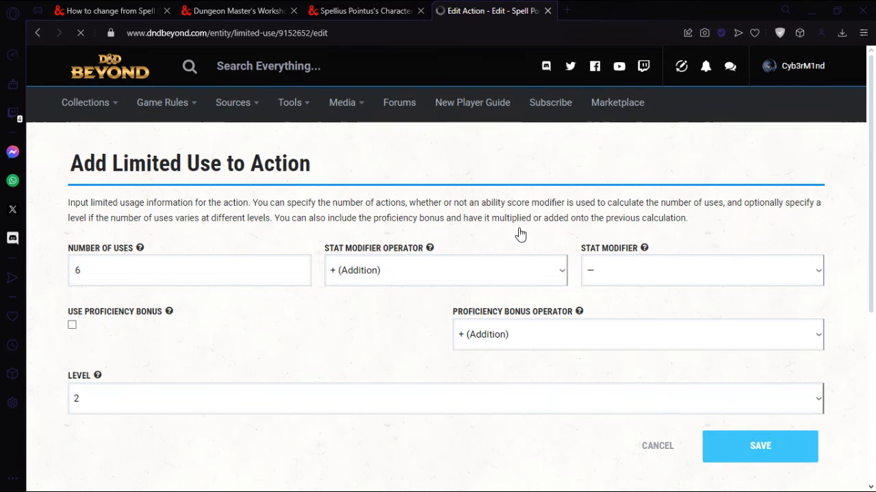
Add a limited-use entry of 14 uses at level 3 after rechecking the table
left_click(235, 11)
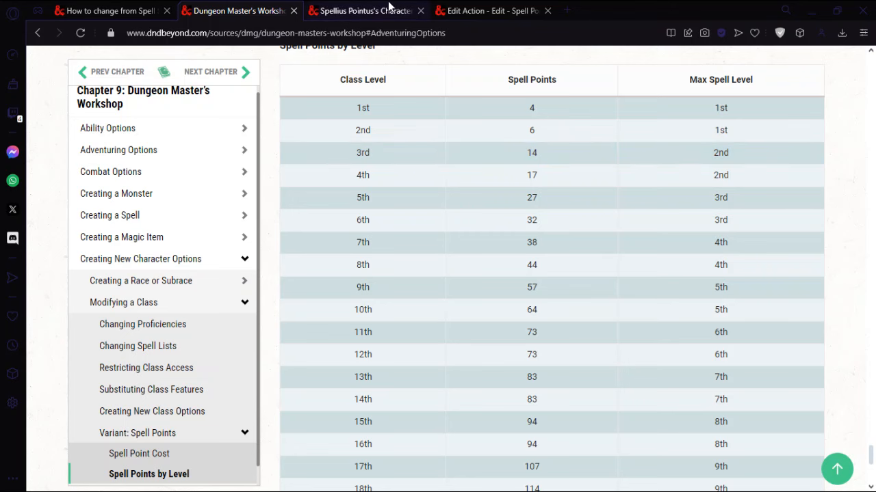
left_click(493, 11)
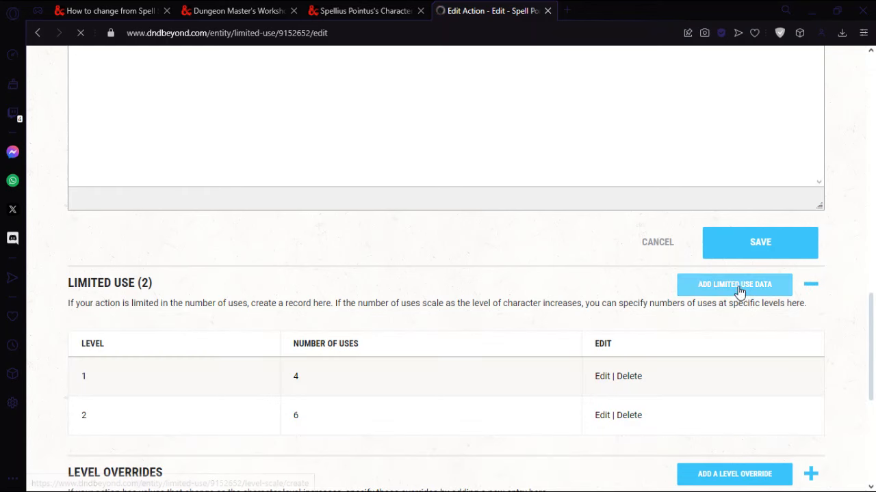
left_click(733, 473)
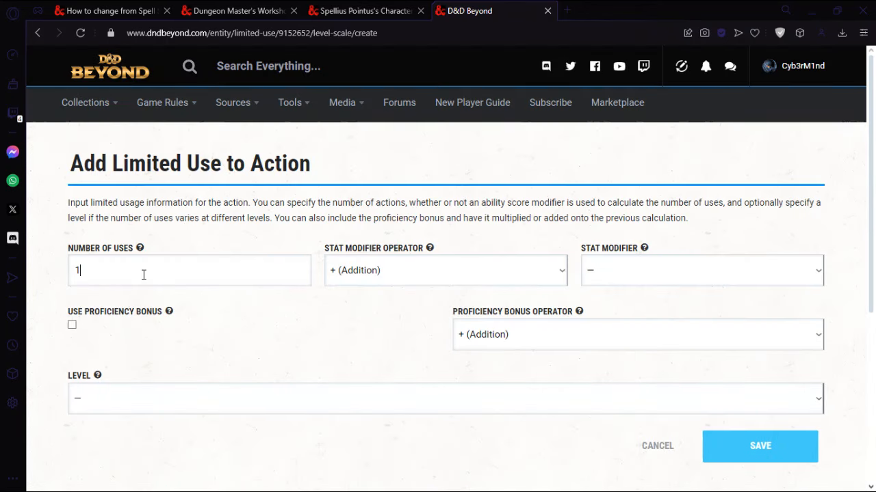
left_click(444, 398)
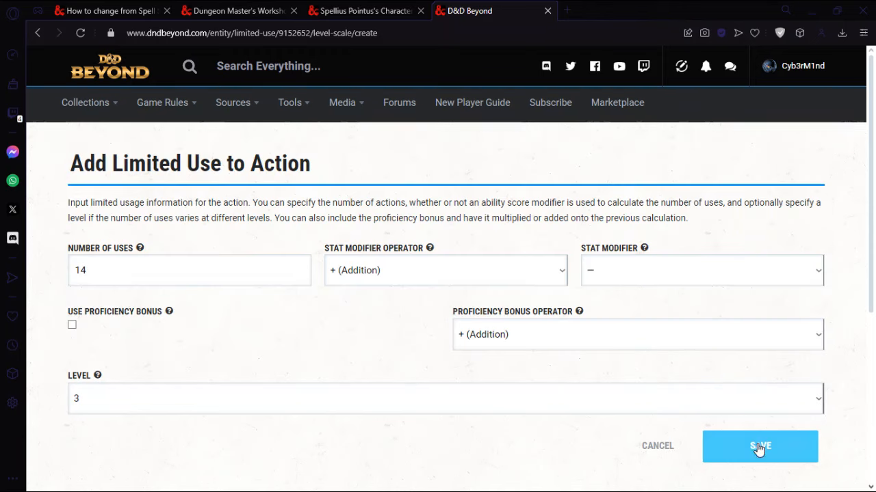
left_click(759, 446)
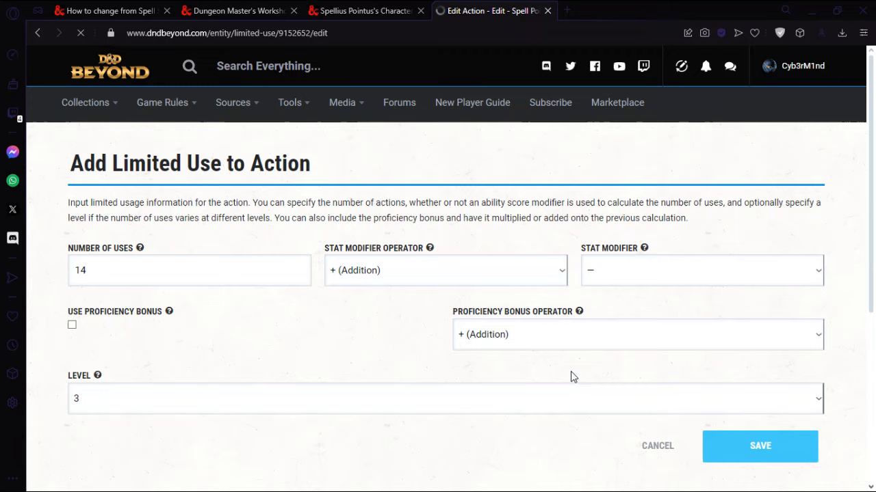
left_click(759, 446)
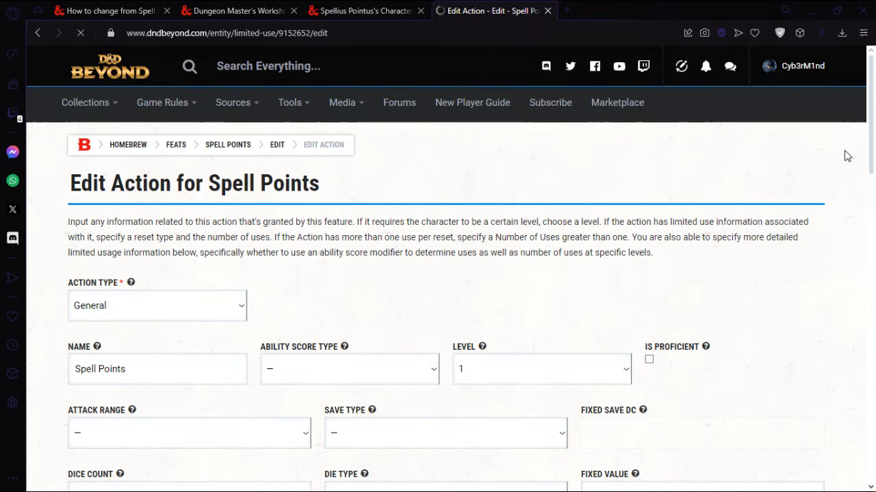
scroll("down", 3)
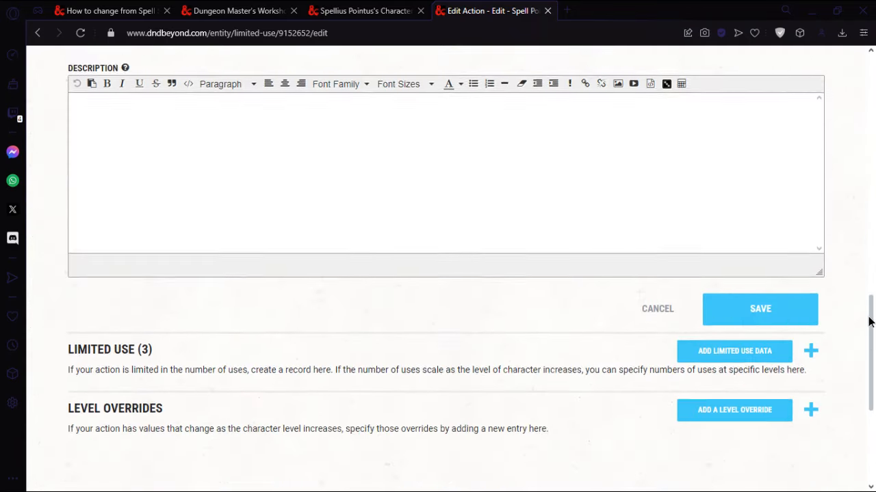
scroll("down", 3)
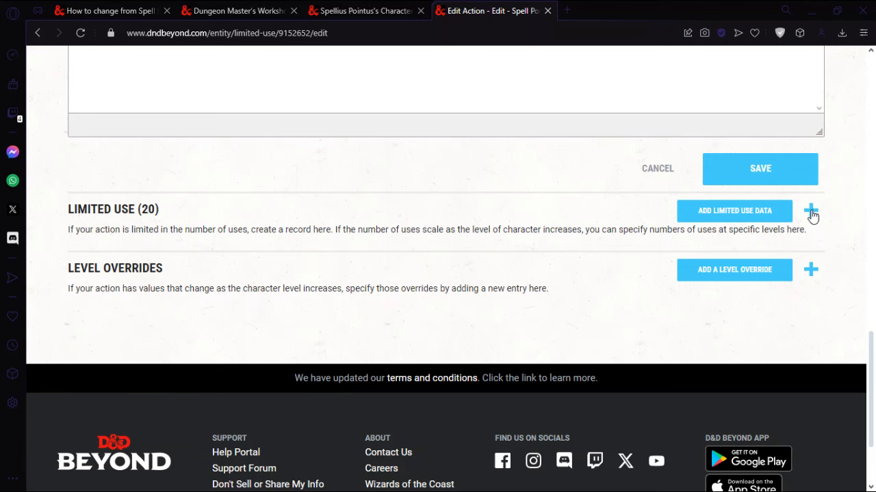
left_click(811, 211)
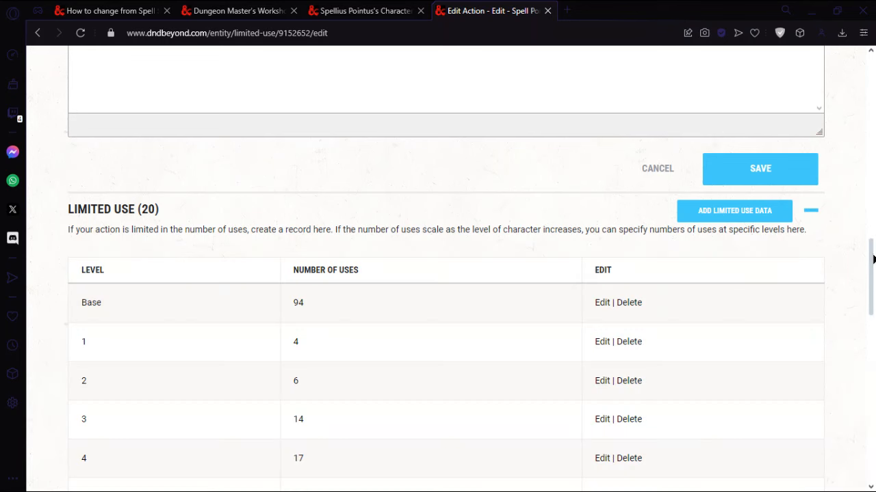
scroll("down", 3)
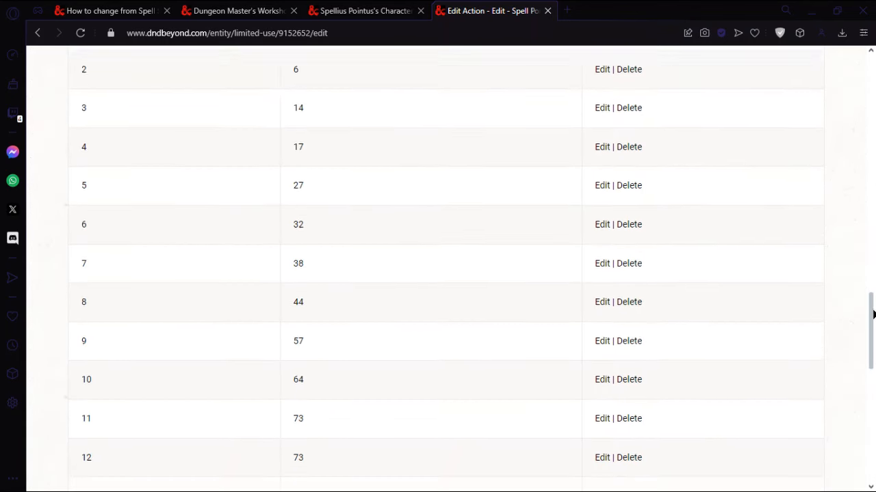
scroll("down", 3)
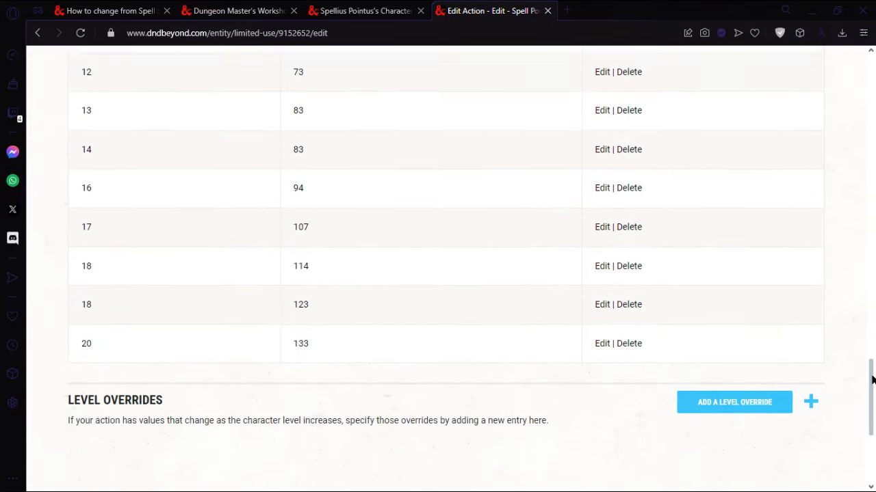
left_click(236, 11)
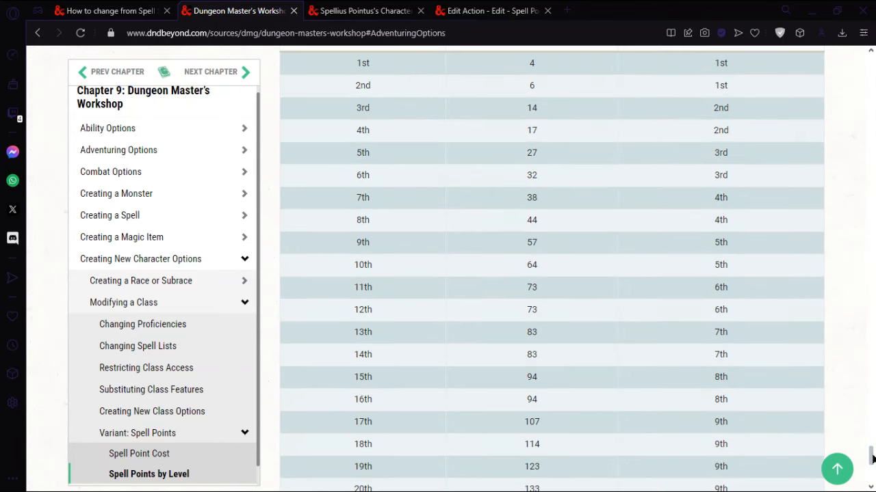
scroll("down", 3)
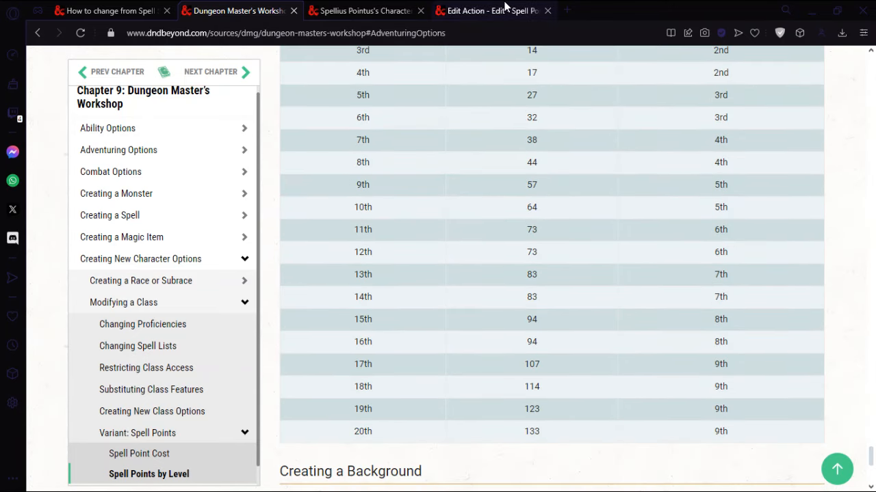
left_click(109, 11)
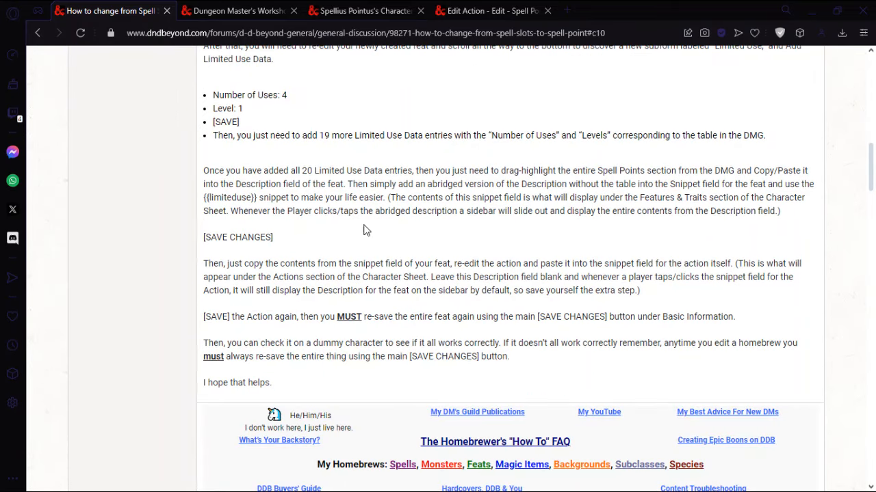
mouse_move(546, 194)
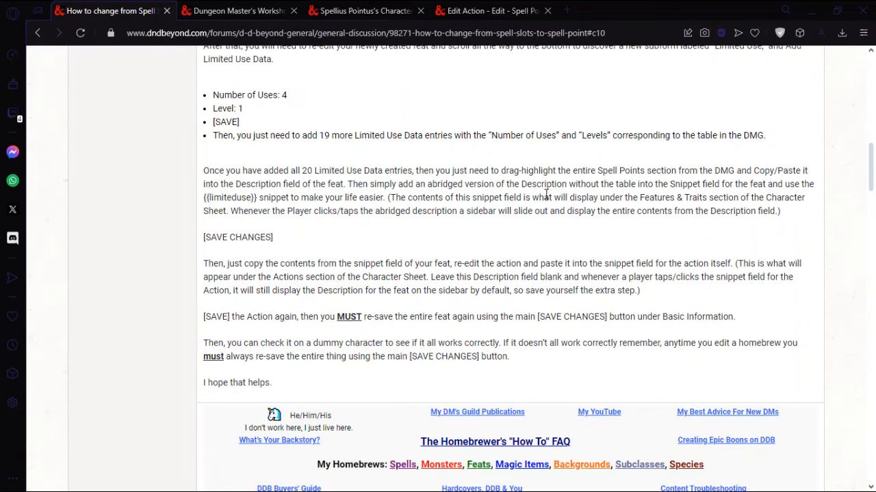
mouse_move(539, 76)
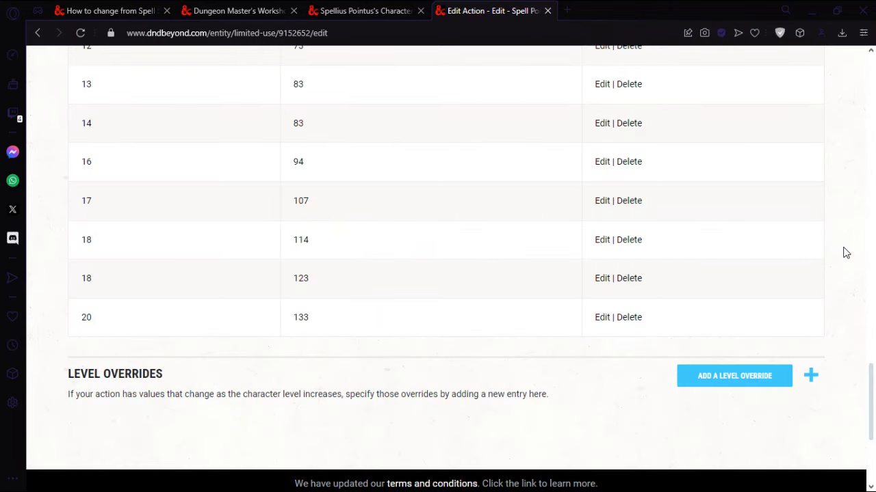
left_click(235, 11)
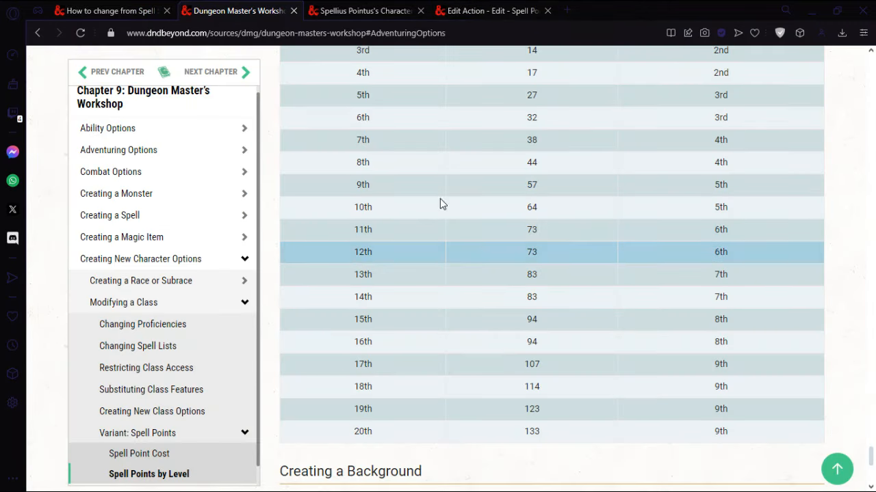
mouse_move(840, 435)
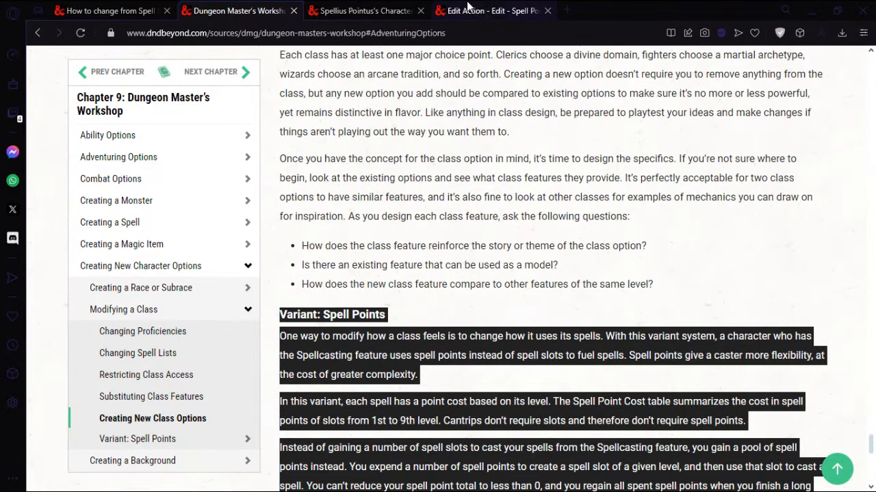
Paste the DMG's Variant: Spell Points section with its level table into the action's Description
left_click(493, 11)
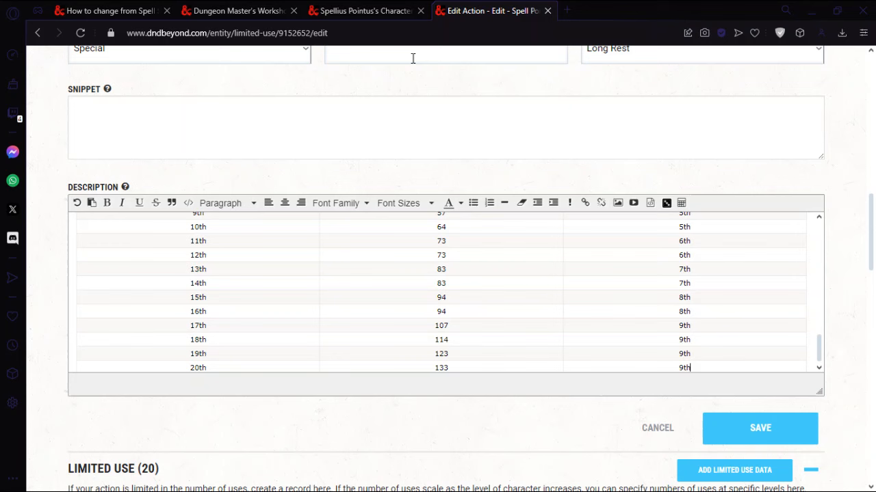
left_click(110, 11)
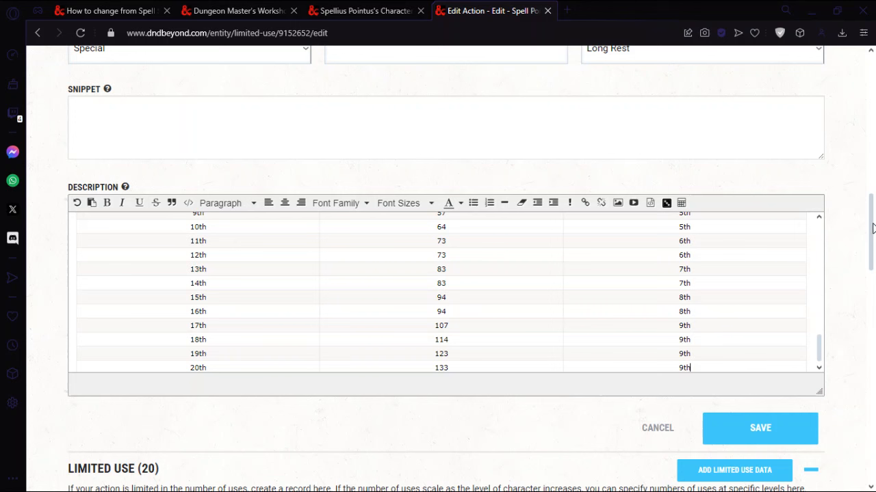
left_click(445, 126)
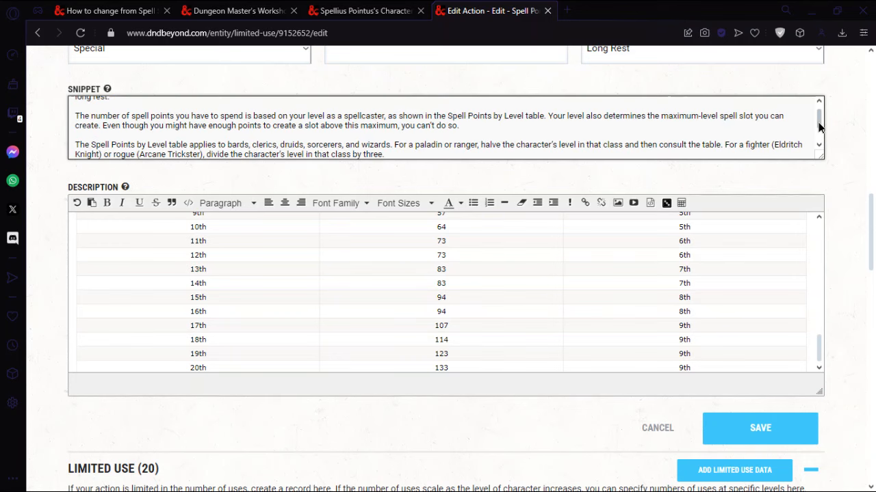
Trim the snippet, head it with 'Spell Points: {{limited use}}', and save the action
scroll("down", 3)
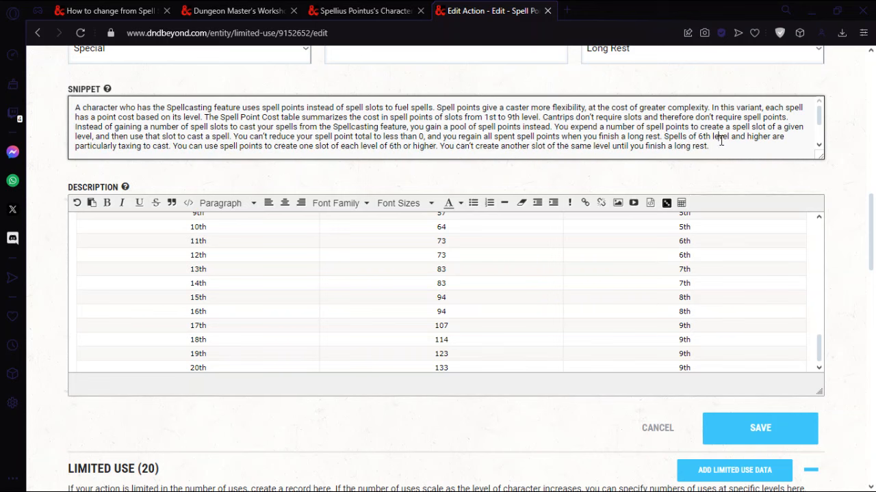
scroll("down", 3)
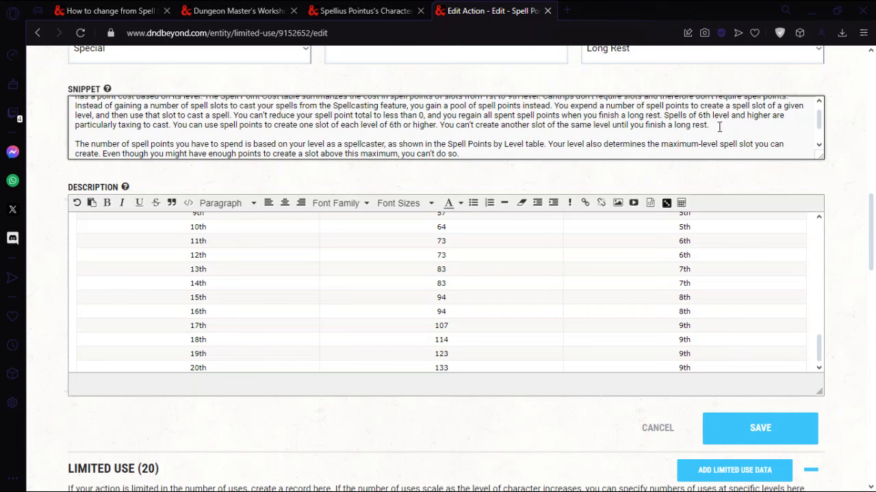
left_click(714, 126)
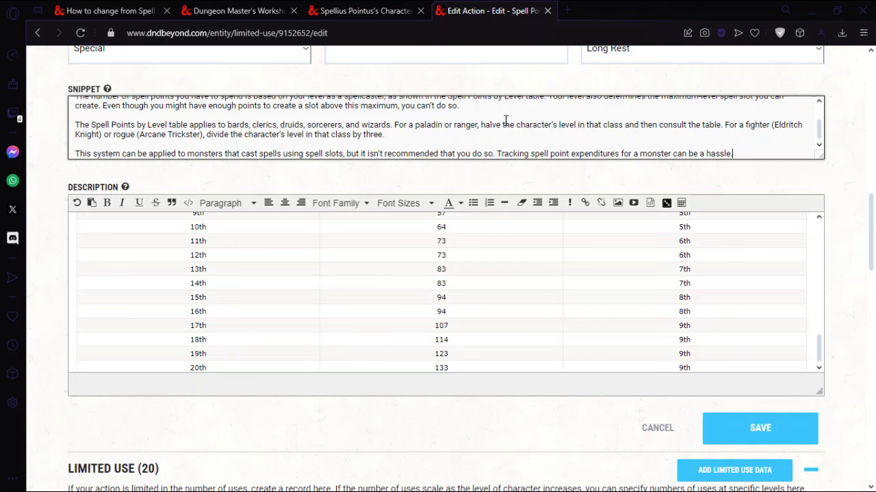
mouse_move(429, 135)
type("Spell Points: ")
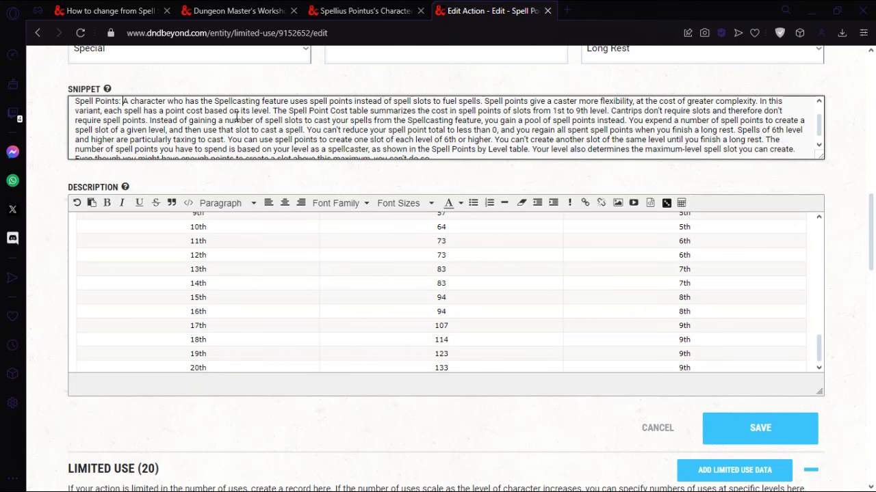
type("{{limited use")
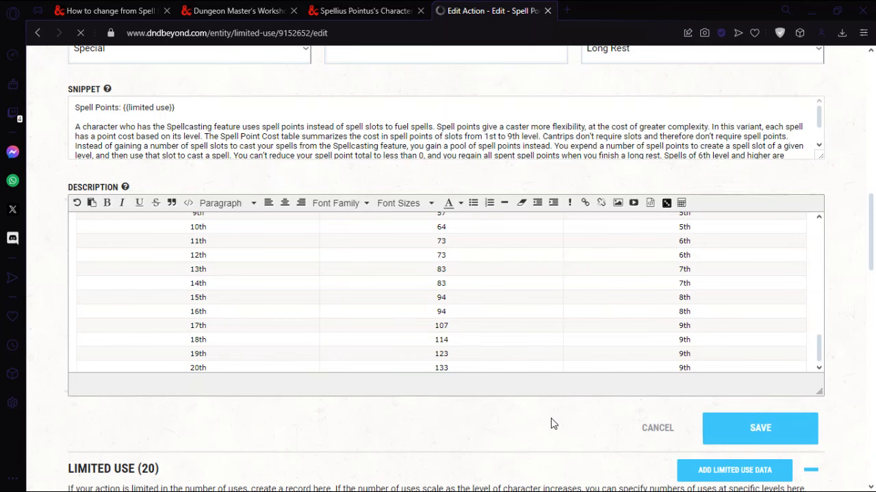
left_click(759, 428)
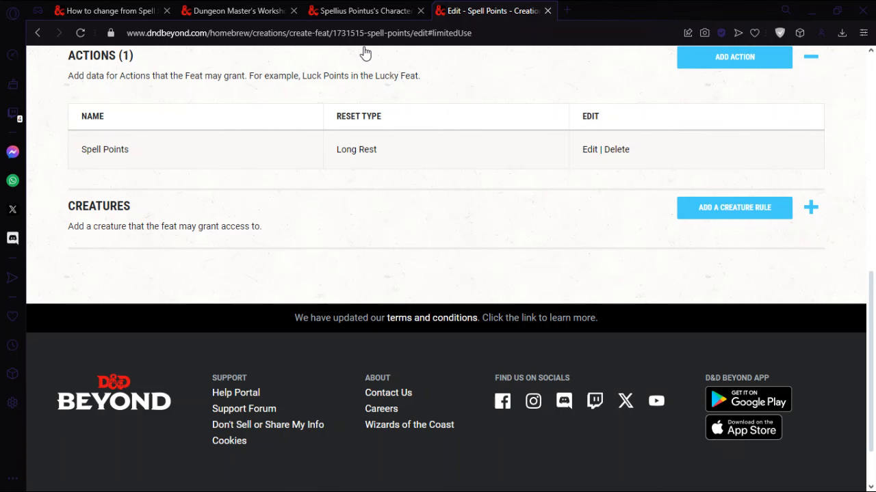
Re-save the Spell Points action from the feat's edit page per the forum steps
left_click(110, 11)
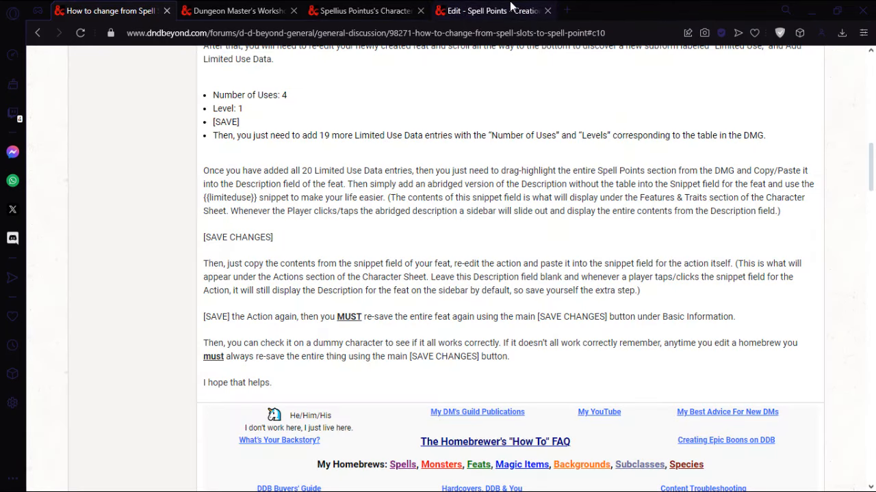
left_click(492, 11)
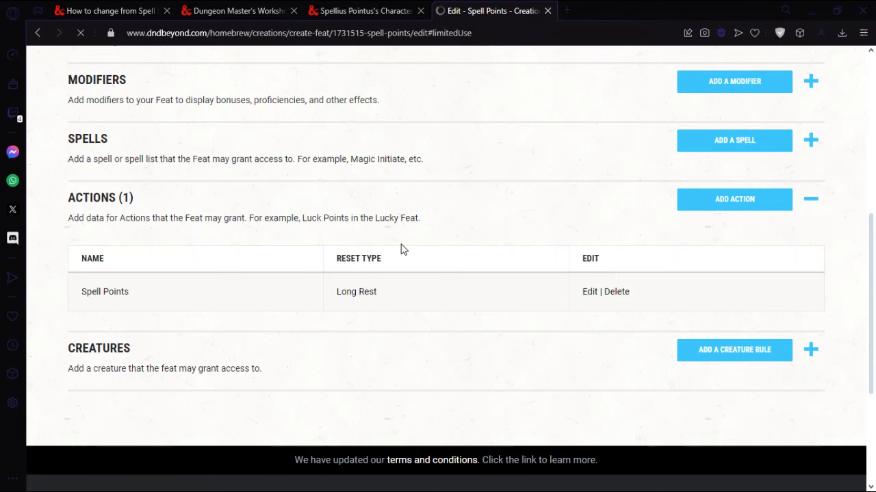
left_click(588, 291)
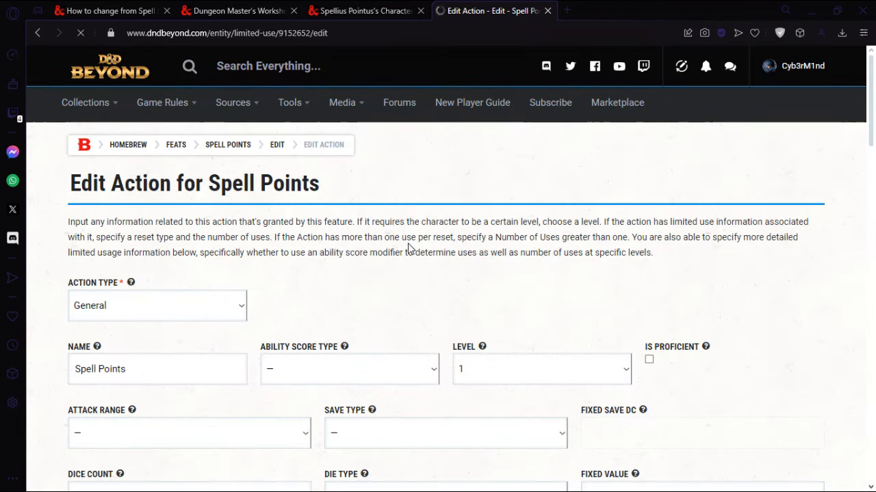
scroll("down", 3)
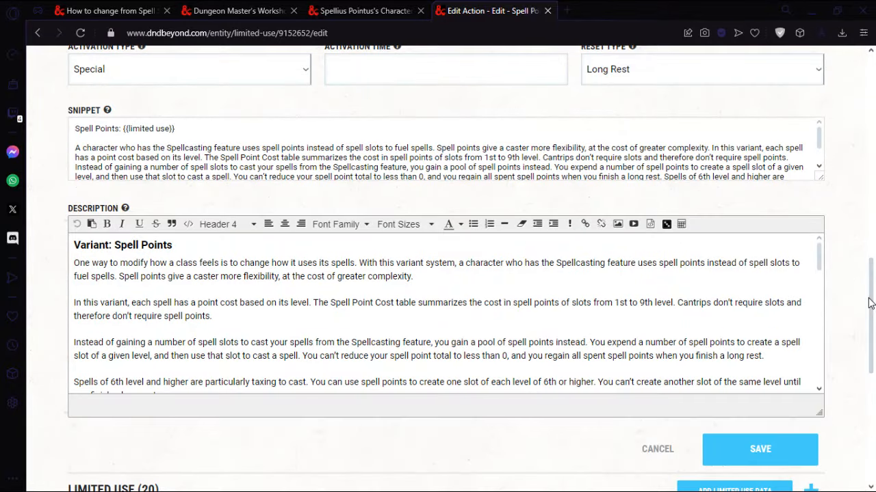
left_click(796, 175)
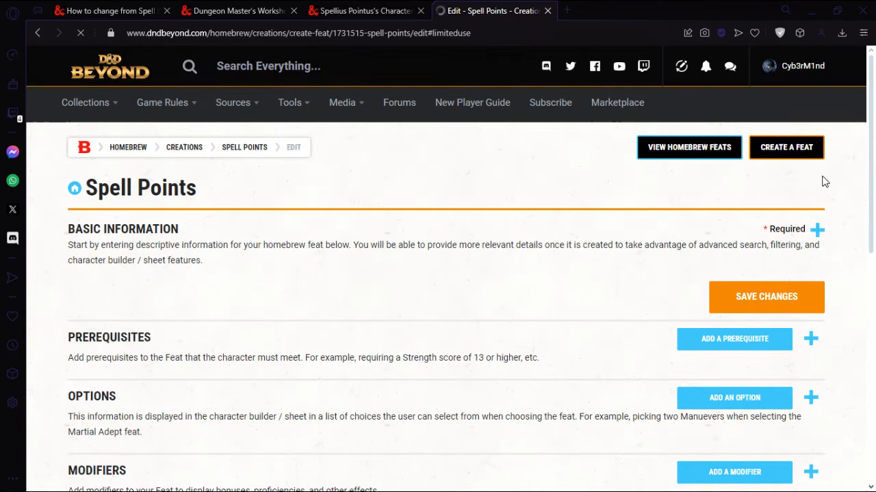
Review the action once more and save the whole feat's changes
scroll("down", 3)
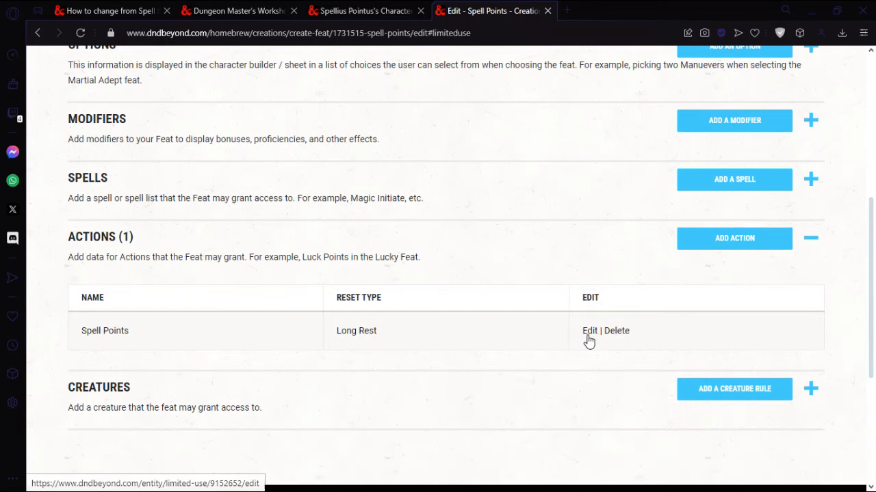
left_click(588, 330)
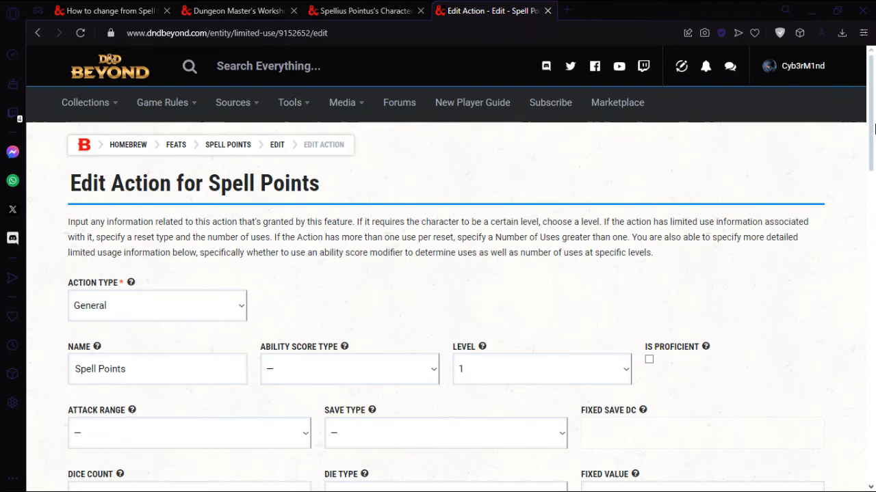
scroll("down", 3)
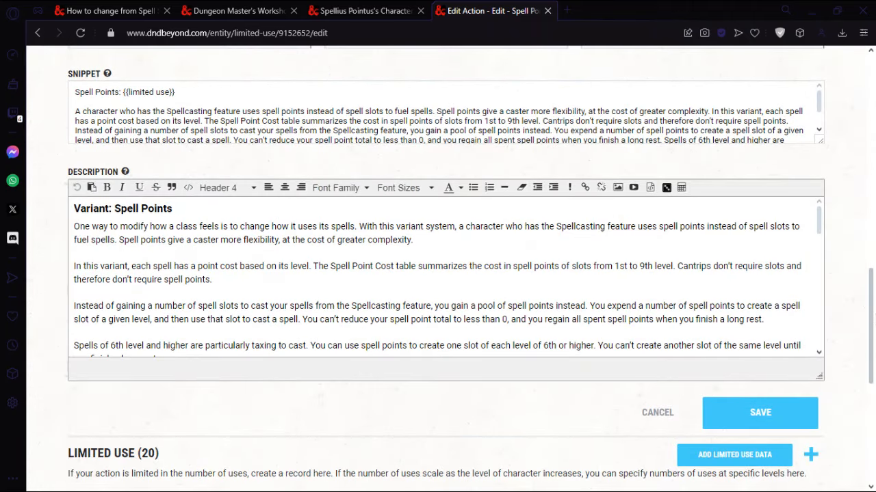
scroll("down", 3)
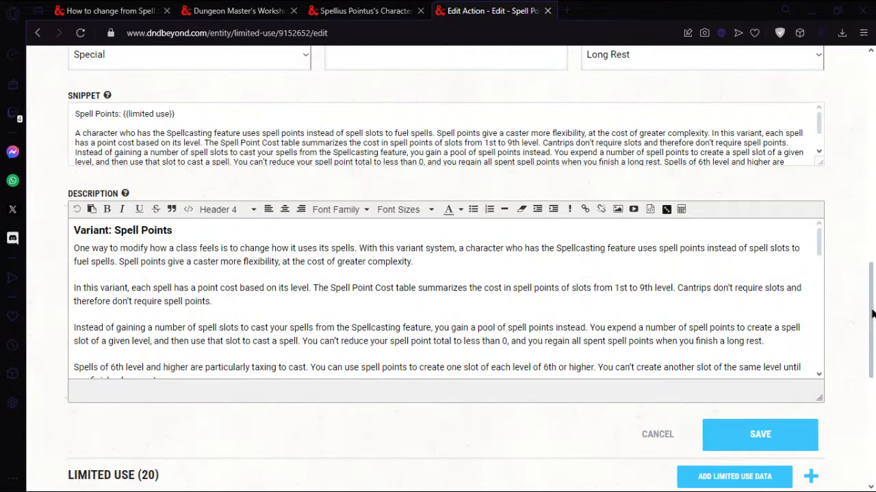
scroll("down", 3)
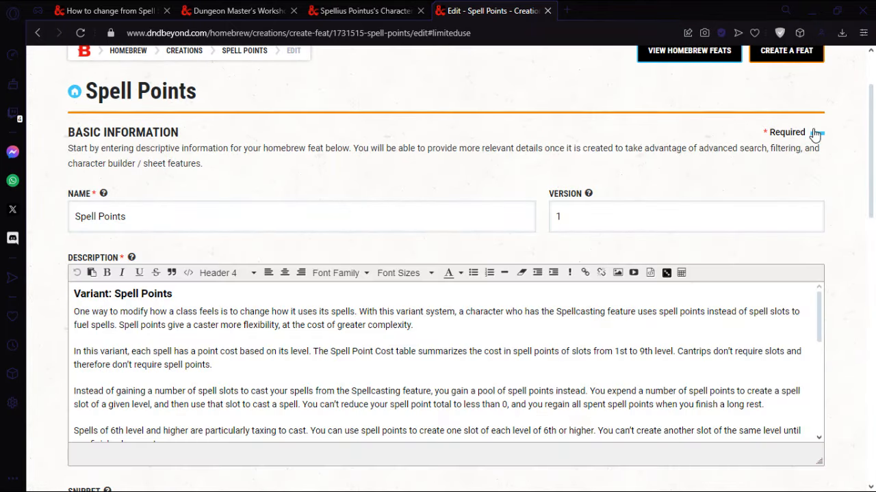
scroll("down", 3)
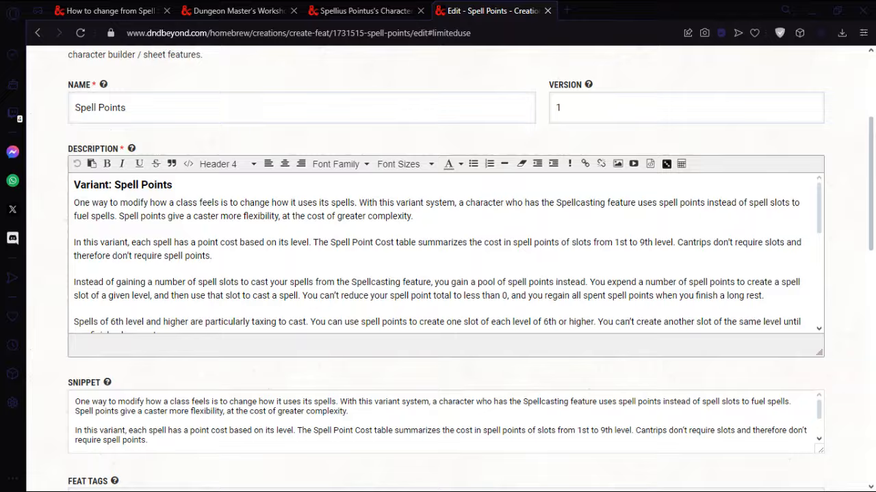
scroll("down", 3)
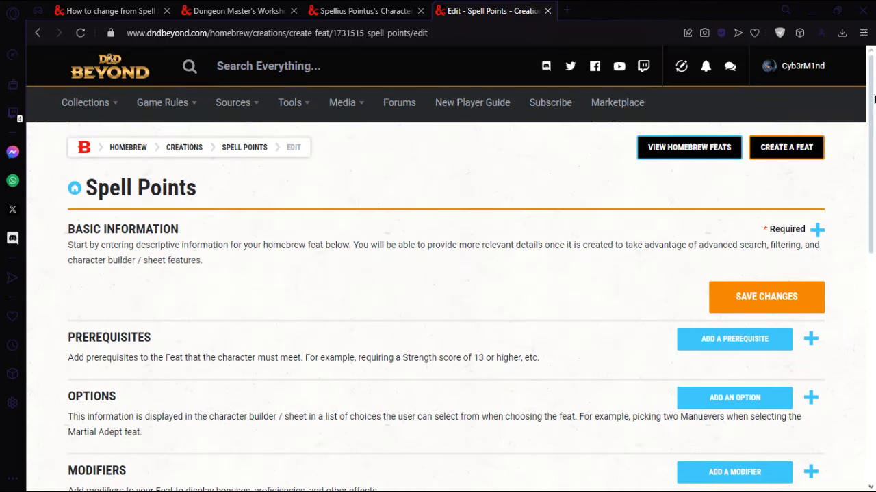
scroll("down", 3)
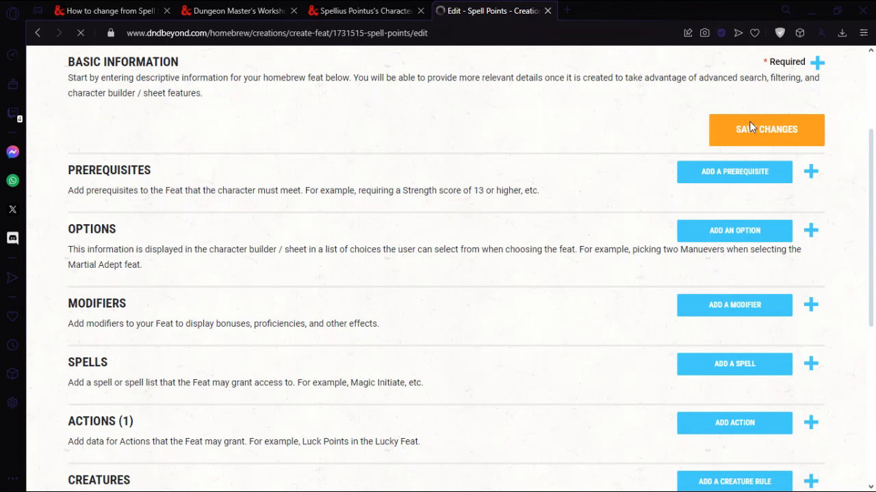
left_click(110, 11)
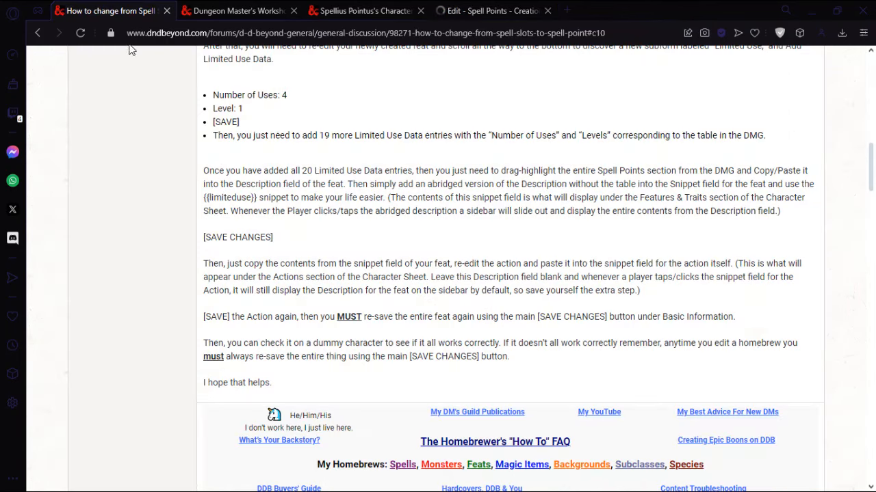
mouse_move(457, 68)
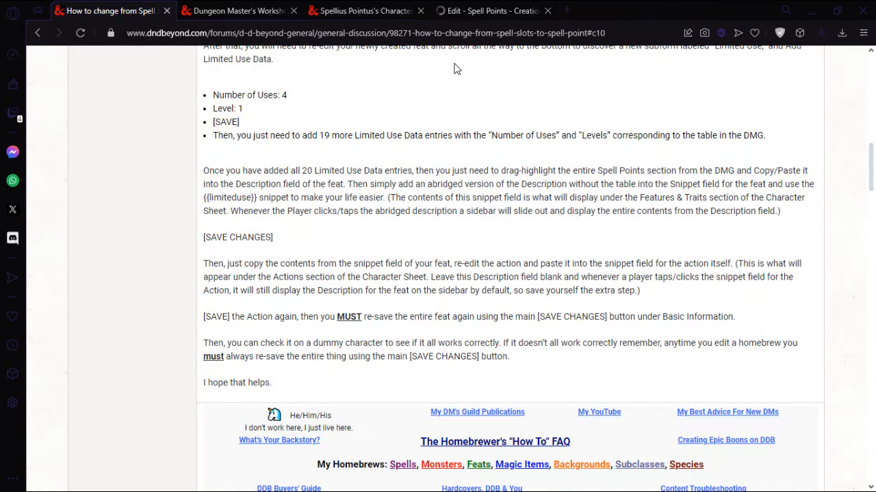
Enable Homebrew Content in the Spellius Pointus character's preferences
left_click(489, 11)
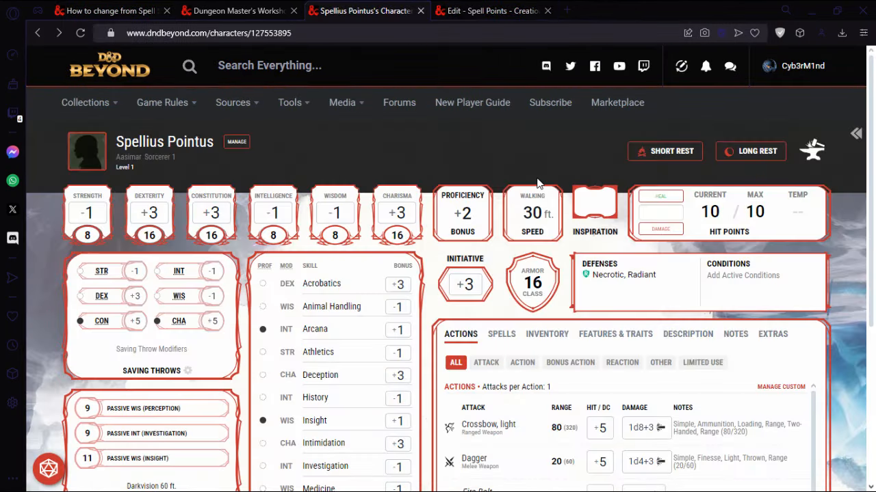
scroll("down", 3)
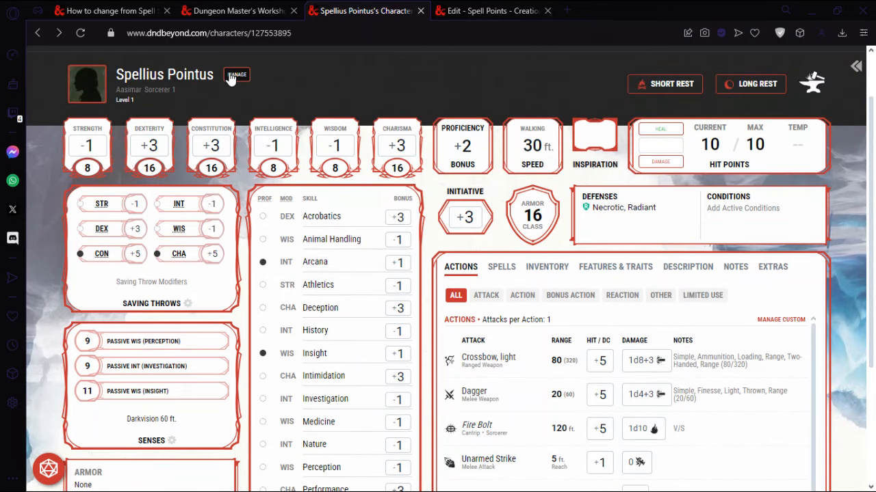
left_click(236, 74)
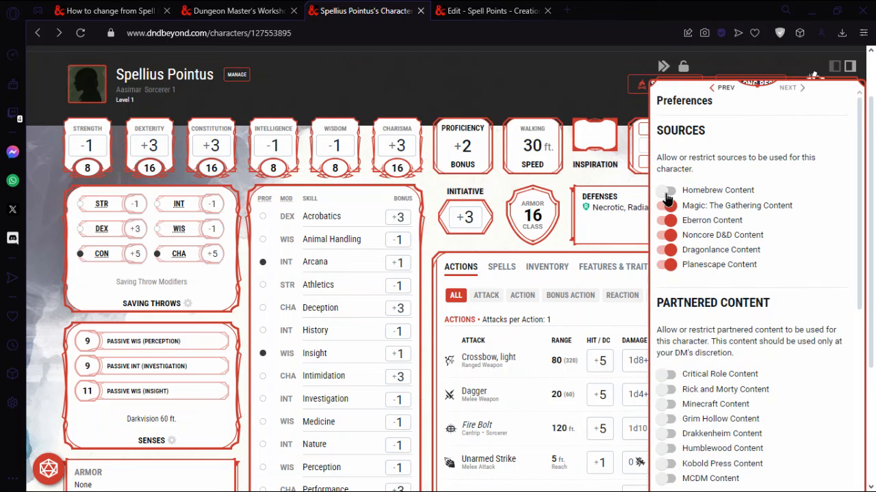
left_click(666, 191)
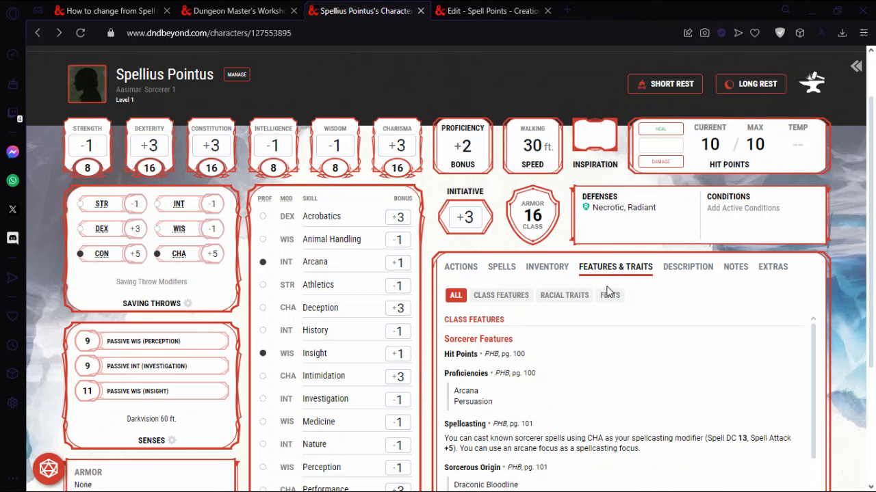
Add the Spell Points feat to the character from the Manage Feats list
left_click(609, 295)
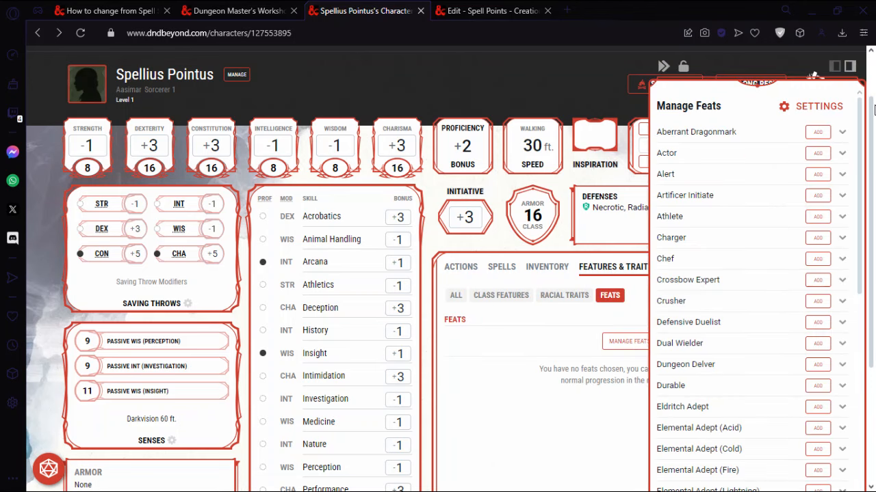
scroll("down", 3)
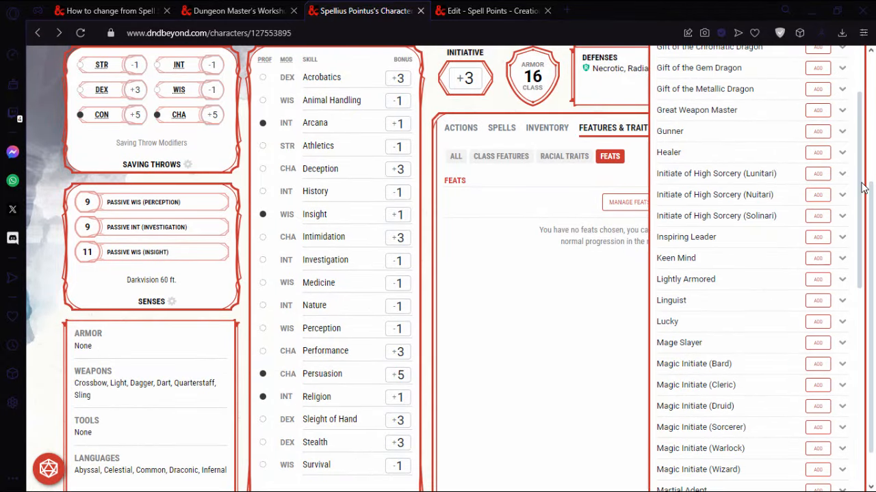
scroll("down", 3)
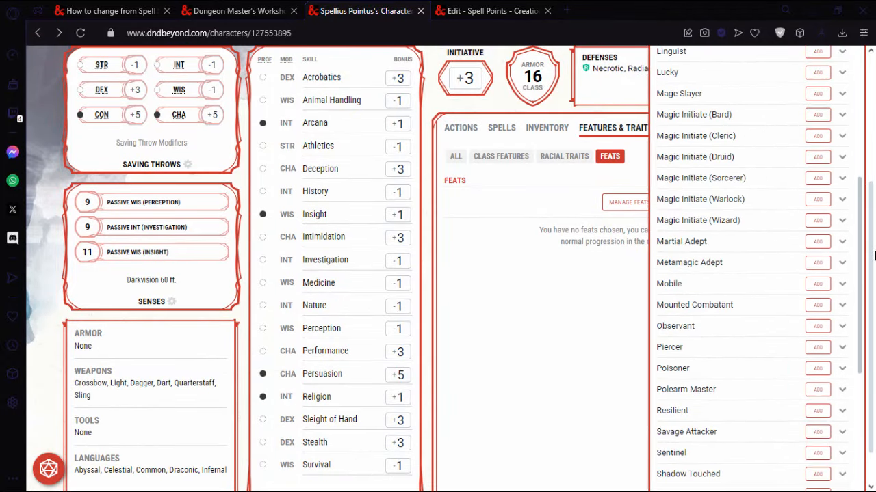
scroll("down", 3)
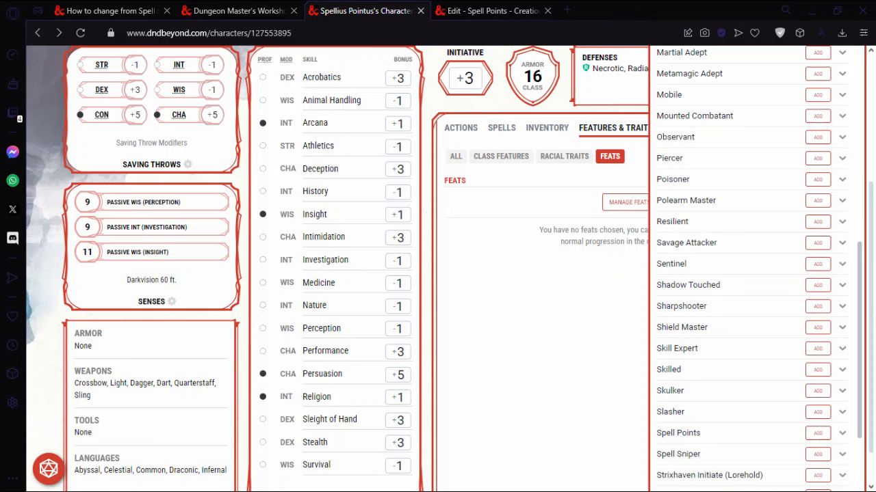
scroll("down", 3)
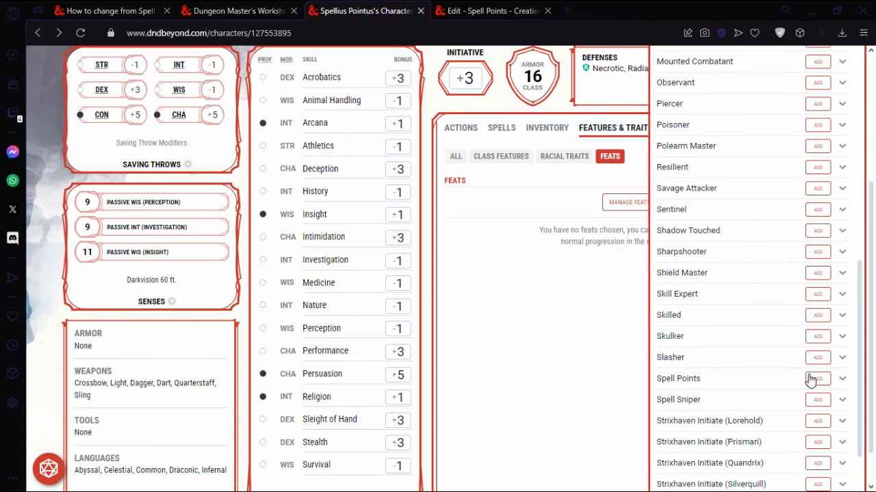
left_click(817, 378)
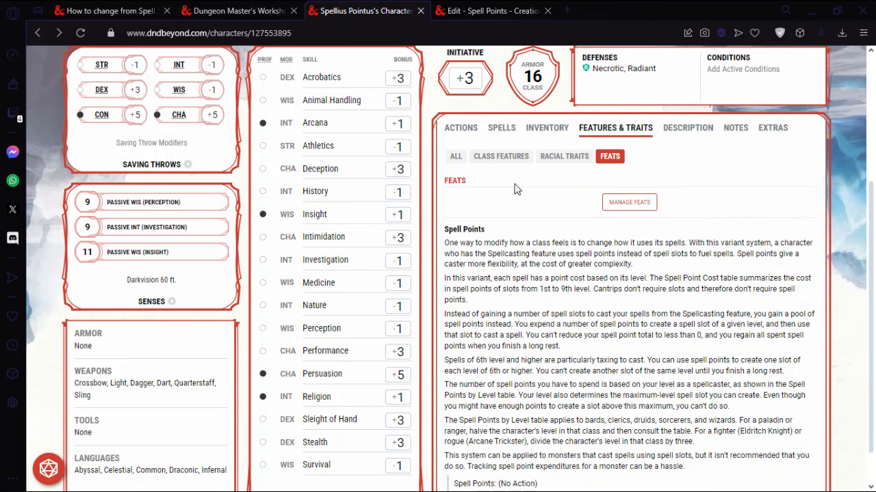
Scroll through the newly added Spell Points feat under Feats
scroll("down", 3)
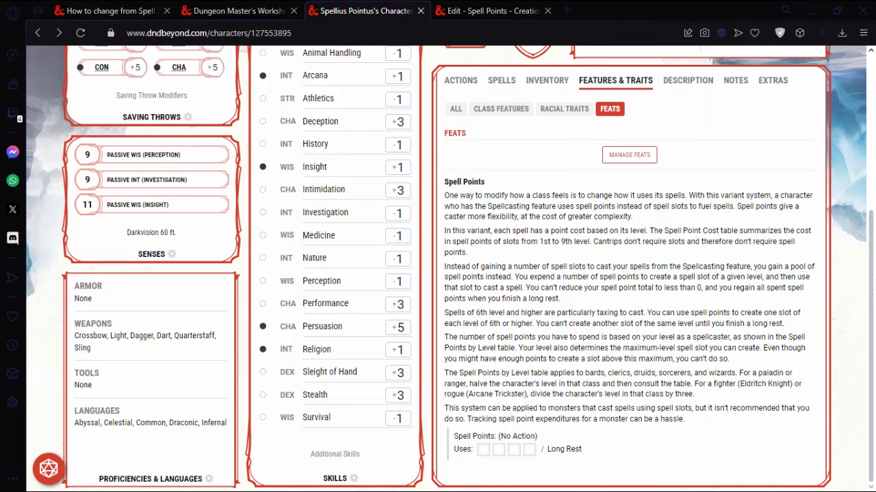
mouse_move(528, 380)
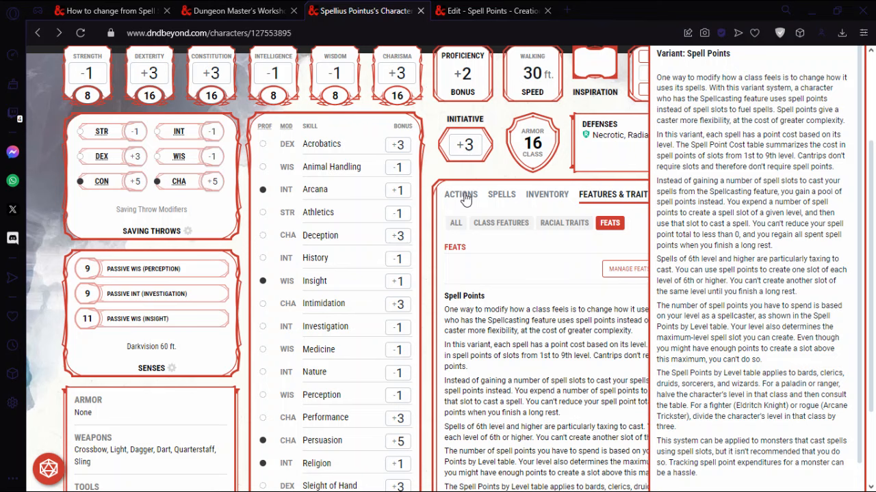
Show the Other actions filter where the Spell Points long-rest tracker appears
left_click(460, 194)
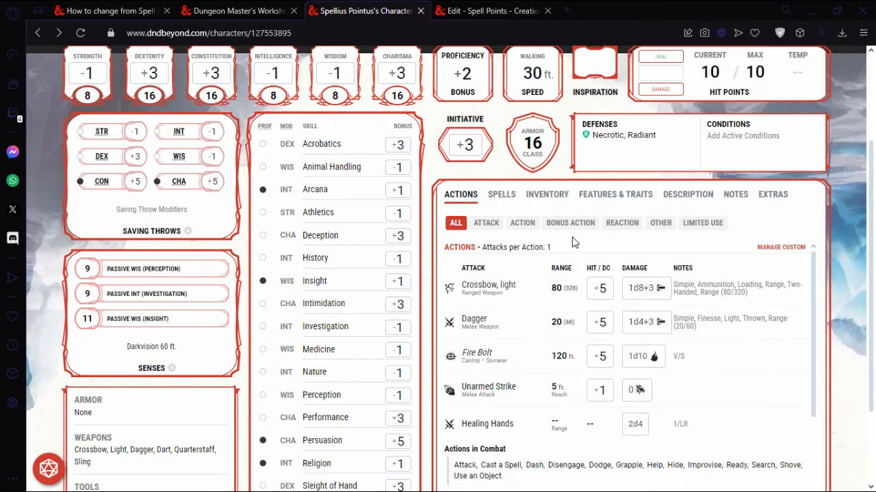
left_click(660, 222)
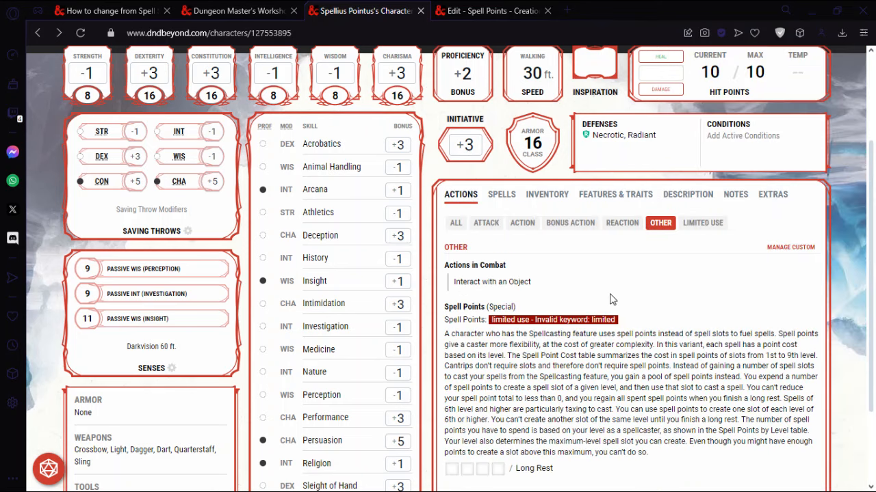
mouse_move(562, 332)
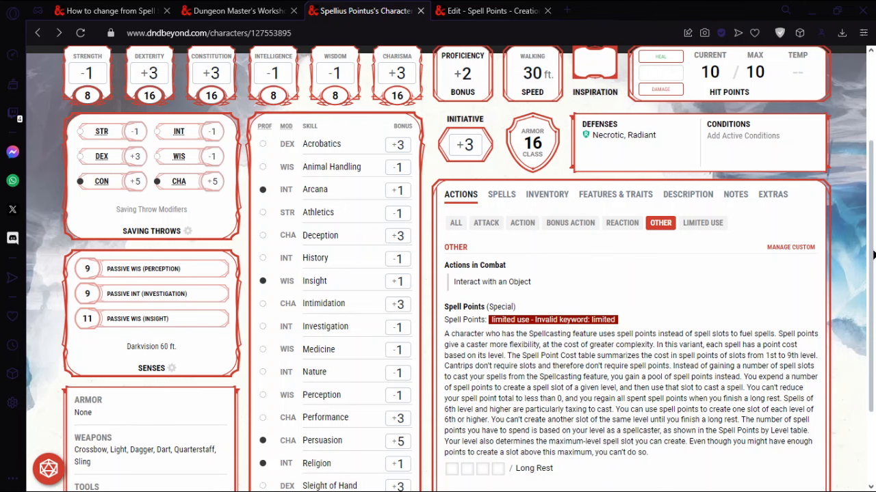
scroll("down", 3)
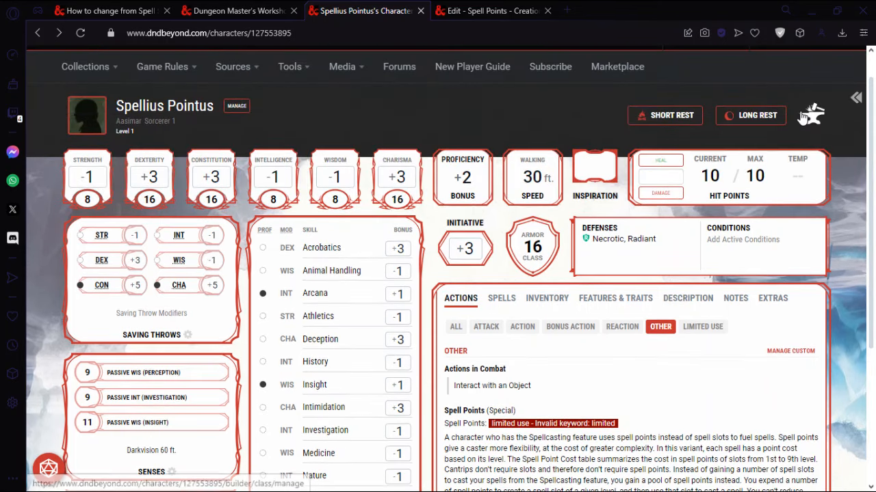
Set the Sorcerer level to 10 in the Character Builder and confirm 64 points in the table
left_click(235, 105)
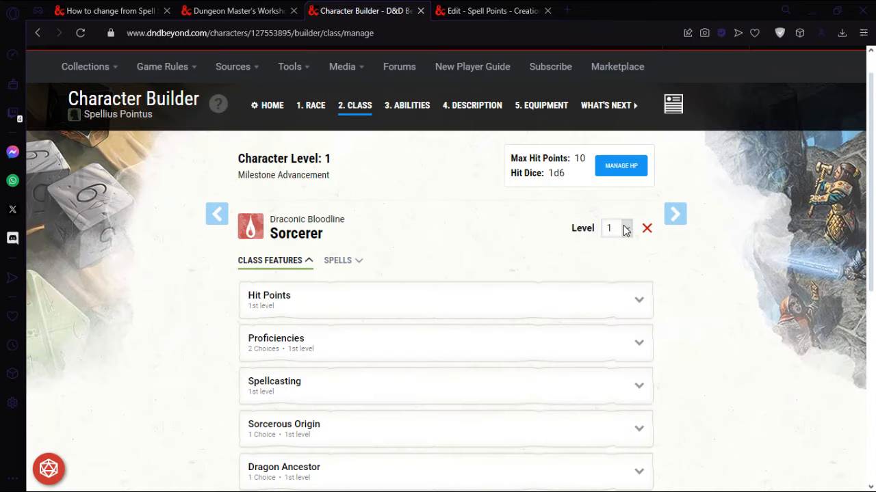
left_click(616, 227)
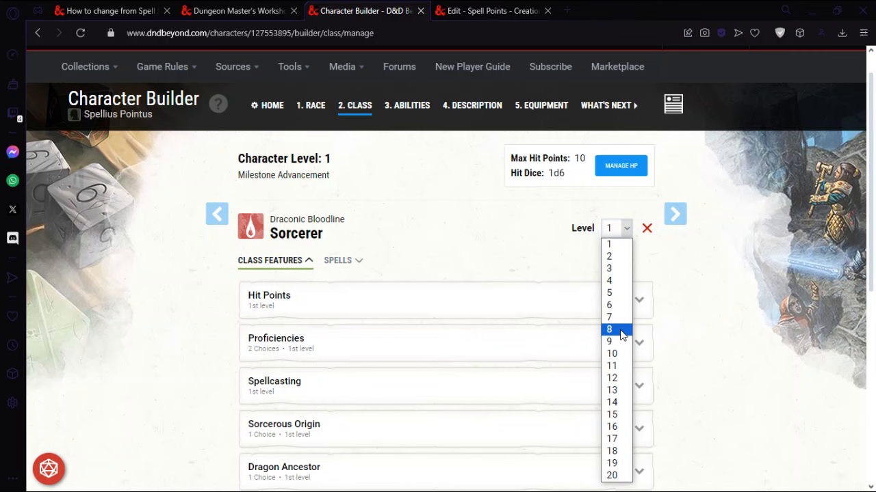
left_click(610, 353)
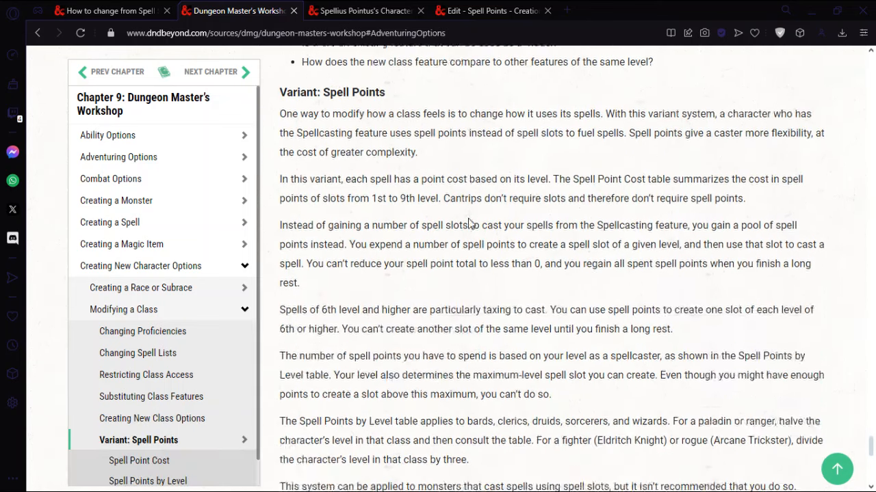
left_click(148, 474)
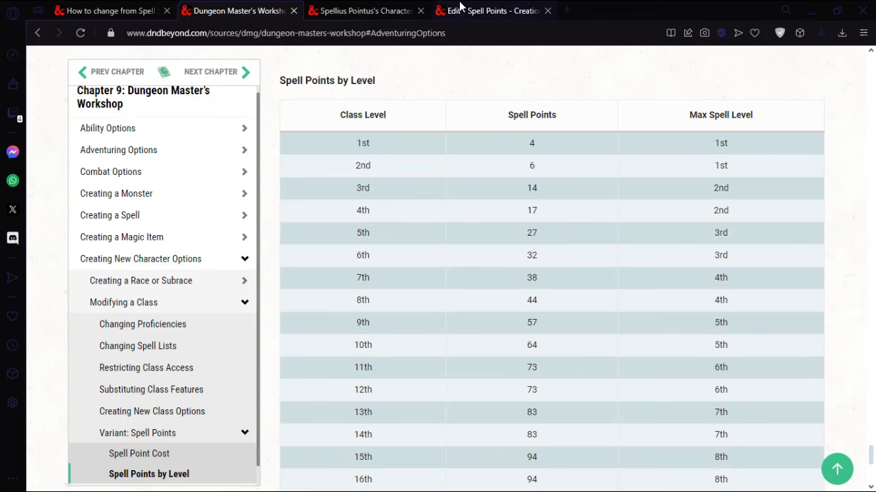
left_click(367, 11)
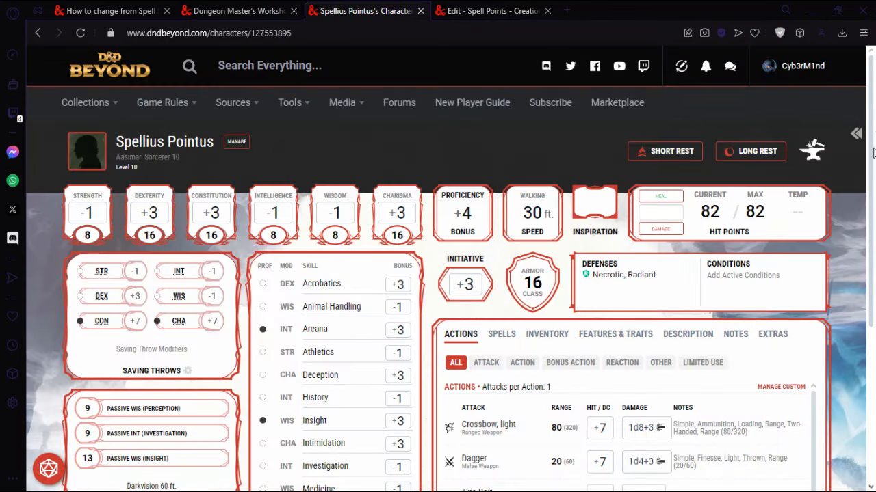
Verify the Spell Points entry under Other actions shows 64 / Long Rest
scroll("down", 3)
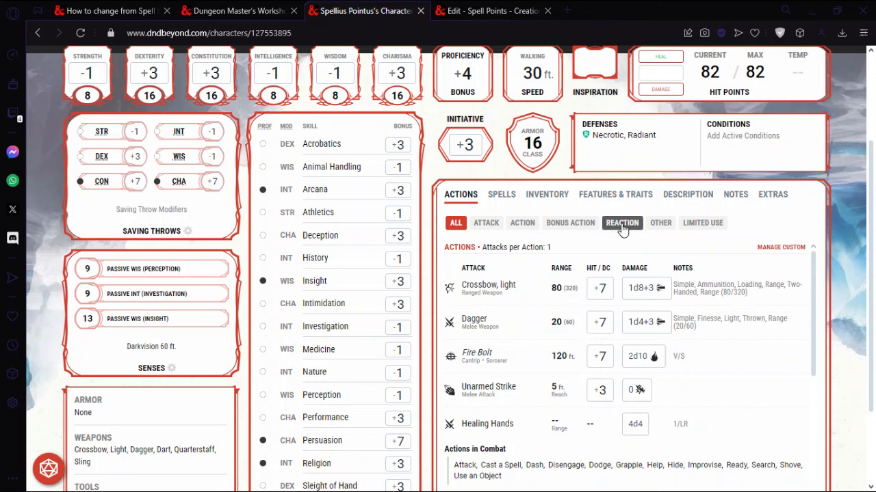
left_click(659, 222)
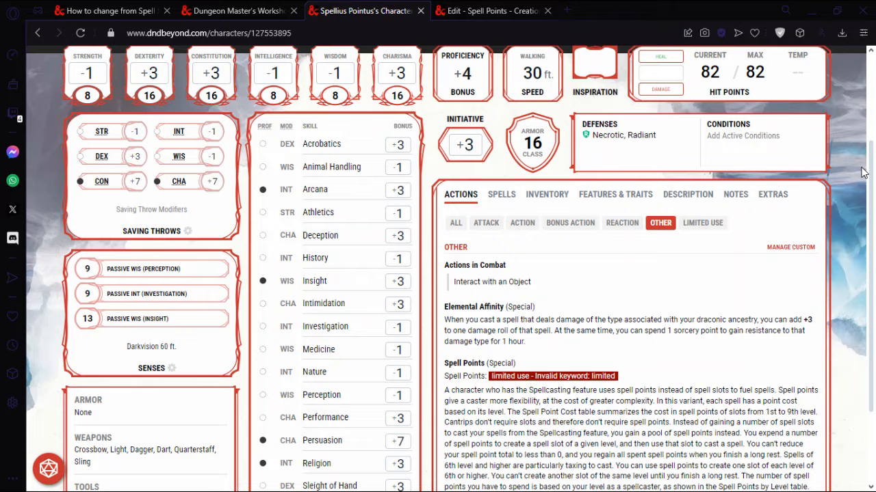
scroll("down", 3)
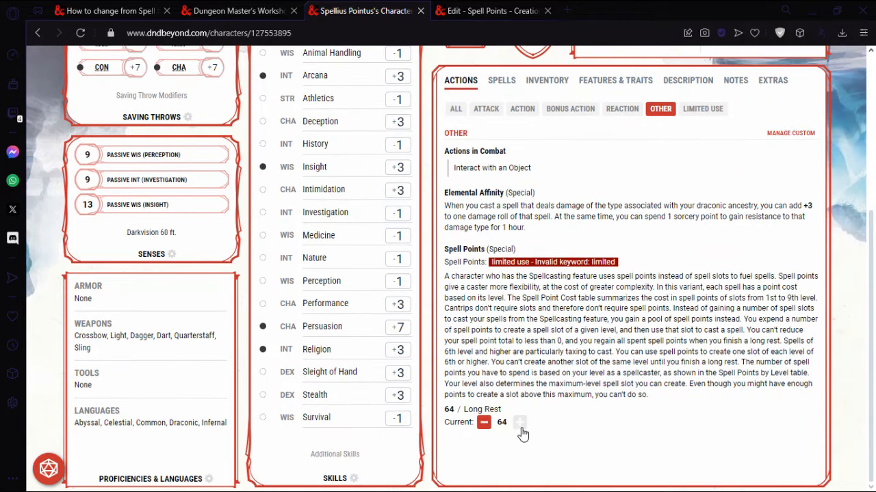
mouse_move(650, 389)
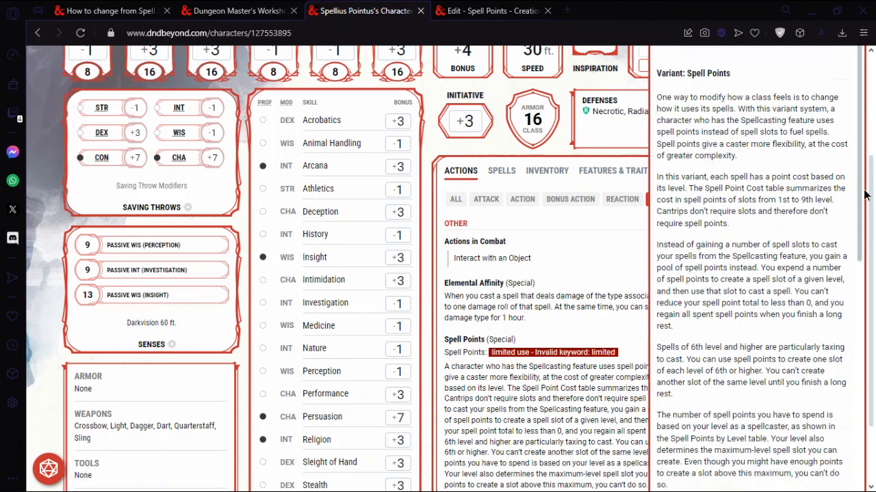
Spend one spell point under Limited Use so the tracker shows 63 of 64 remaining
scroll("down", 3)
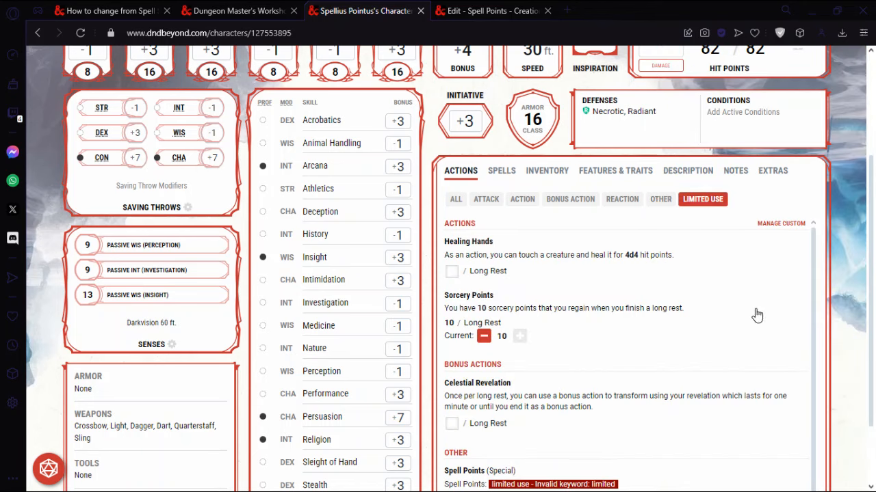
scroll("down", 3)
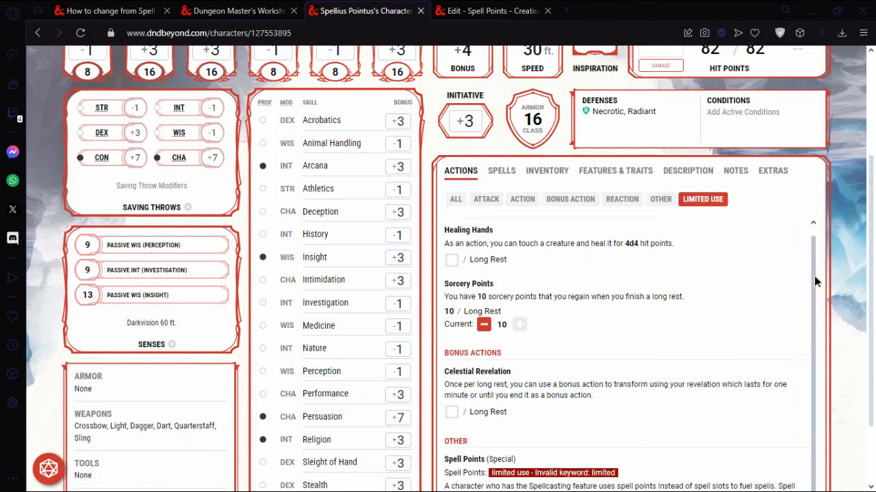
scroll("down", 3)
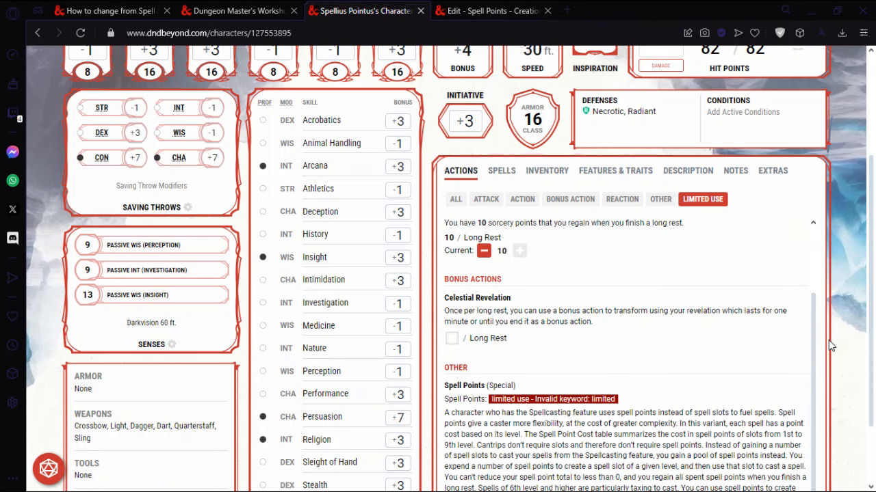
scroll("down", 3)
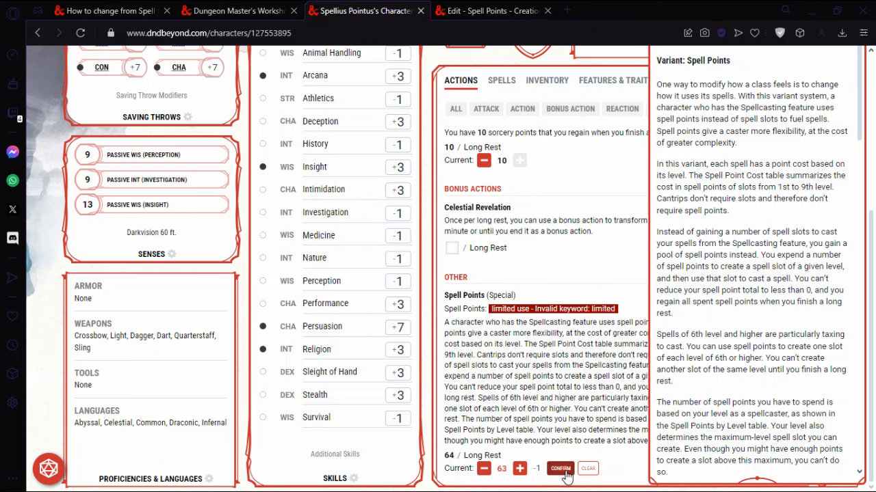
left_click(560, 468)
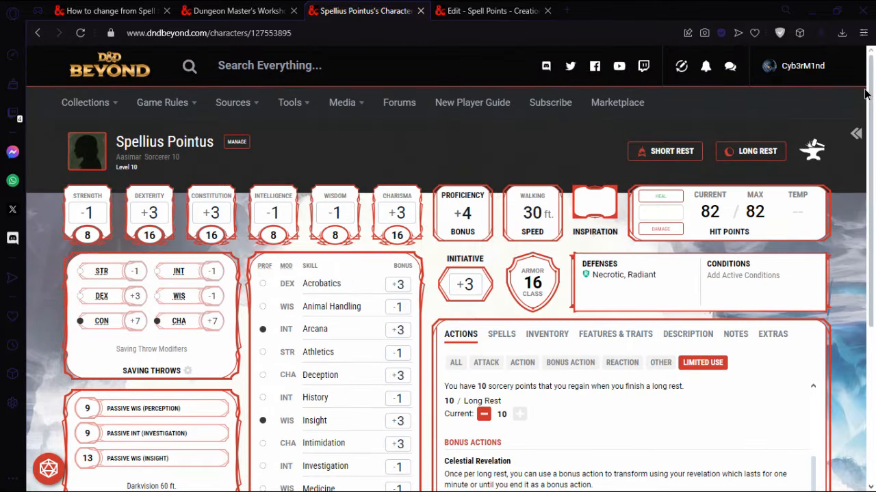
mouse_move(530, 152)
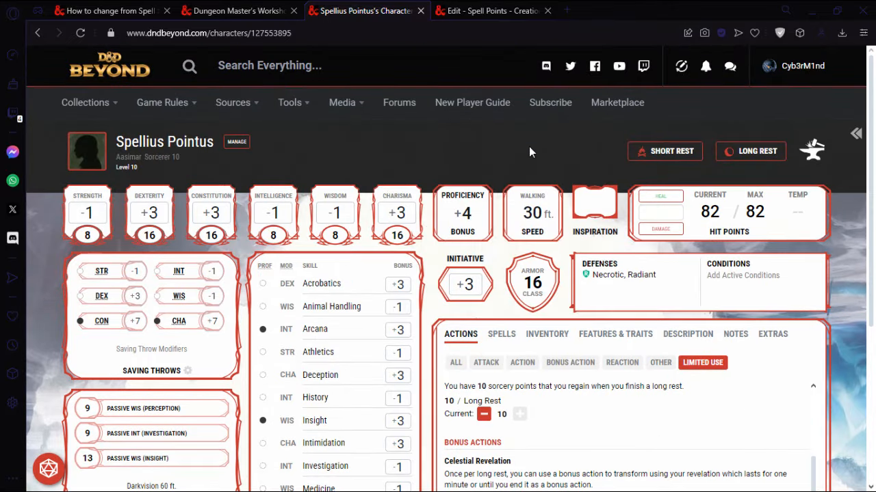